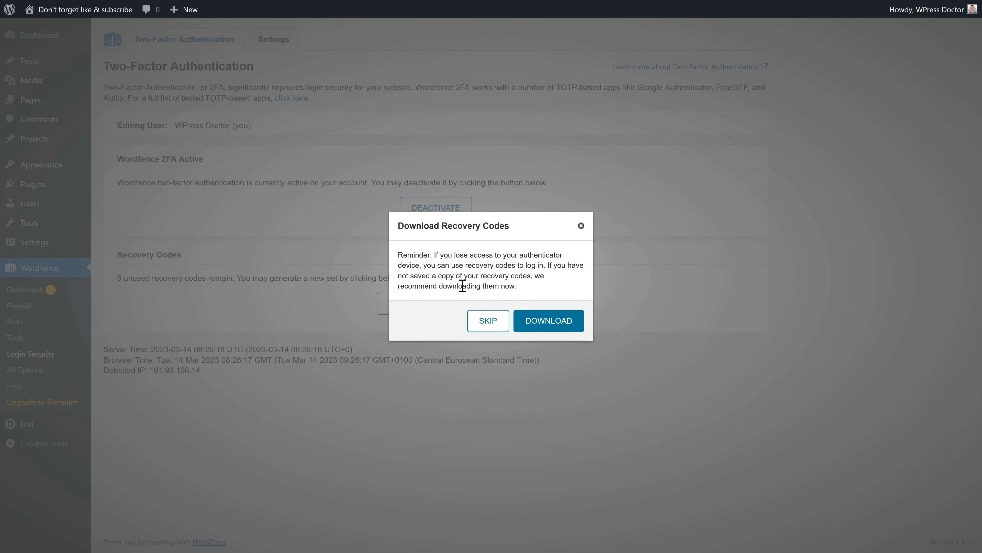
mouse_move(501, 275)
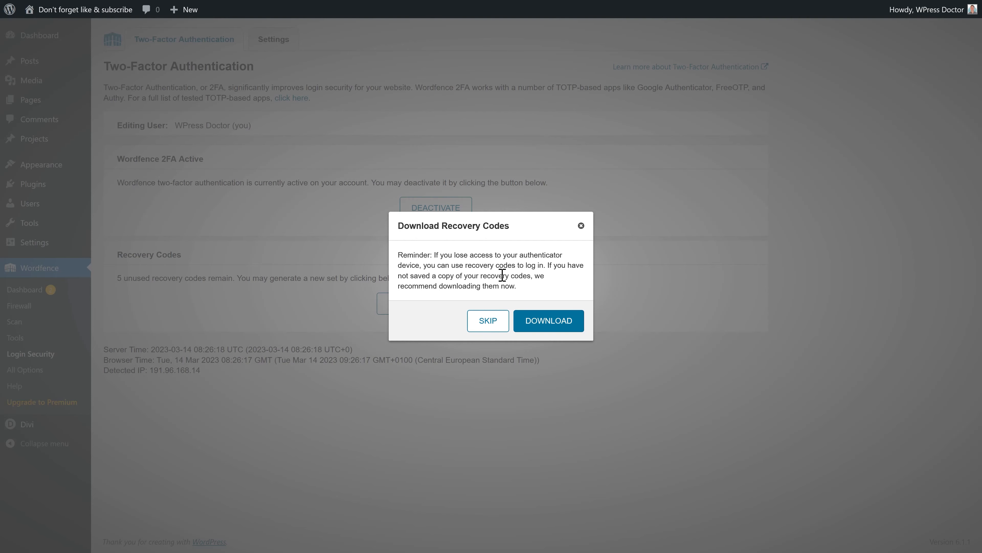
- Skip downloading the recovery codes, leaving 2FA active and returning to the login page
click(547, 320)
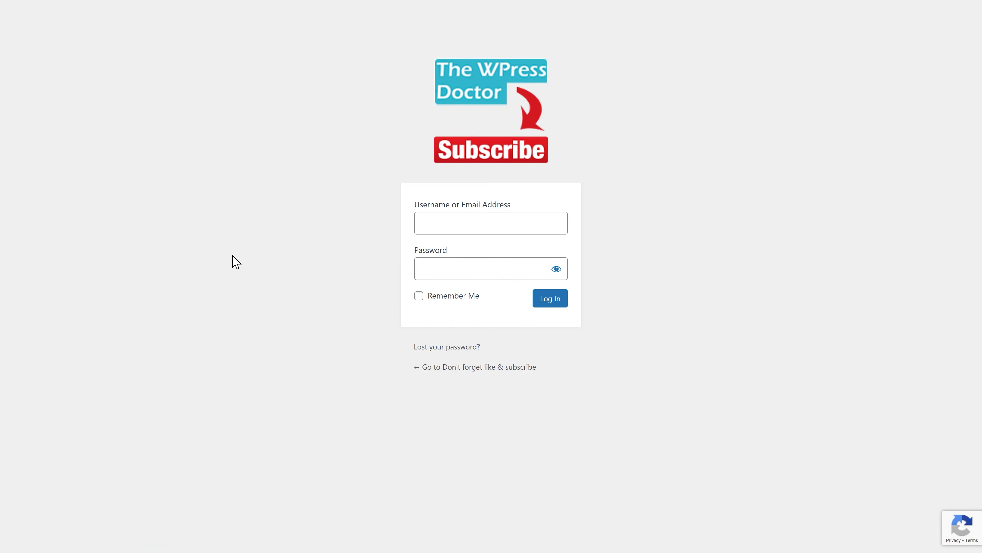
- Submit the username and password so the login asks for the Wordfence 2FA code
click(549, 298)
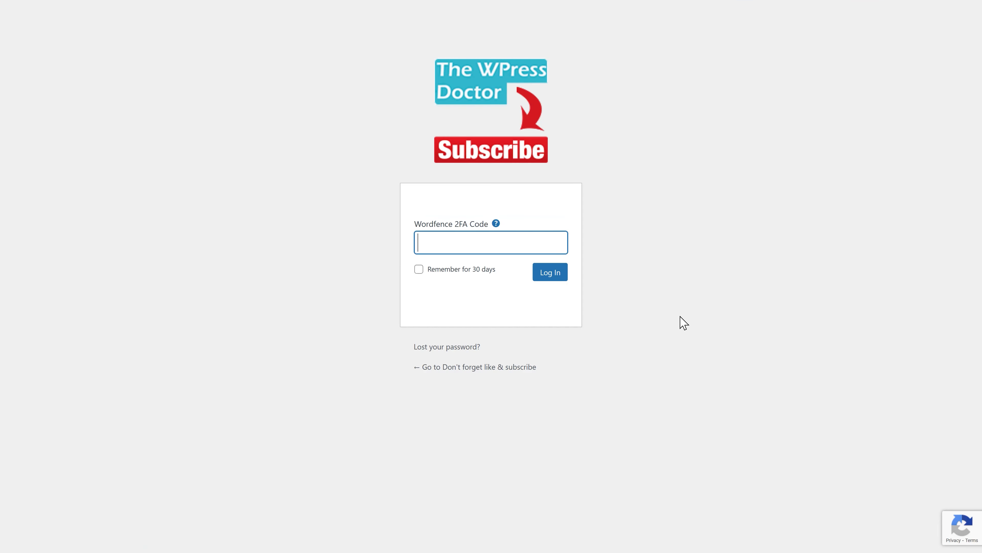
mouse_move(537, 231)
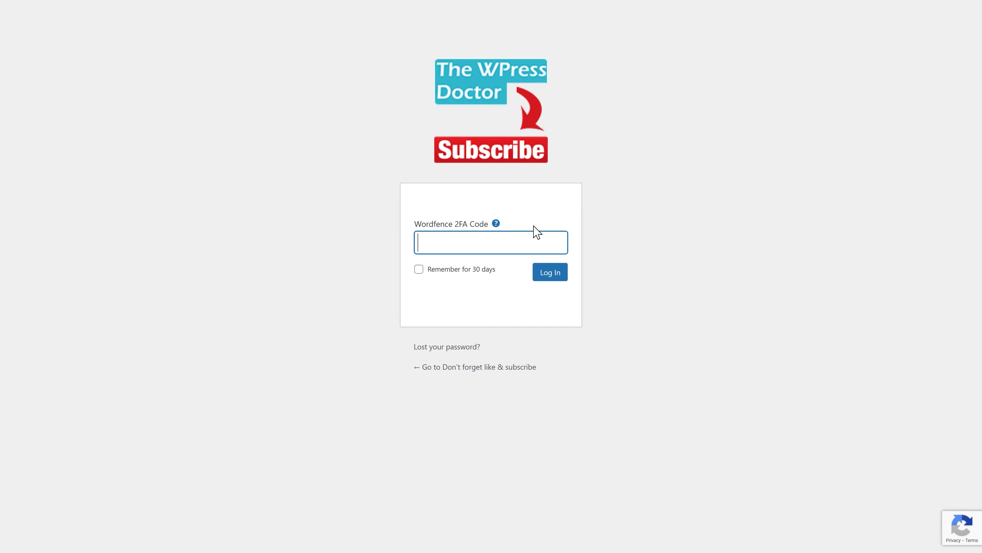
- In Login Security settings, set 2FA to Required for Administrator, Editor and Author roles
click(549, 271)
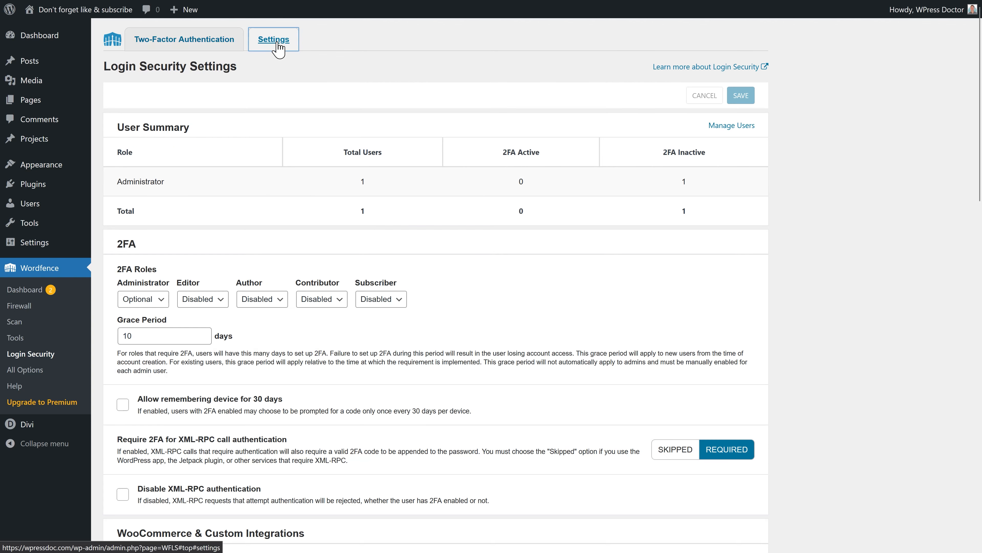
mouse_move(263, 81)
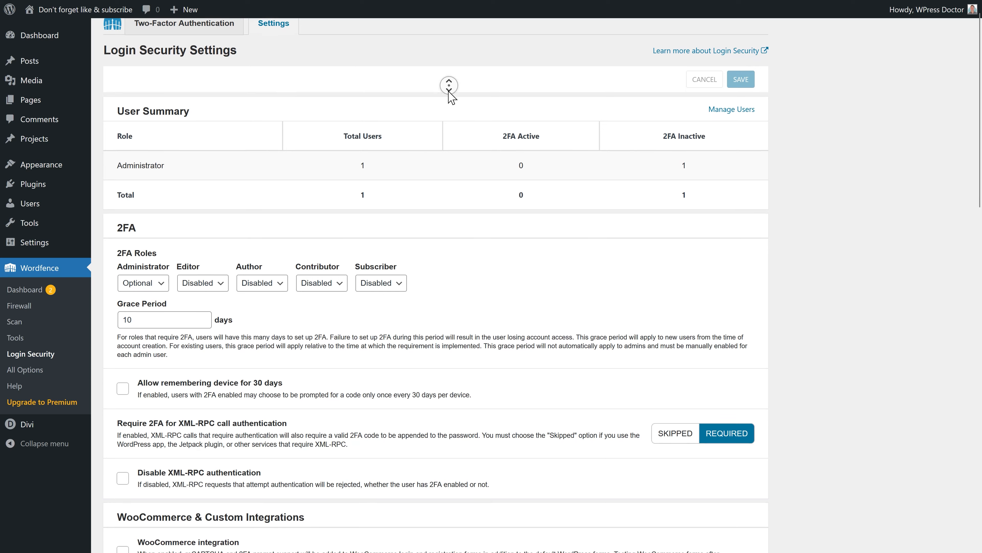
scroll(down, 3)
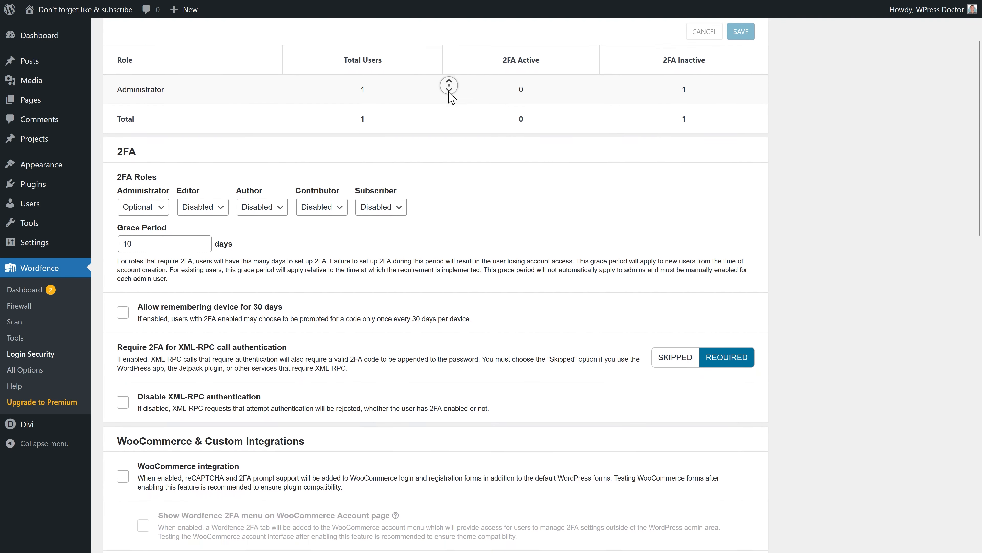
scroll(down, 3)
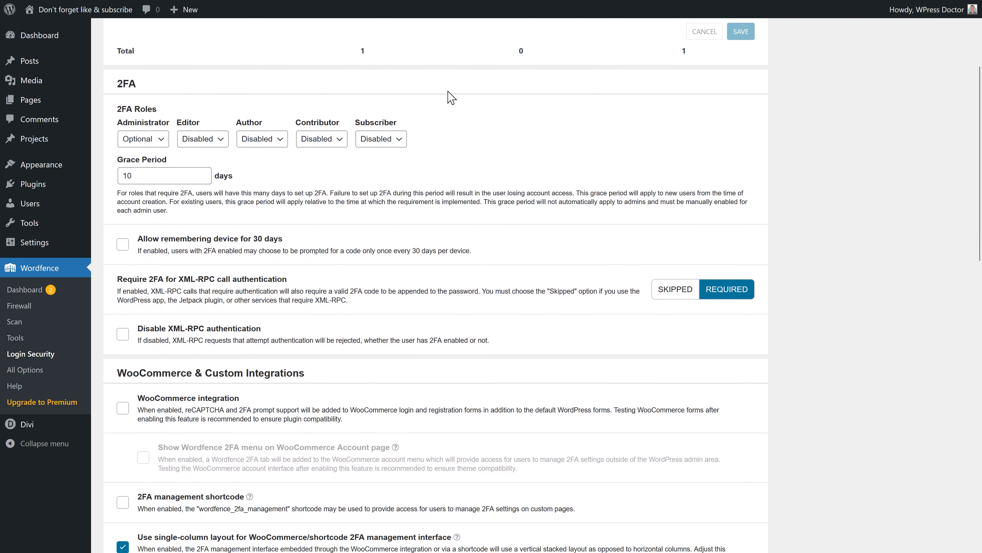
click(143, 139)
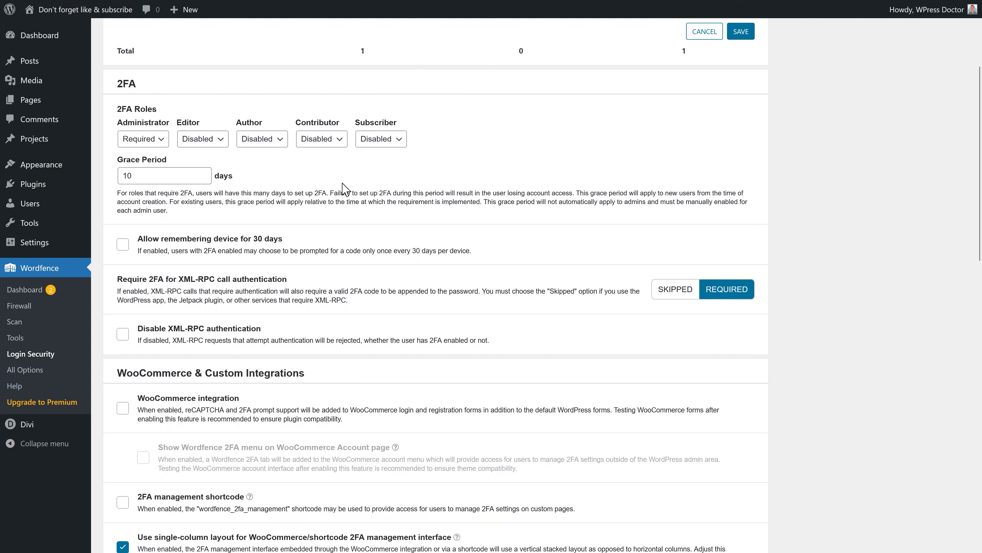
mouse_move(184, 119)
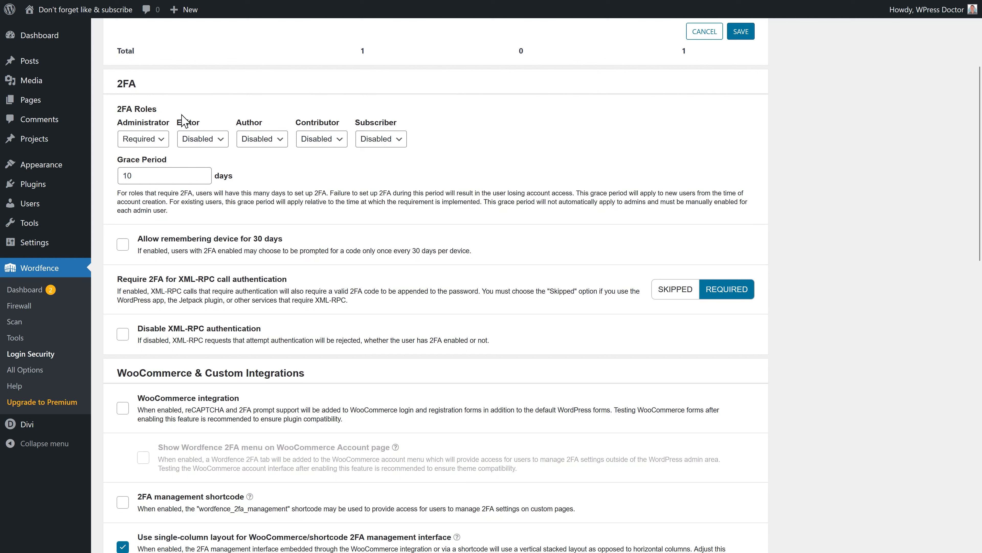
mouse_move(360, 176)
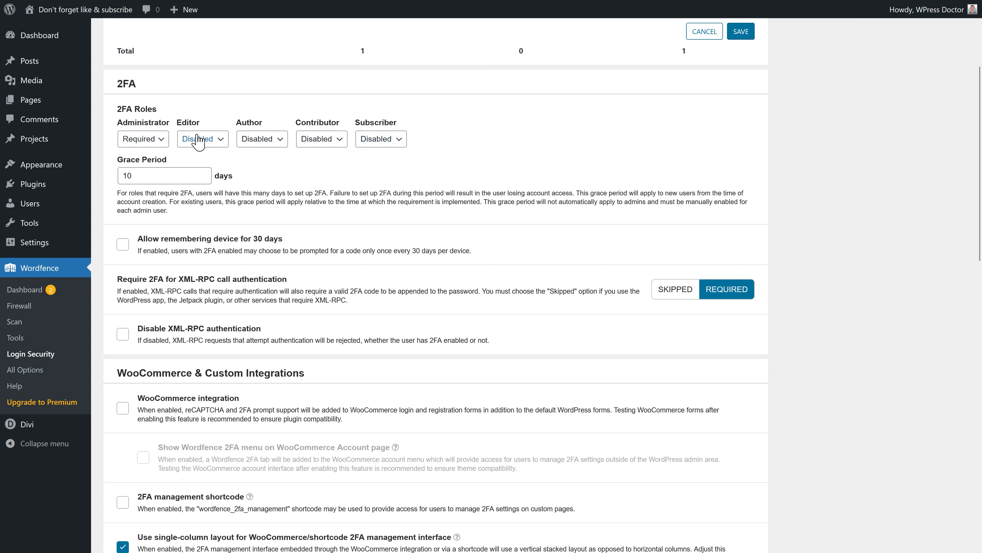
click(201, 139)
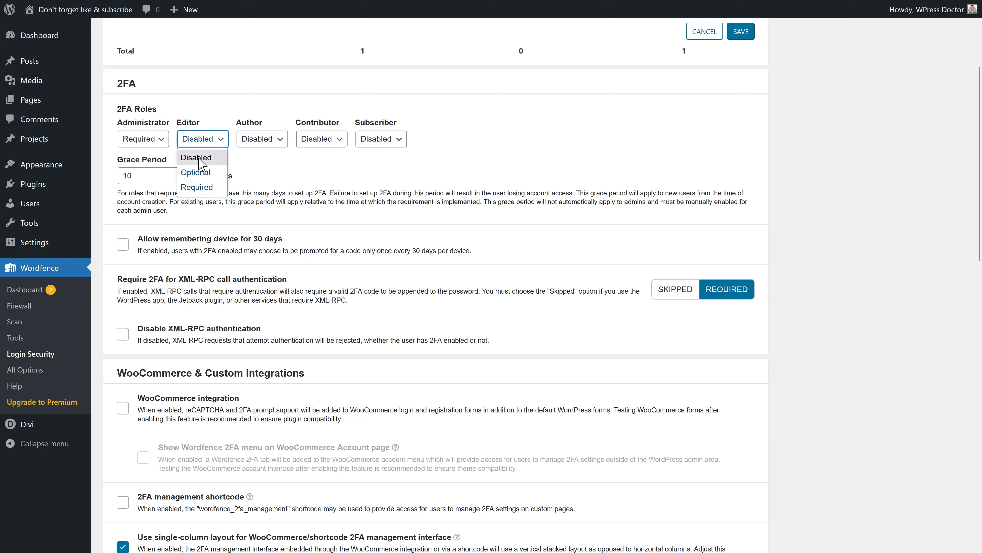
click(196, 187)
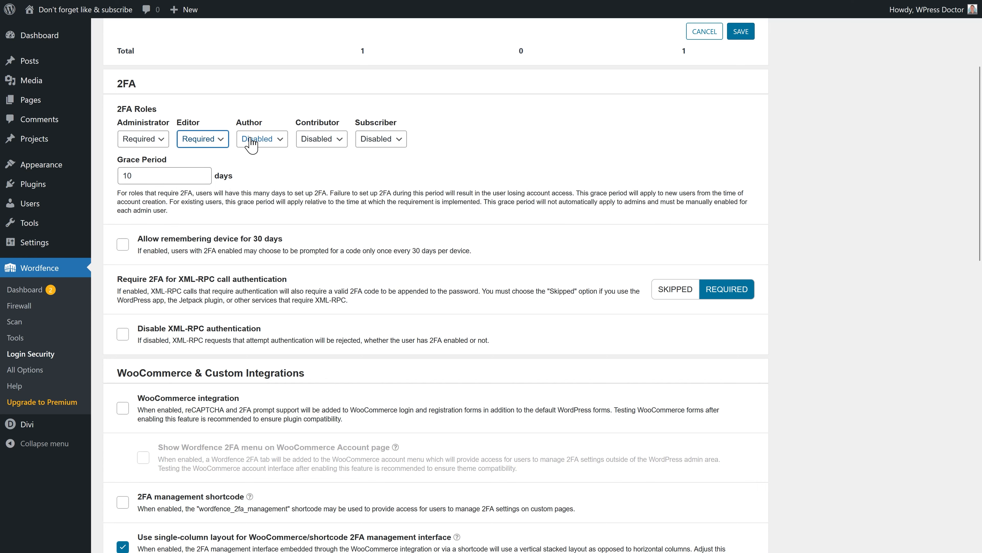
click(261, 138)
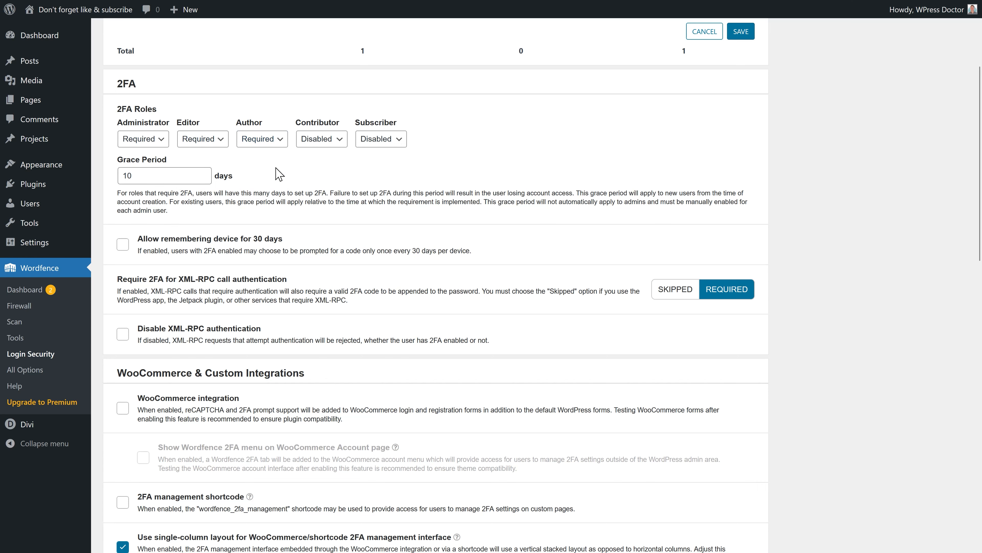
- Allow remembering devices for 30 days
scroll(down, 3)
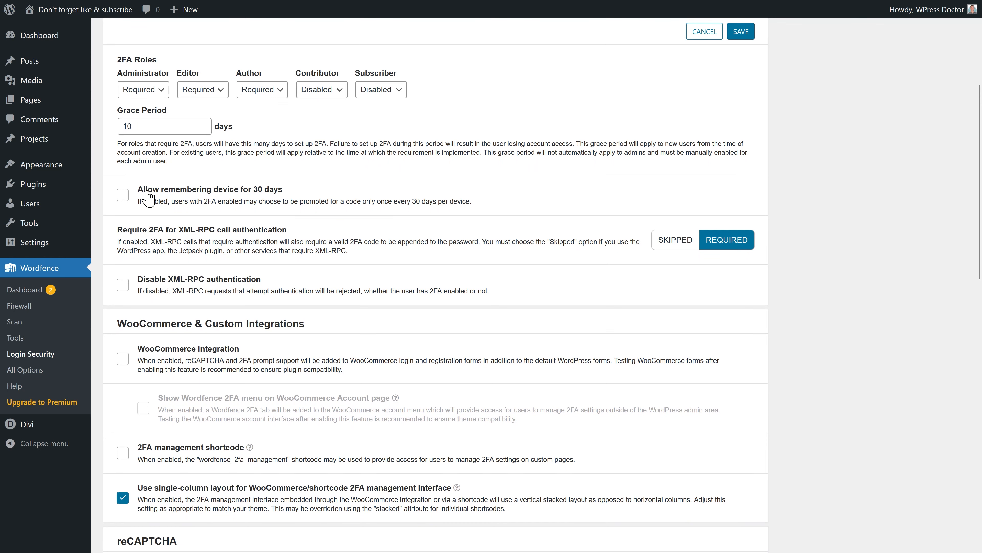
click(123, 195)
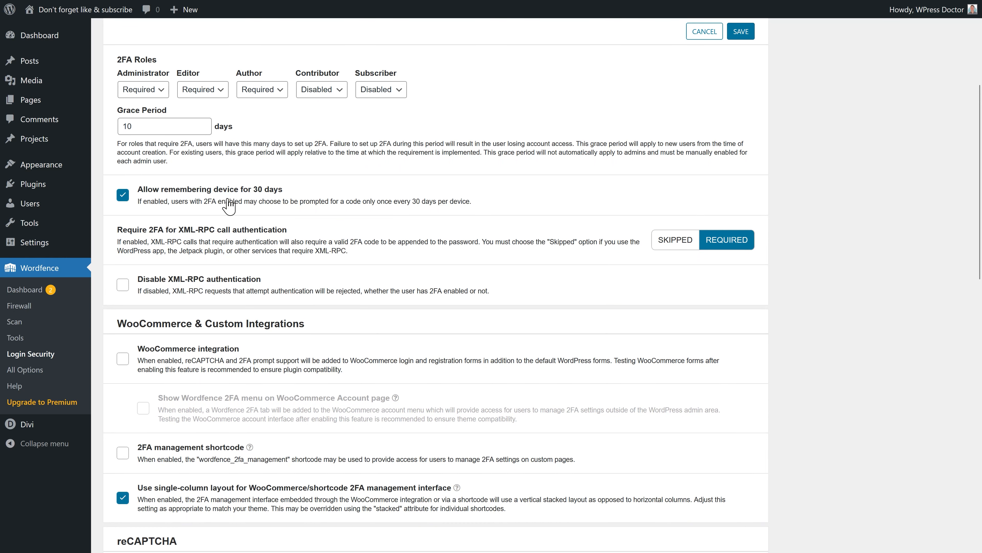
mouse_move(171, 210)
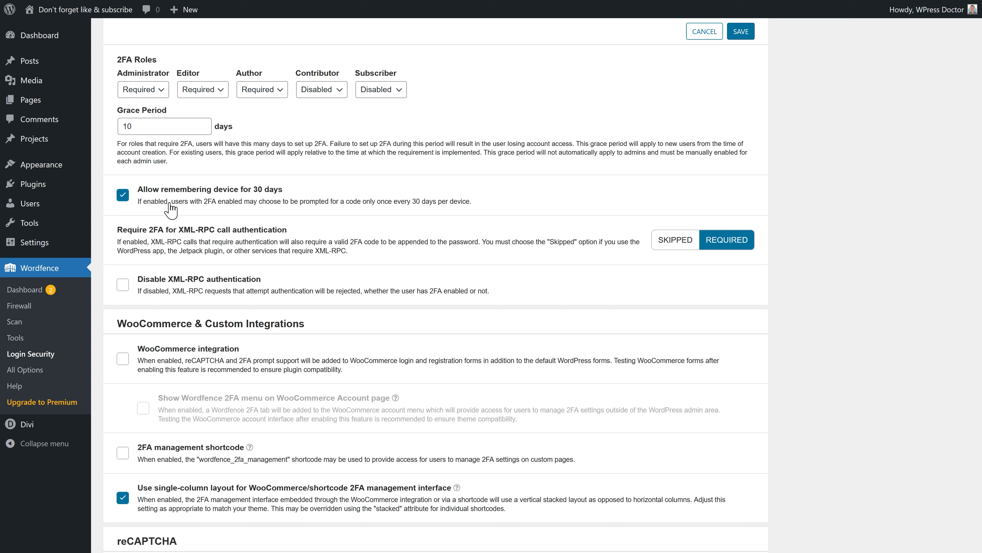
mouse_move(154, 207)
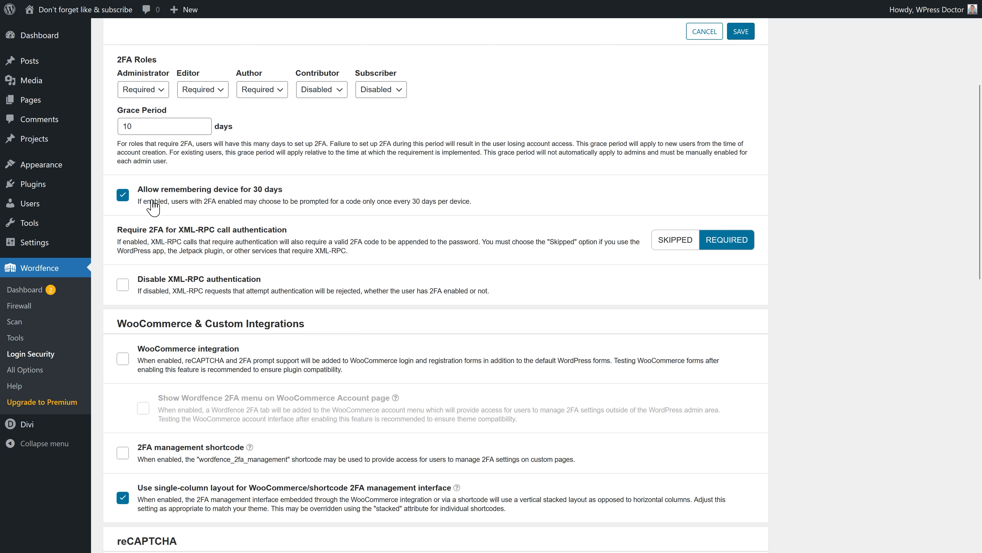
mouse_move(165, 231)
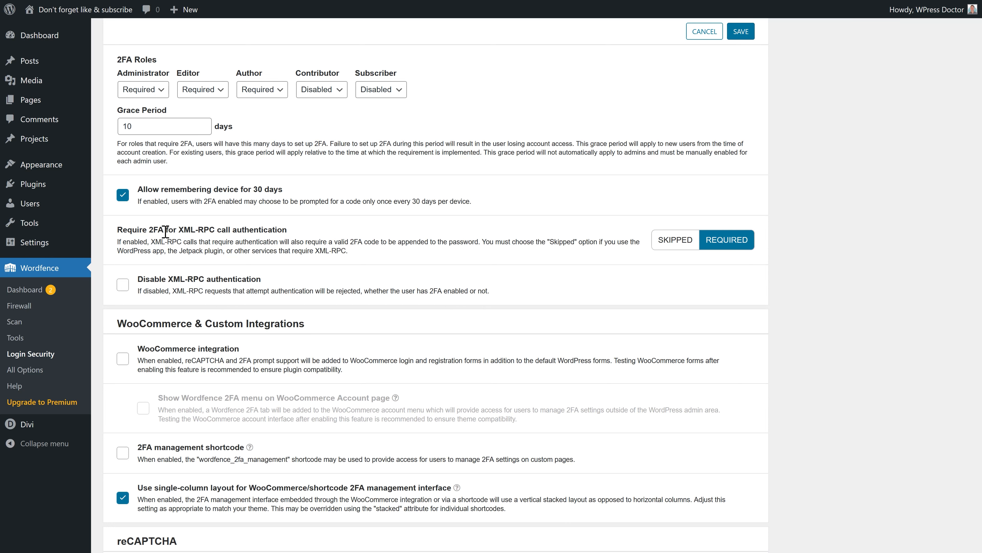
- Keep 2FA required for XML-RPC calls and disable XML-RPC authentication entirely
scroll(down, 3)
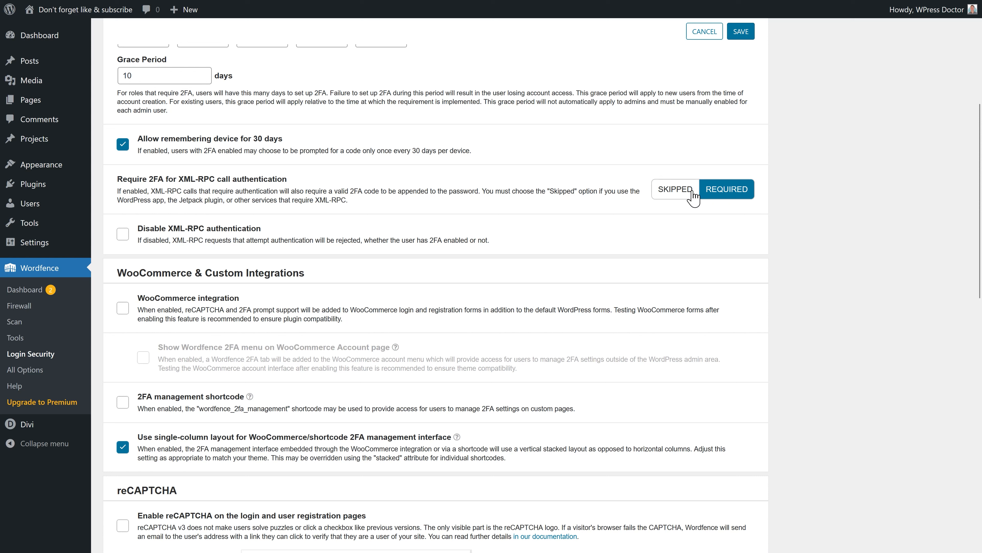
click(675, 189)
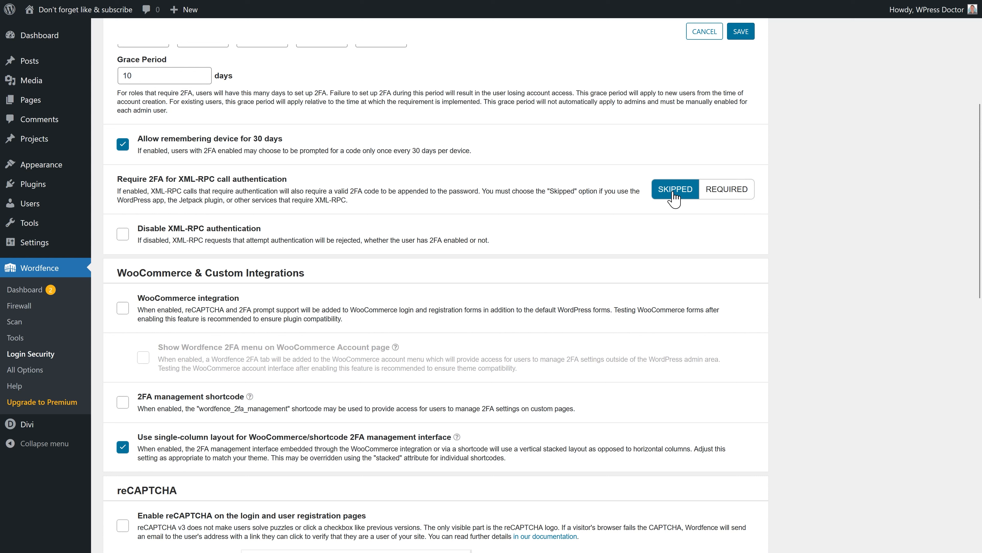
mouse_move(192, 237)
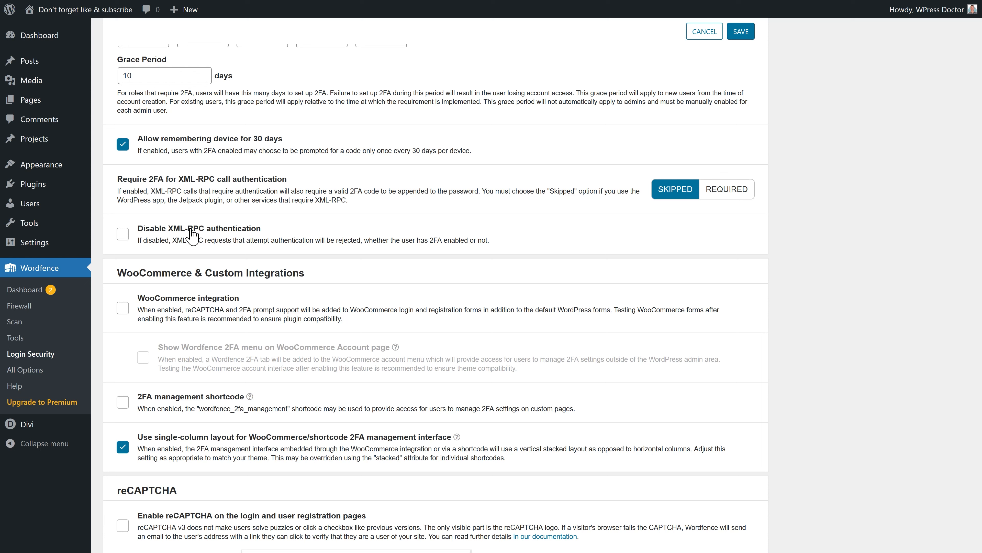
mouse_move(491, 211)
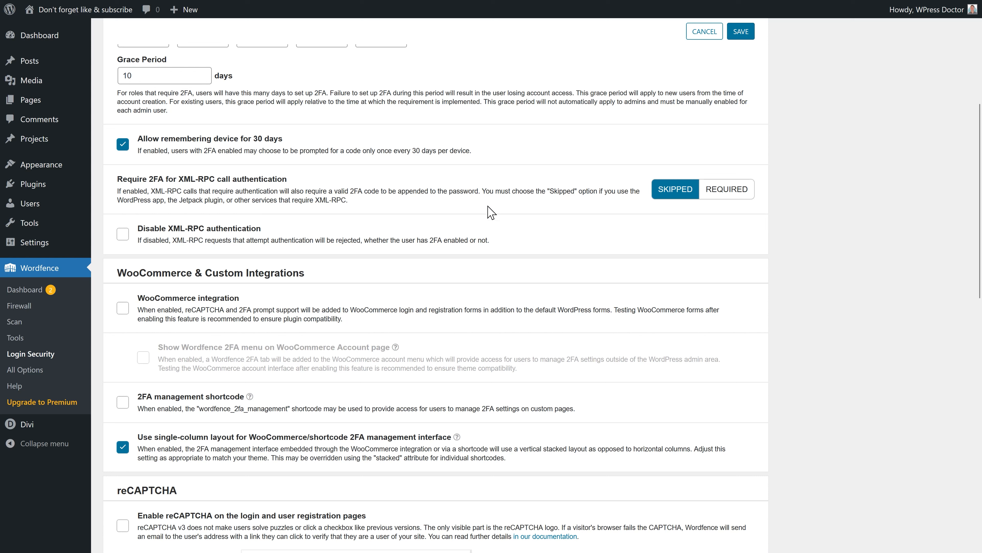
click(726, 188)
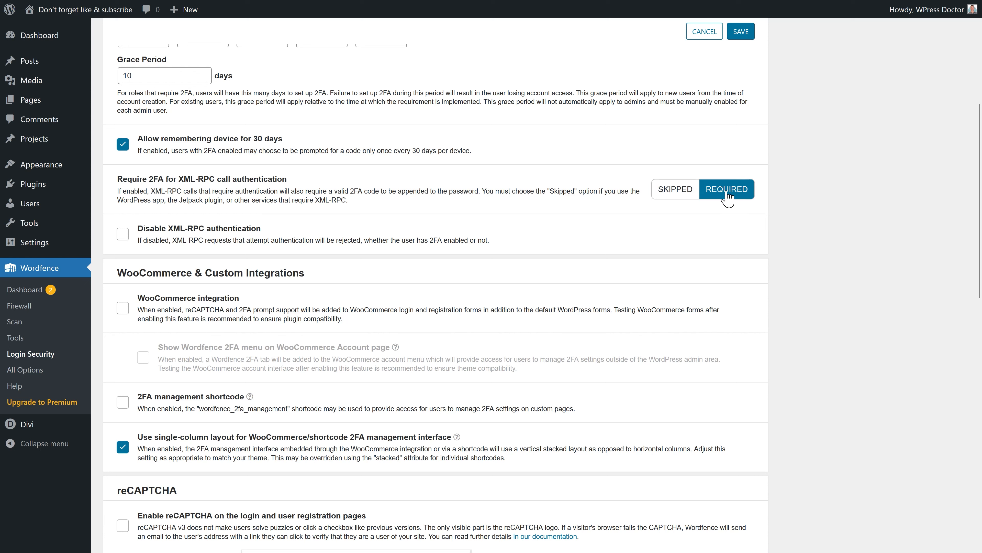
mouse_move(166, 234)
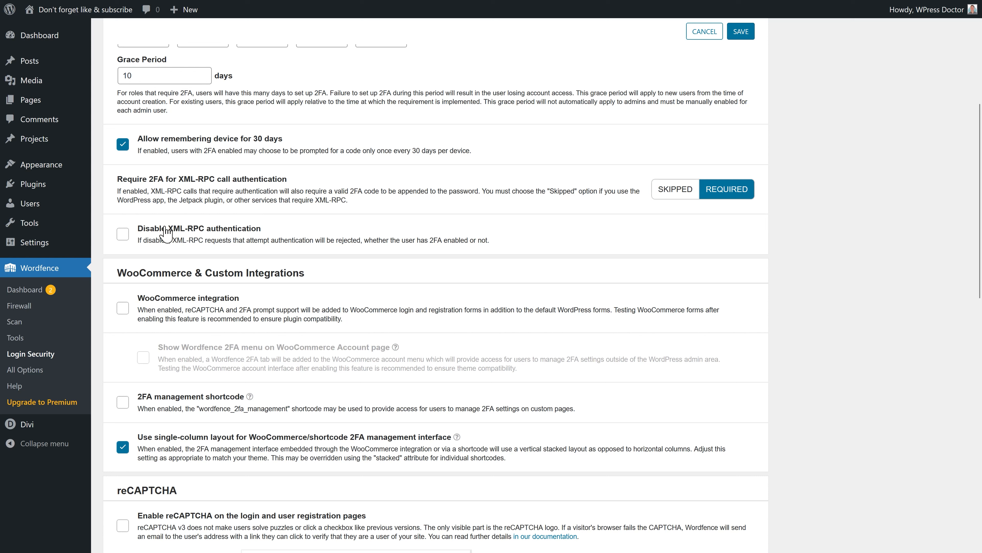
click(122, 234)
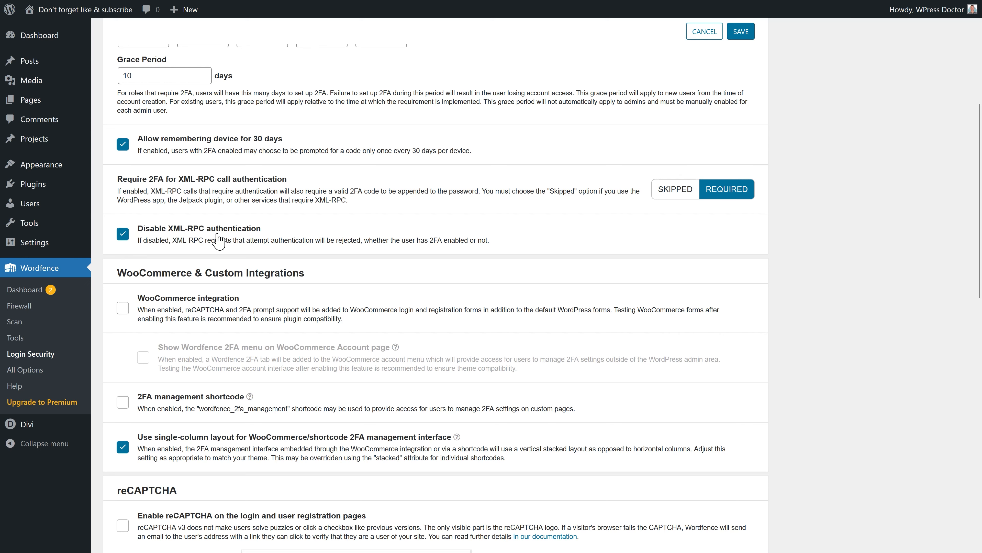
scroll(down, 3)
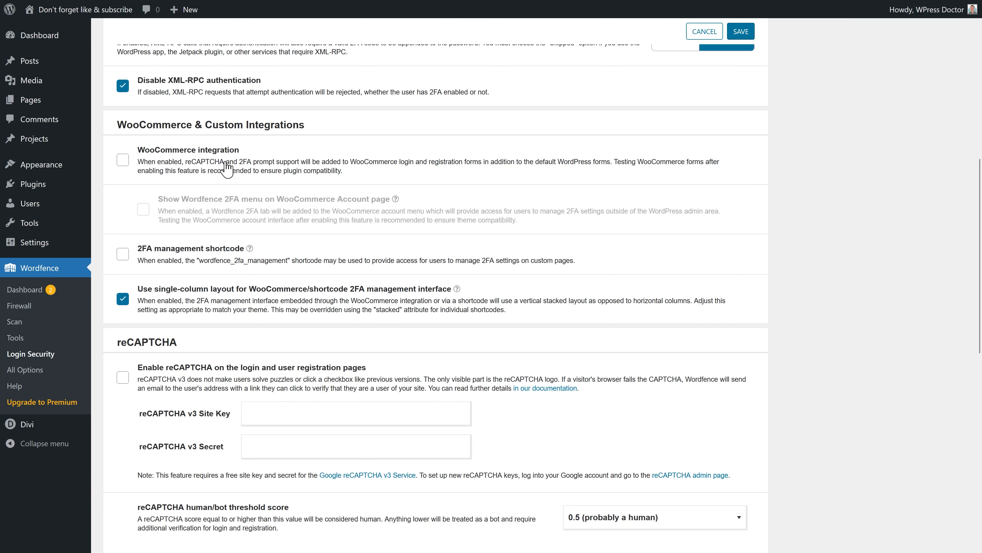
mouse_move(214, 174)
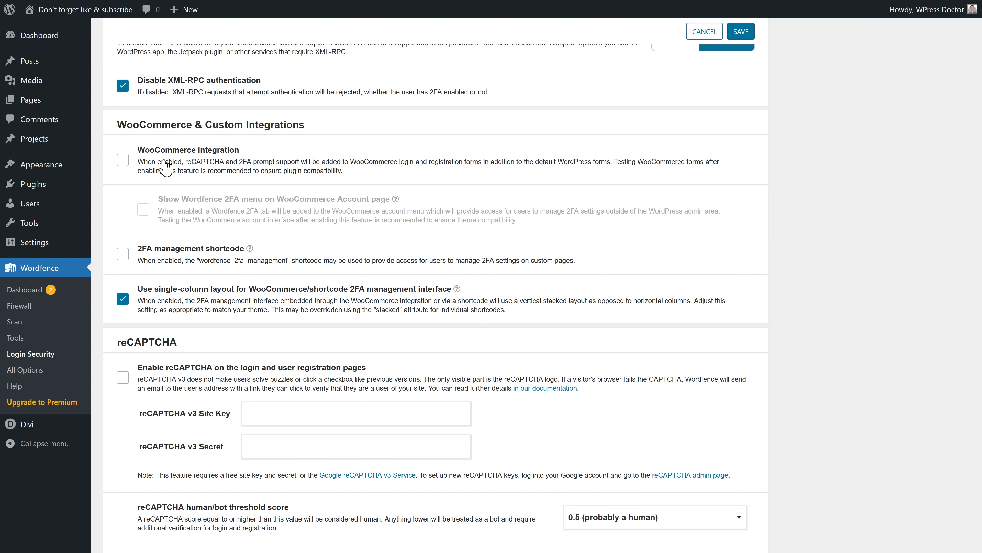
- Enable reCAPTCHA on login and registration pages and go to Google's reCAPTCHA v3 service page
scroll(down, 3)
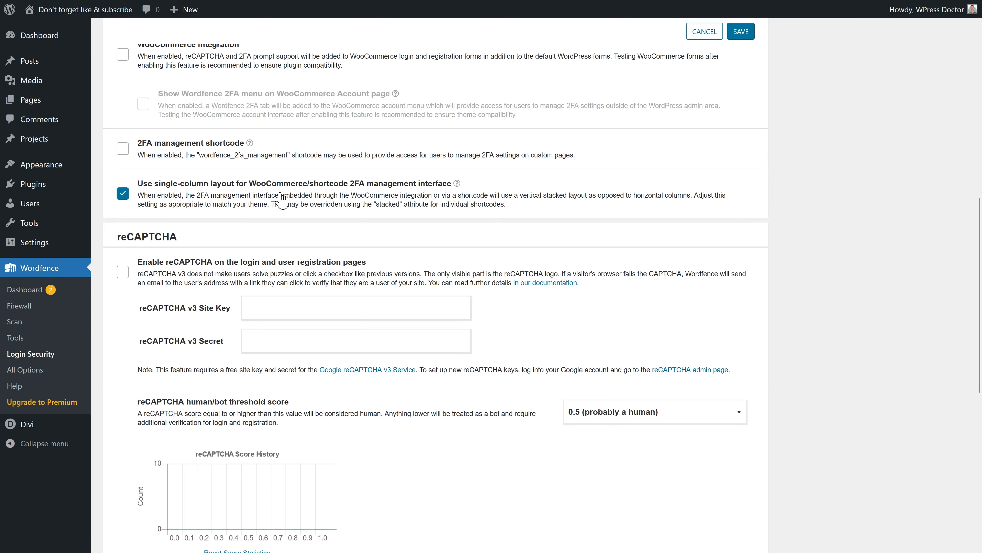
mouse_move(440, 165)
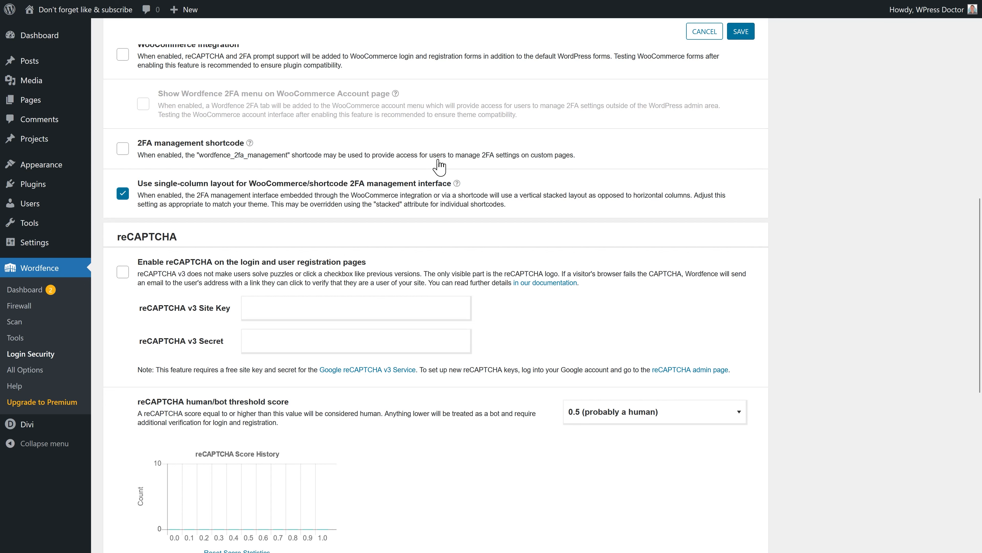
scroll(down, 3)
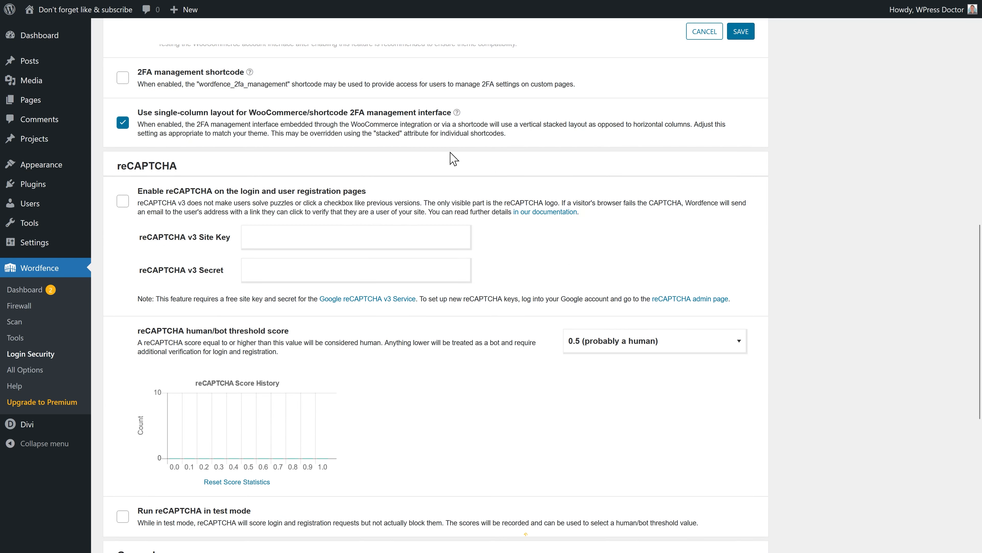
scroll(down, 3)
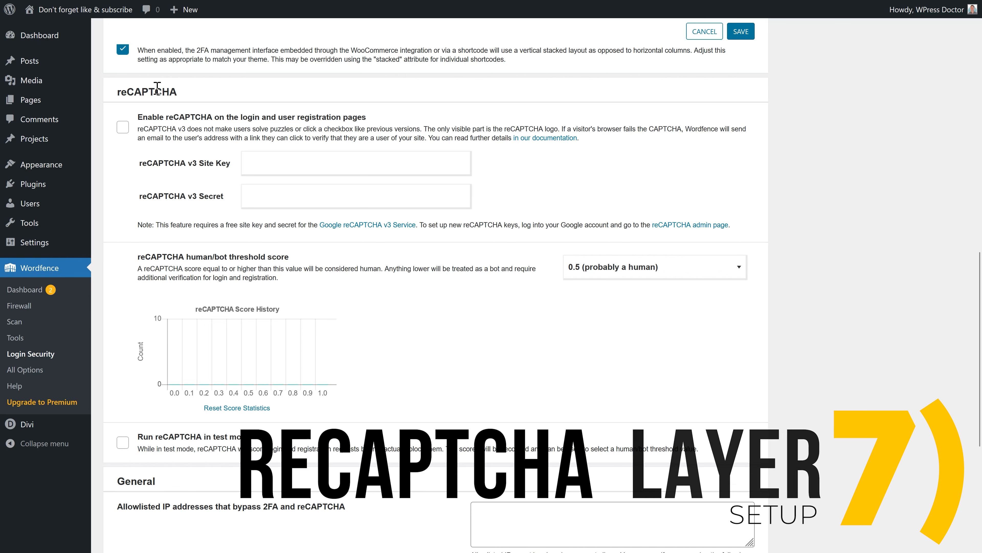
click(123, 127)
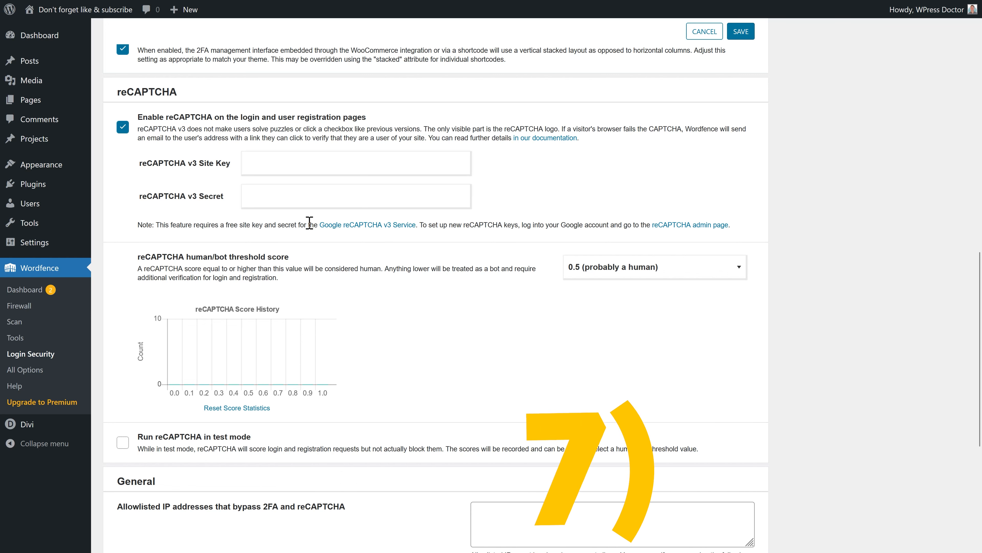
mouse_move(368, 224)
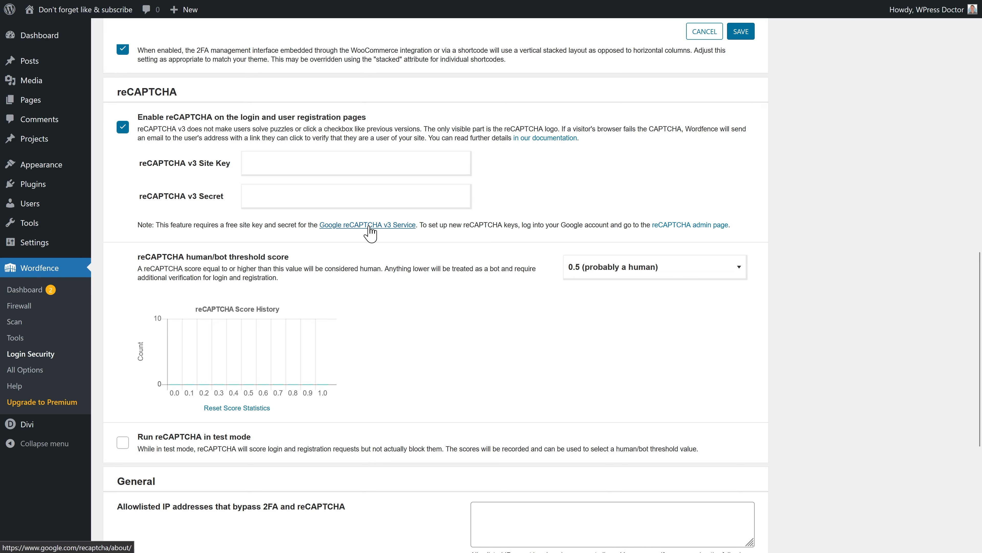
click(367, 225)
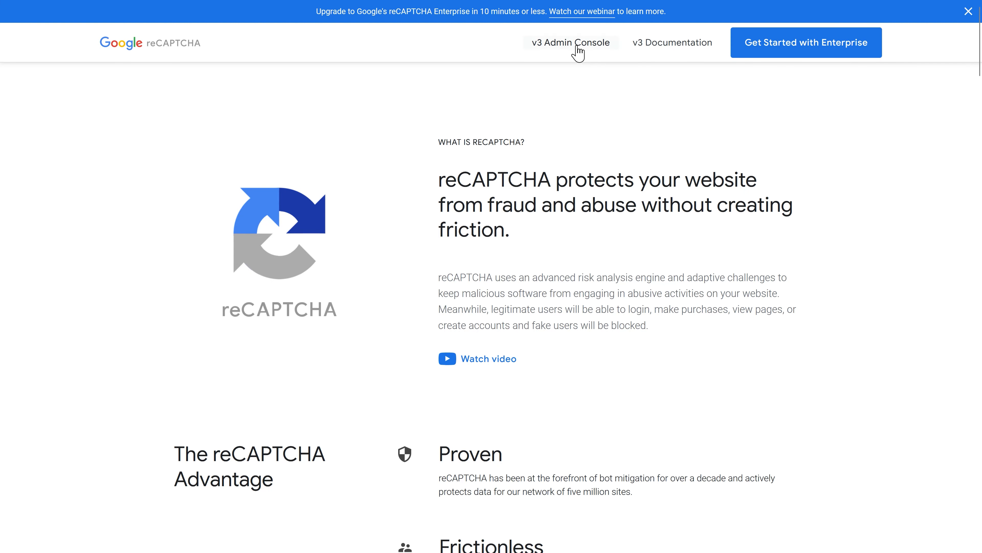
- In the v3 Admin Console, register label WPressDoc.com, type reCAPTCHA v3, domain wpressdoc.com, terms accepted
click(569, 42)
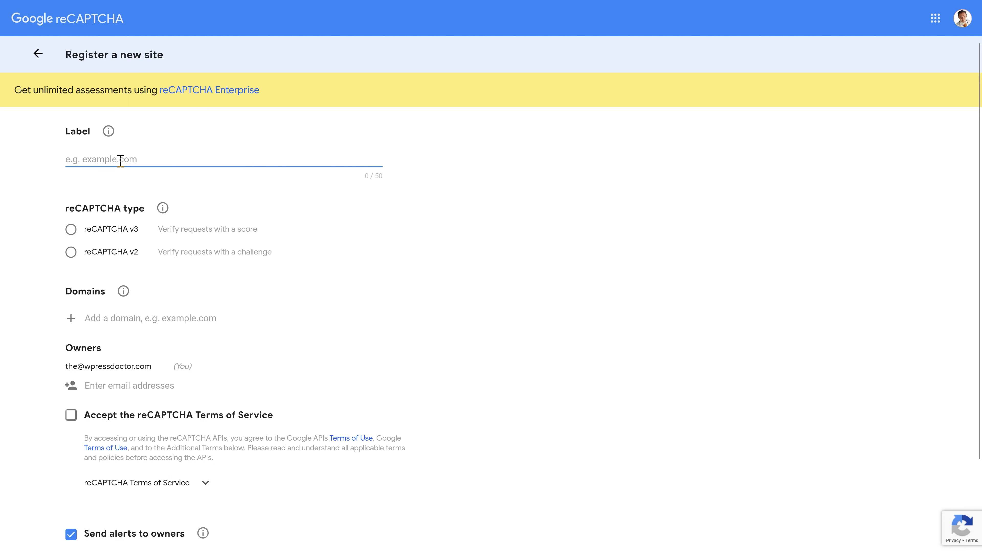
text(WPress)
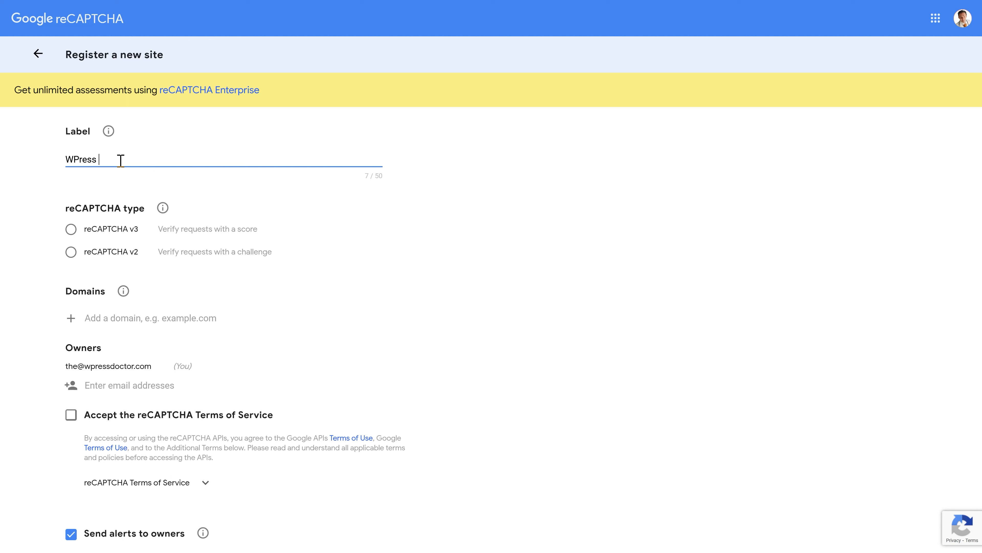
text(Doc.com)
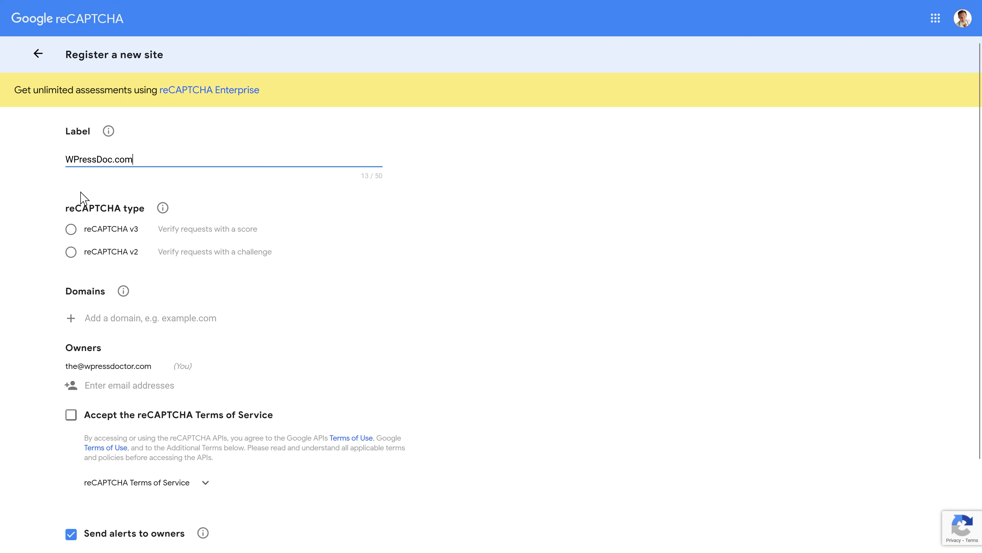
click(71, 229)
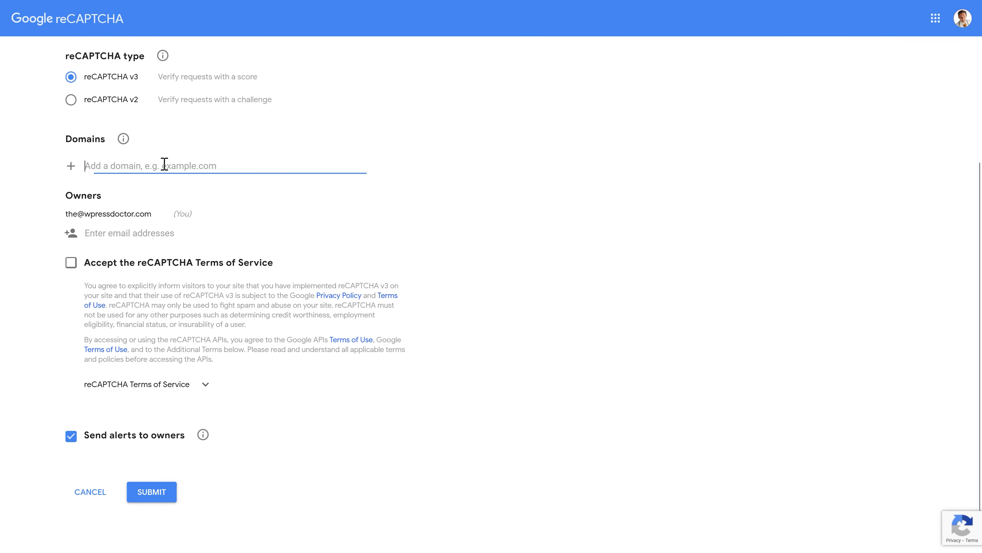
text(wpressdoc.com)
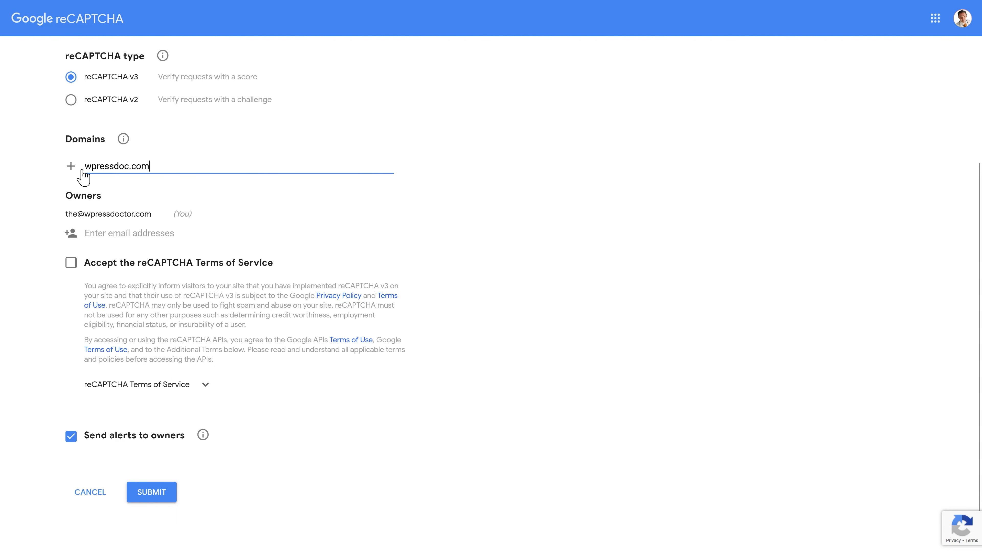
mouse_move(112, 227)
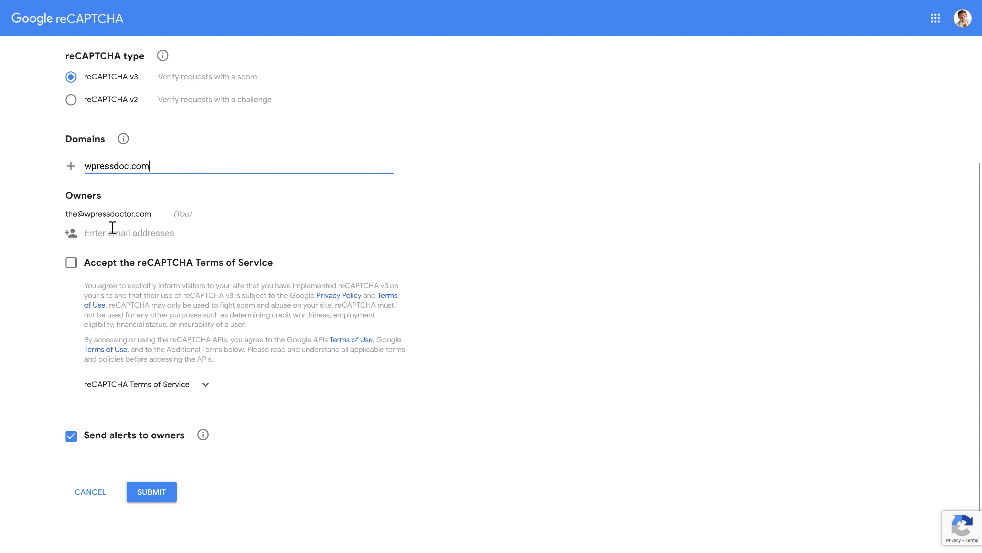
click(71, 262)
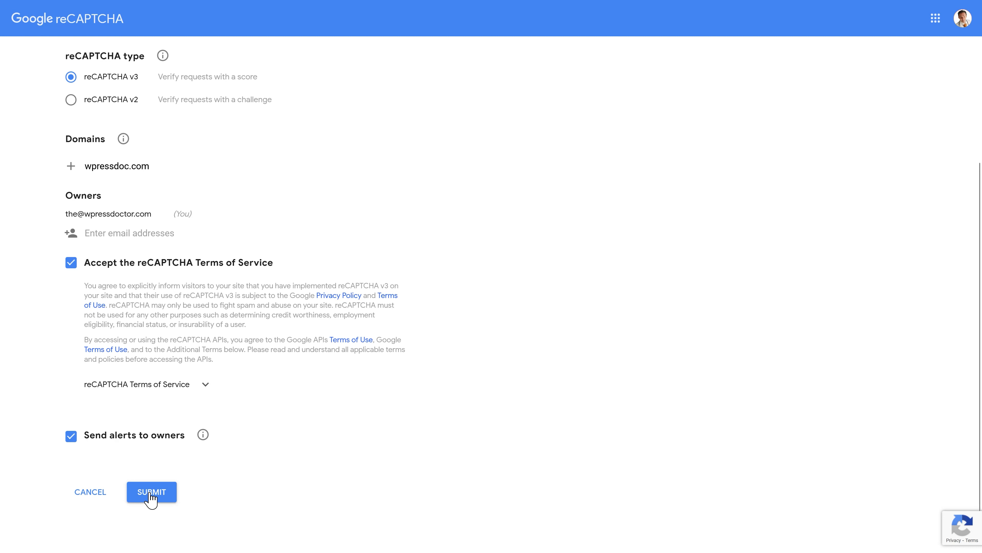
- Submit the site registration and copy the issued secret key
click(151, 491)
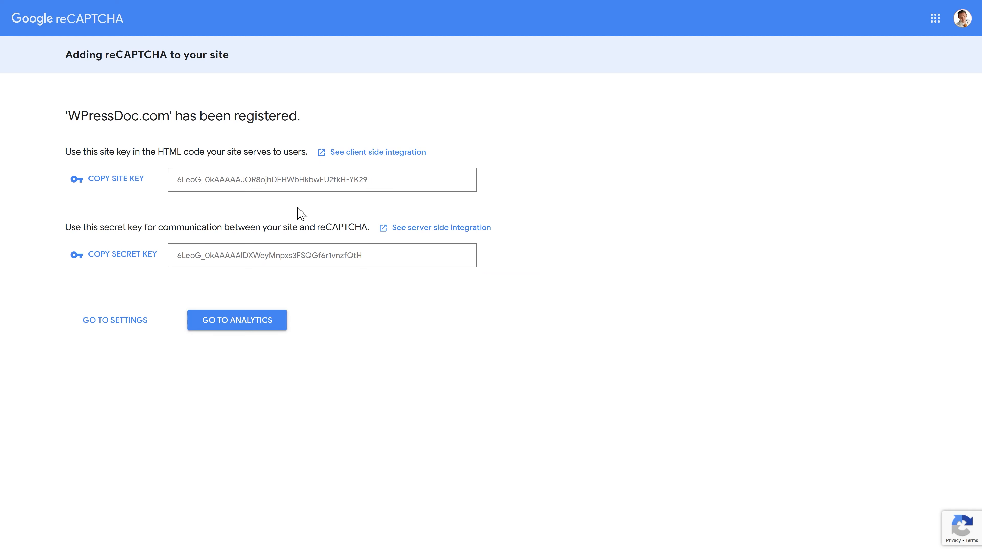
click(122, 254)
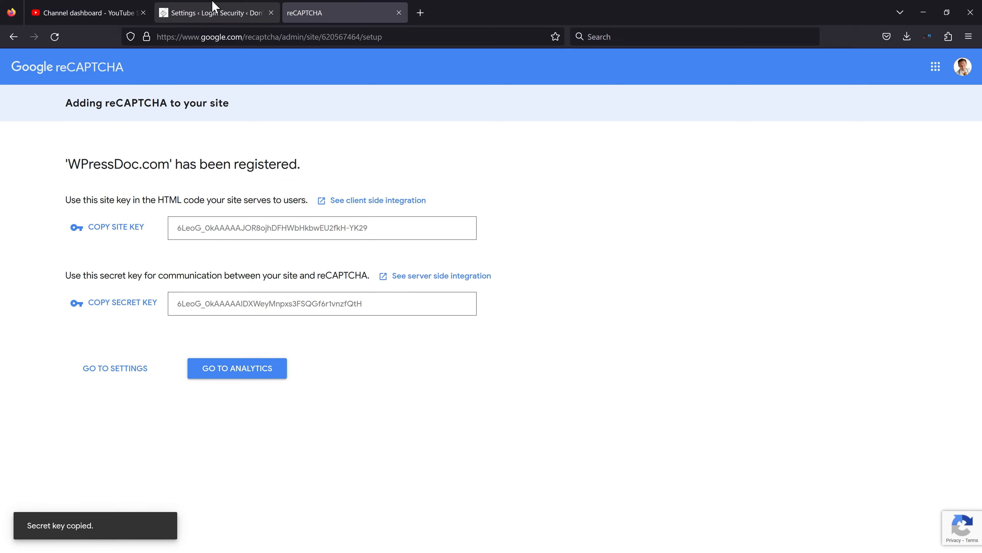
- Back in Login Security, enter the reCAPTCHA keys and set the threshold score to 0.7
click(216, 13)
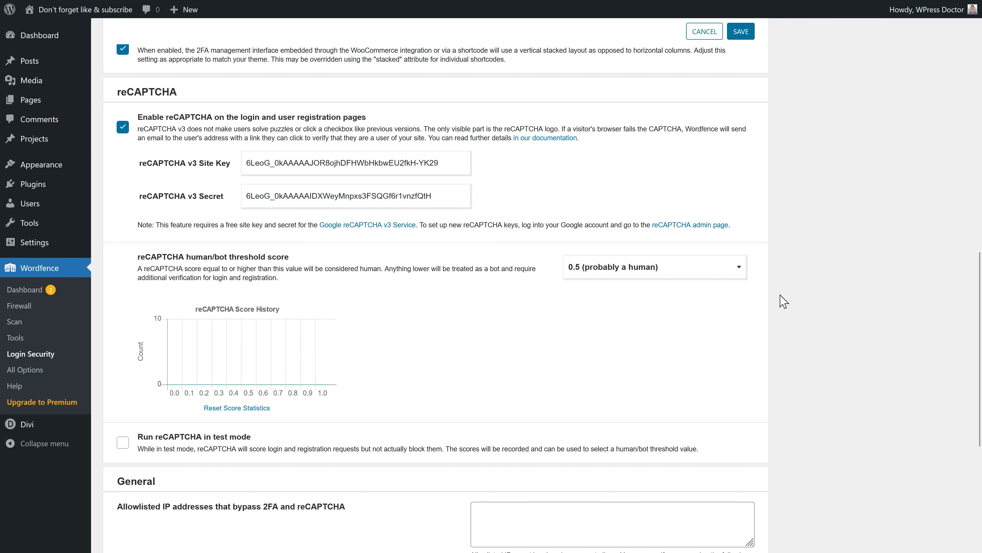
scroll(down, 3)
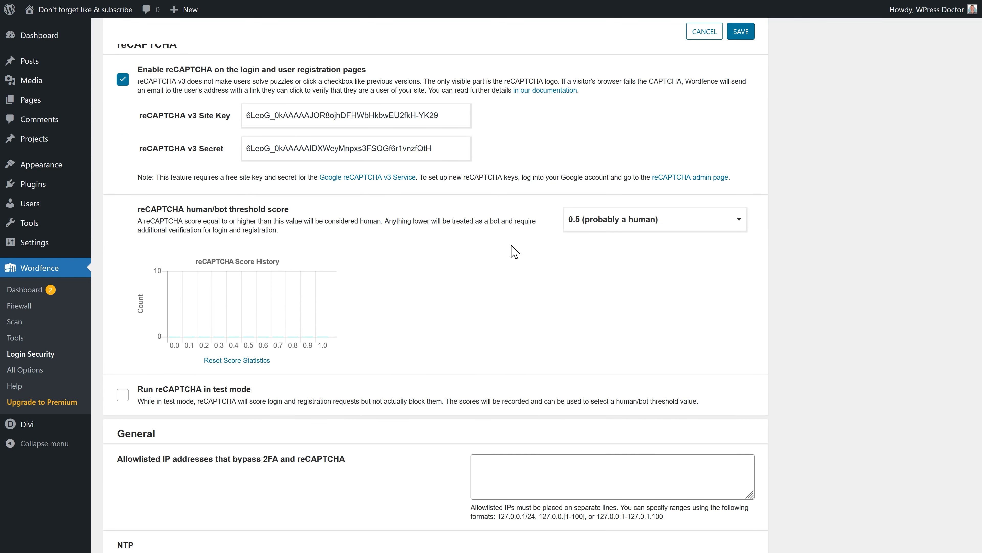
mouse_move(625, 223)
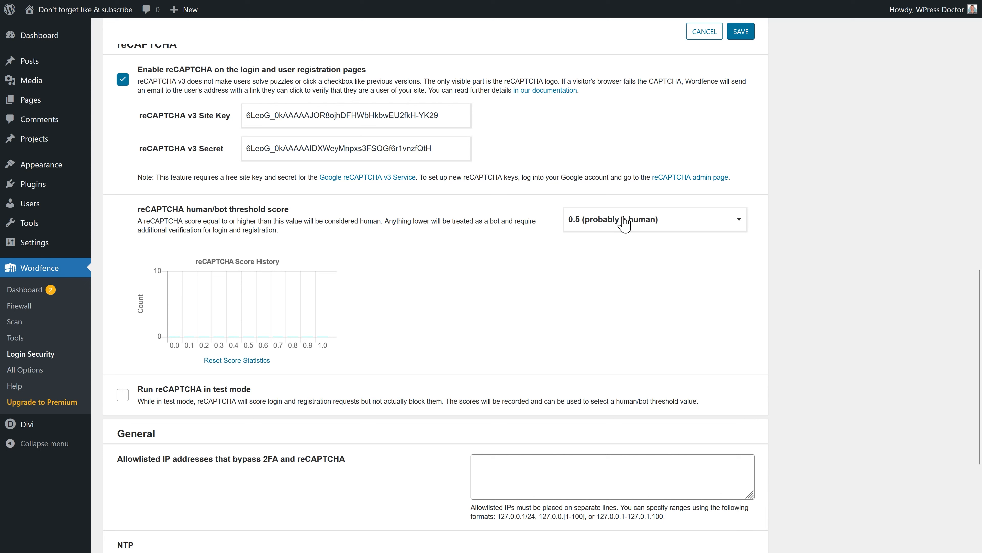
click(653, 220)
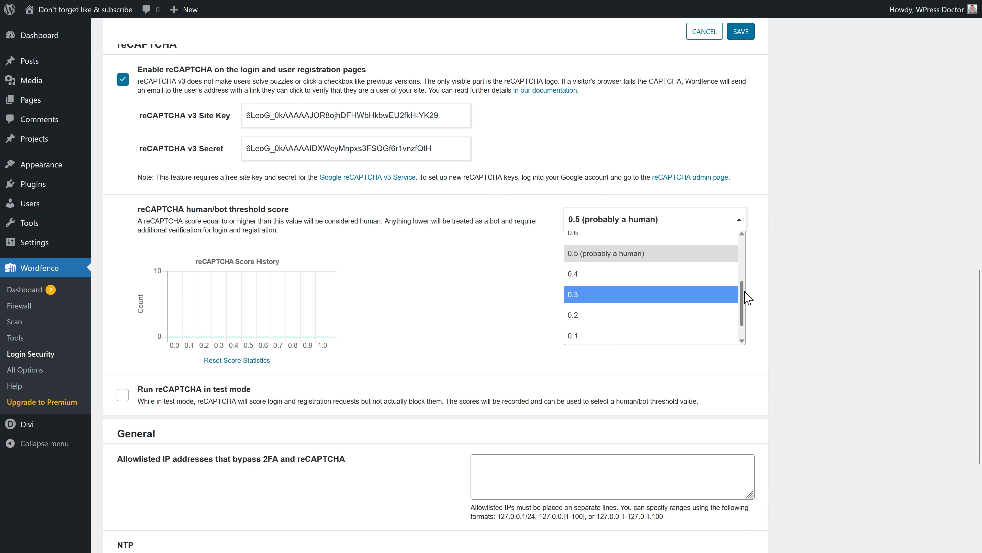
scroll(up, 3)
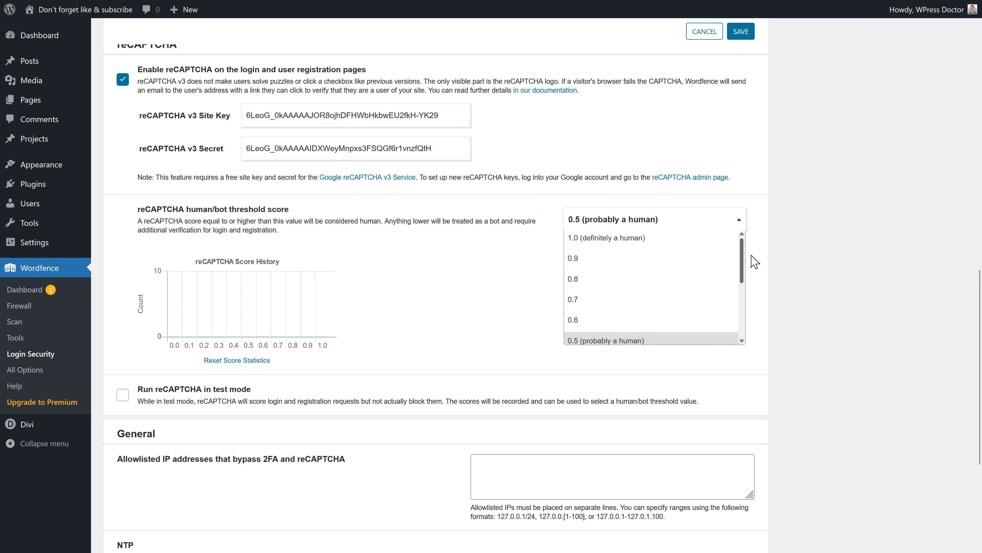
click(571, 319)
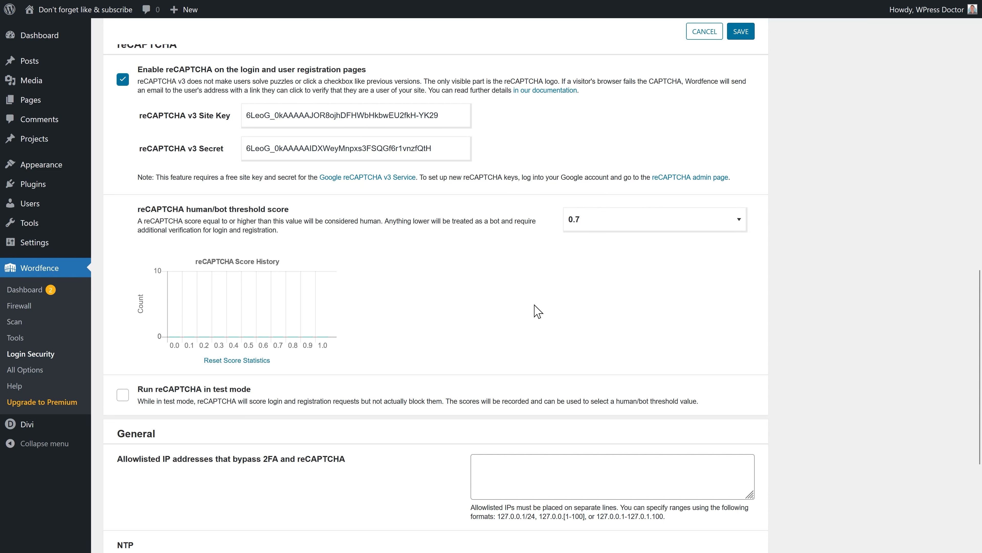
mouse_move(589, 262)
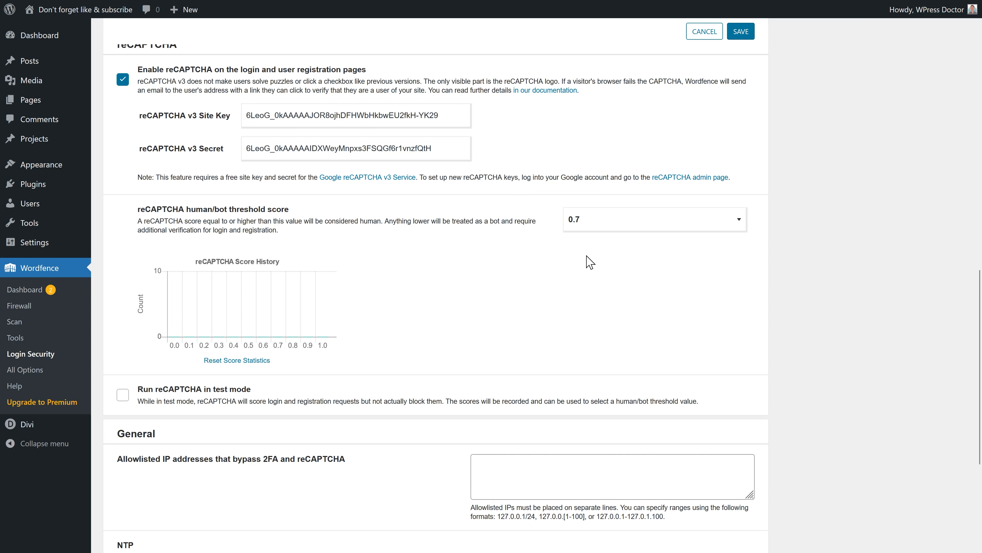
scroll(down, 3)
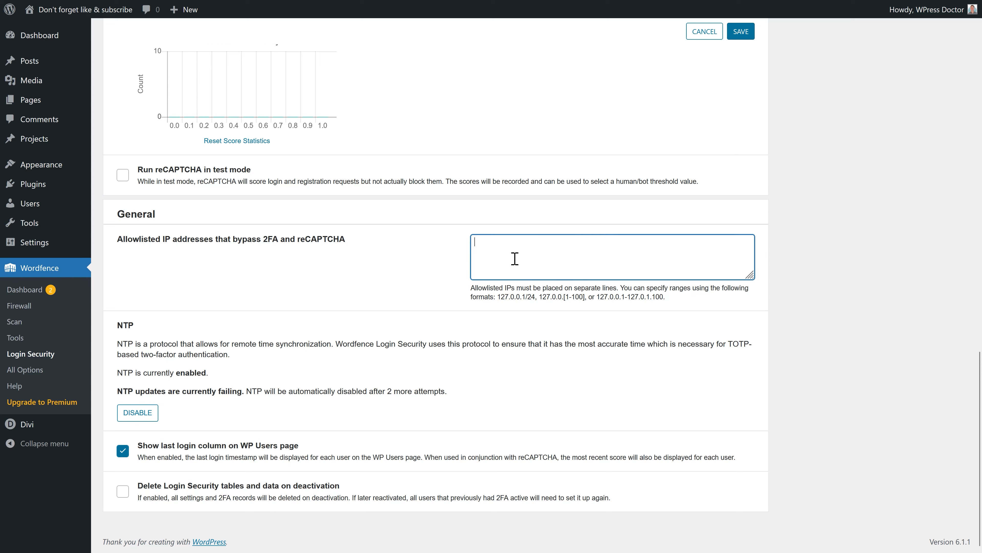
mouse_move(395, 276)
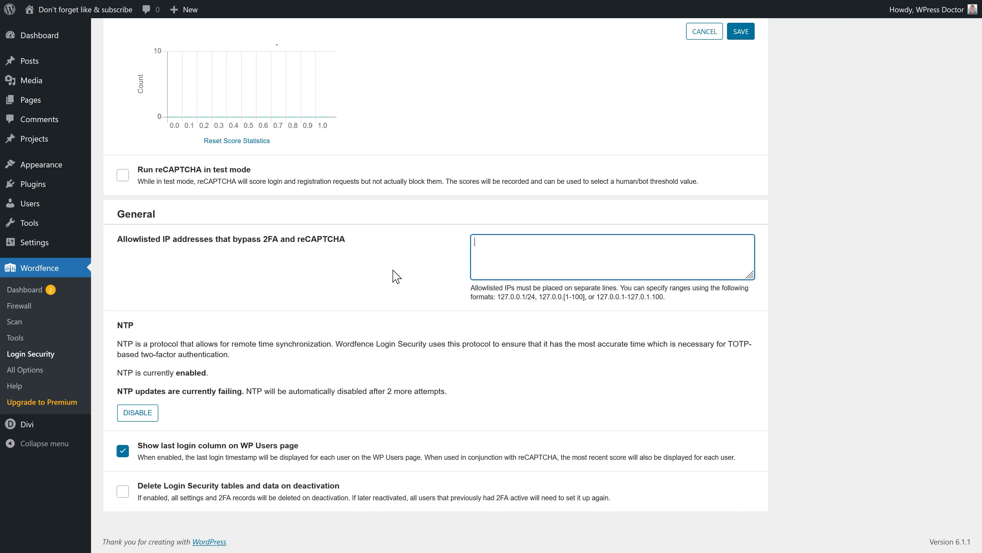
mouse_move(472, 261)
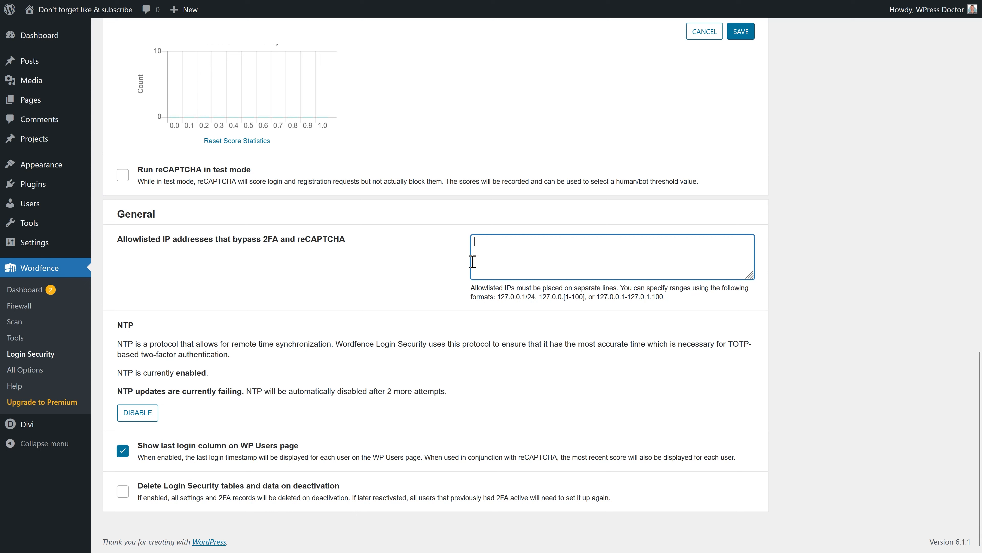
mouse_move(520, 251)
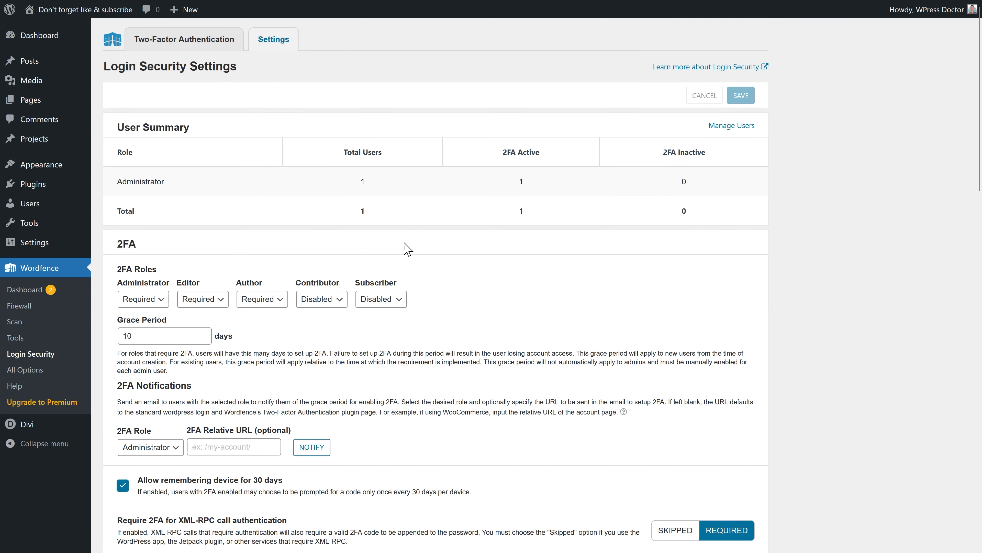
mouse_move(26, 369)
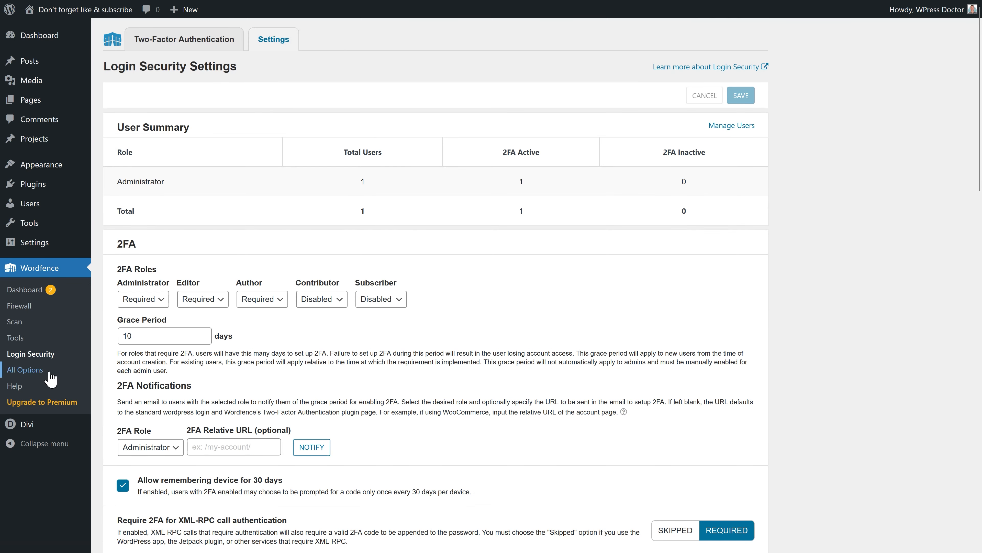
mouse_move(45, 380)
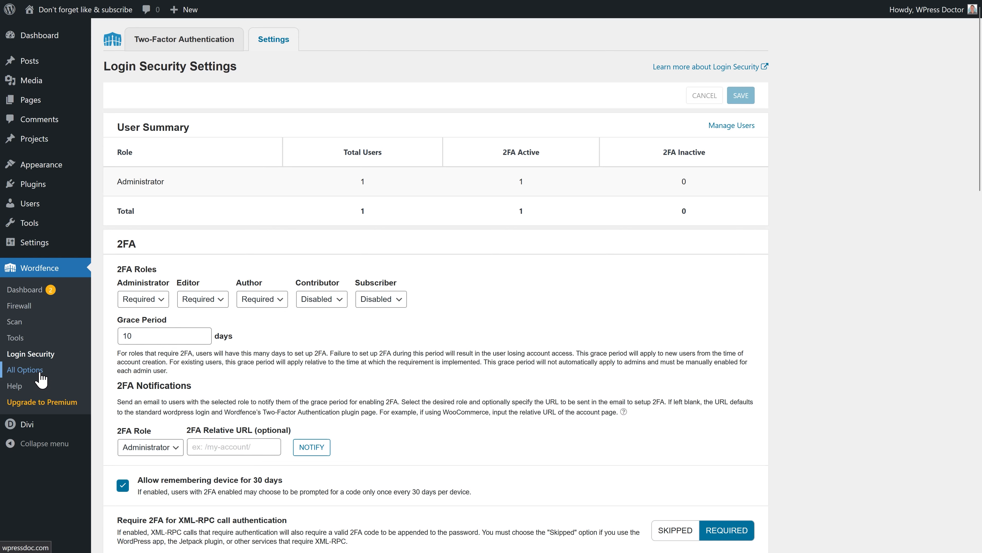
- On Wordfence All Options, collapse Wordfence License and expand View Customization
click(25, 369)
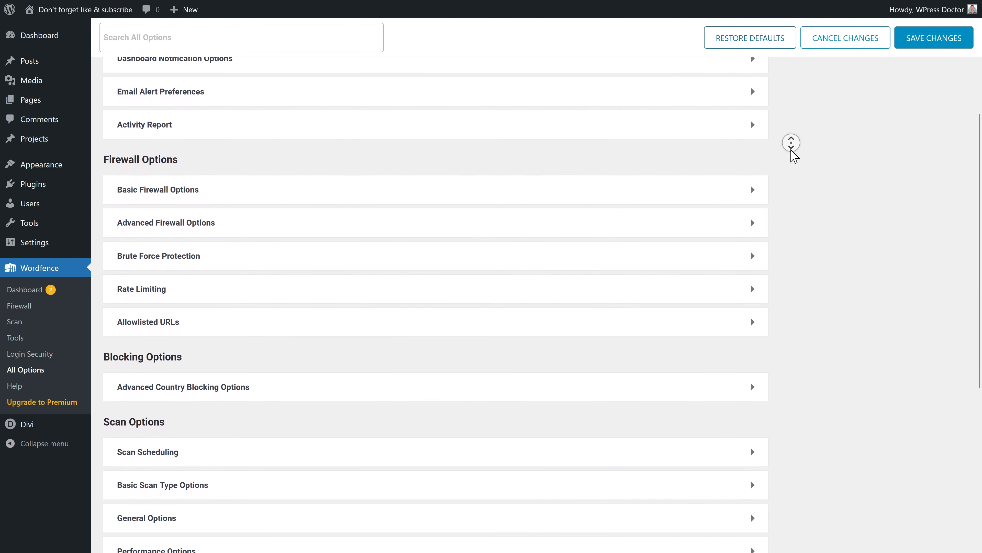
scroll(down, 3)
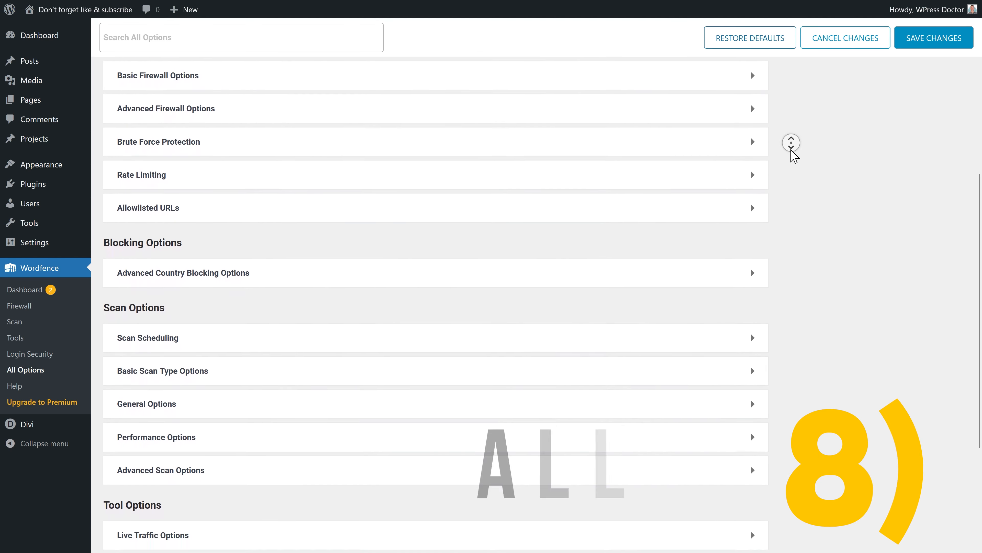
scroll(down, 3)
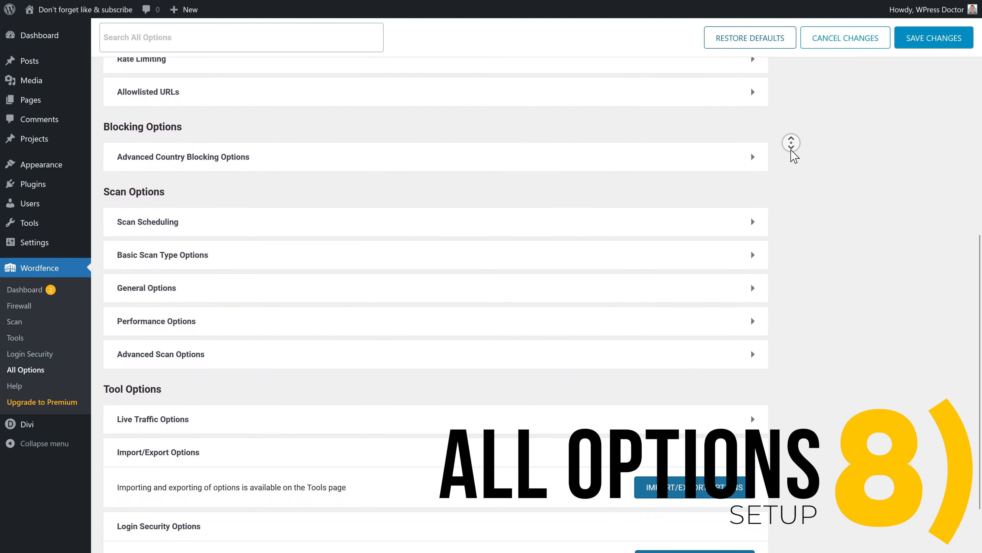
scroll(up, 3)
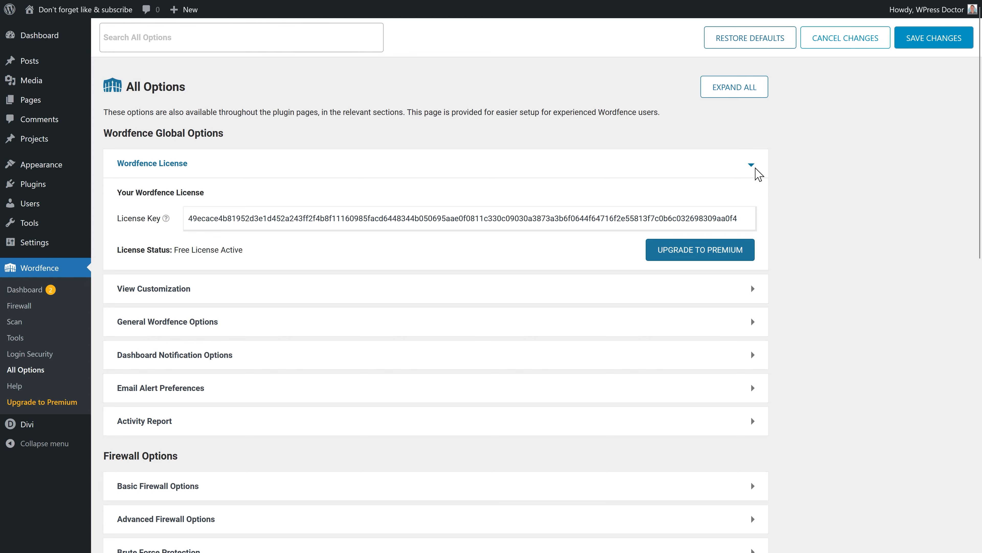
click(751, 164)
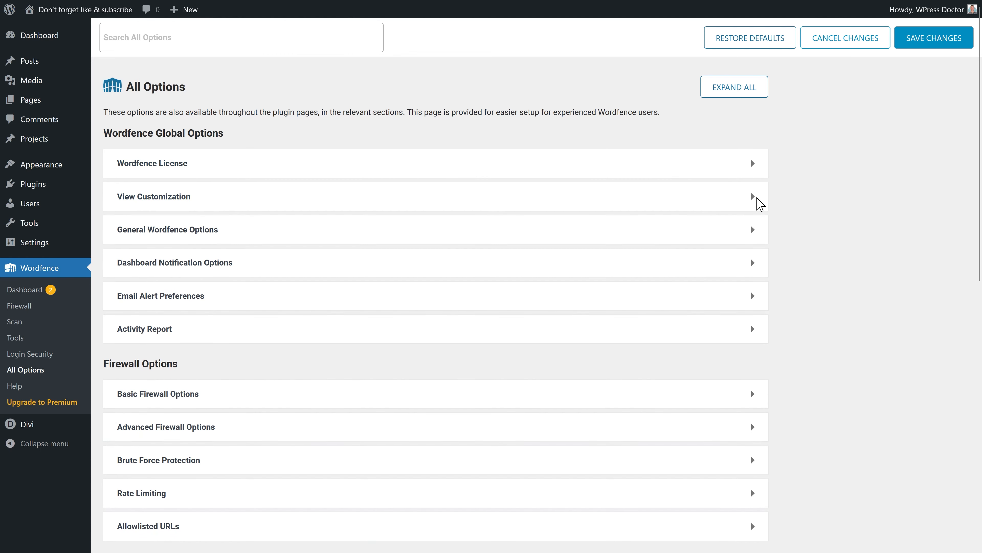
click(435, 196)
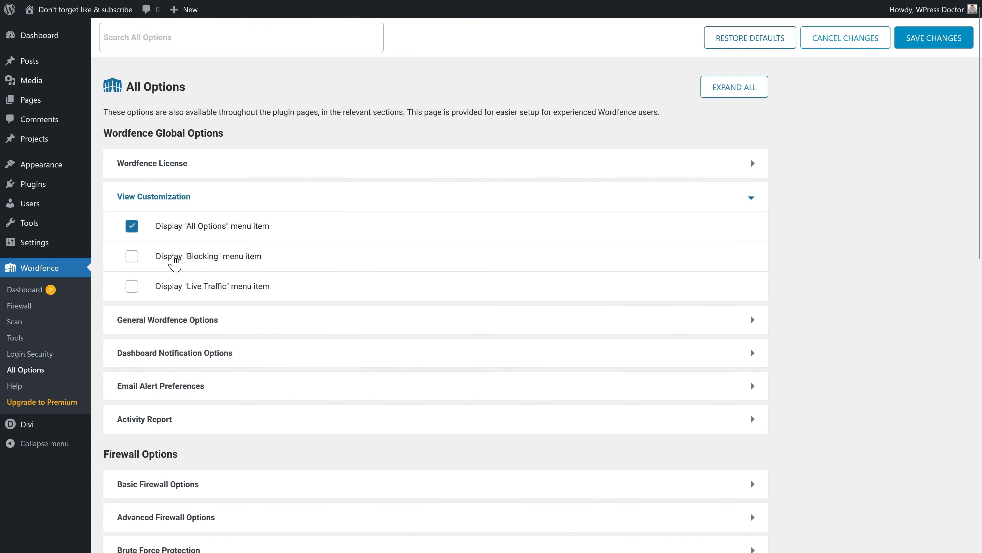
mouse_move(174, 291)
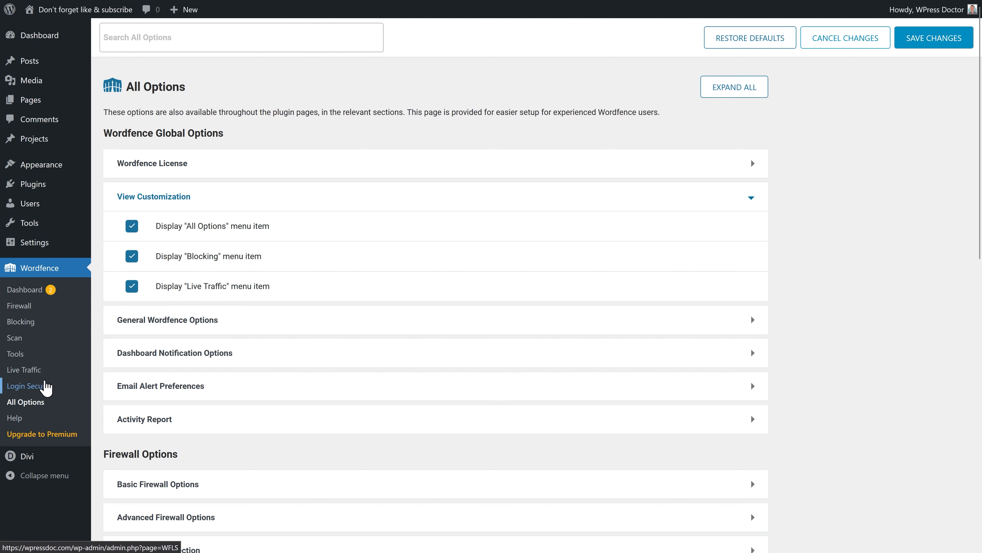
mouse_move(24, 369)
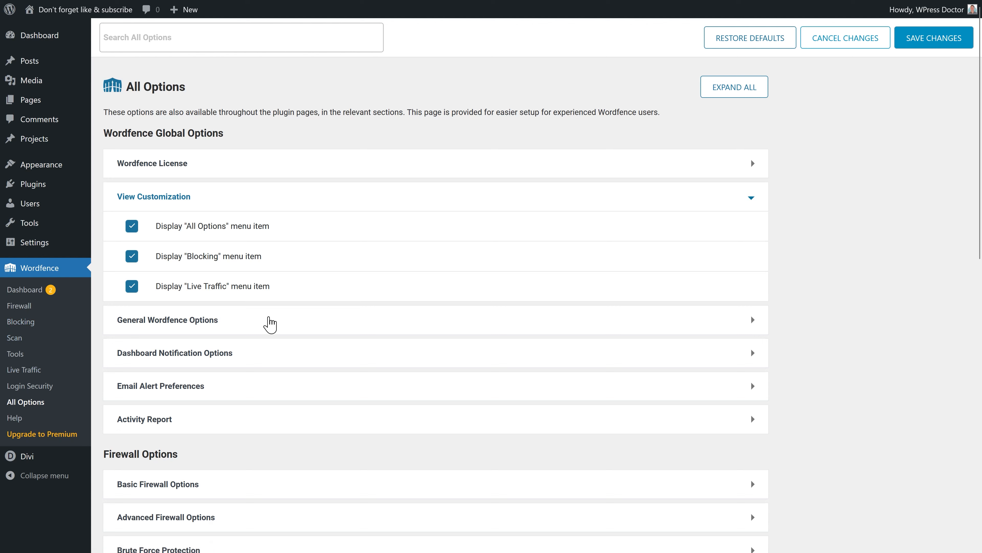
mouse_move(137, 268)
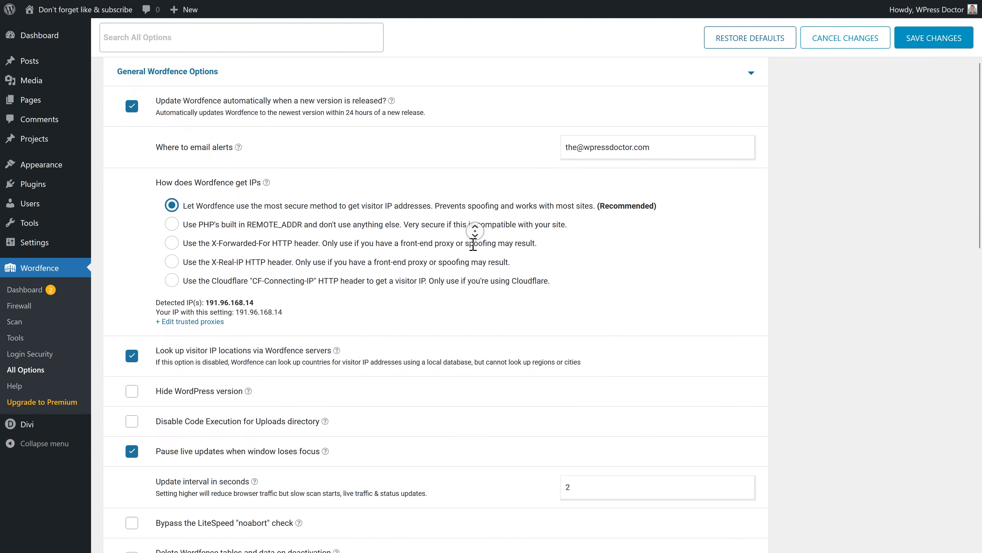
- Review the Hide WordPress version help and enable Disable Code Execution for Uploads directory
scroll(down, 3)
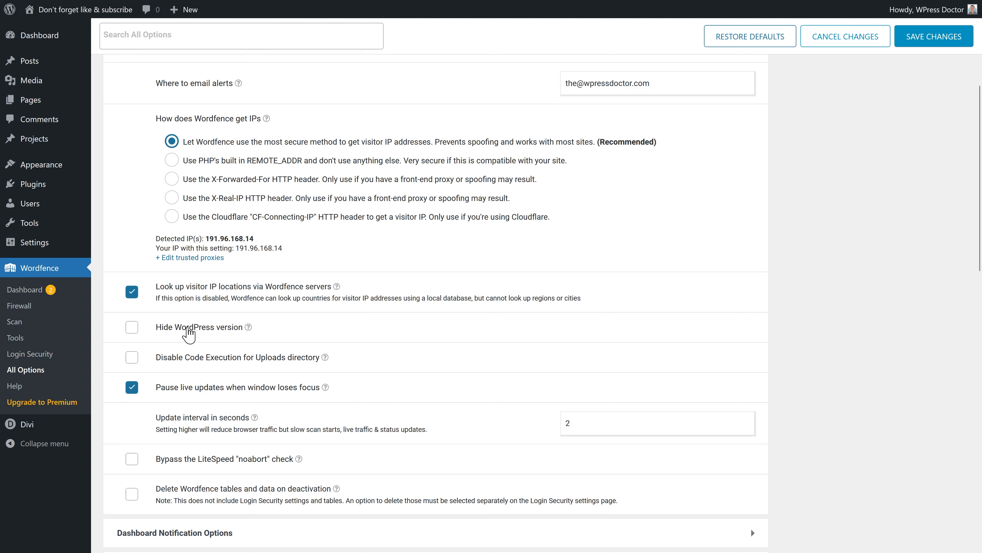
click(248, 326)
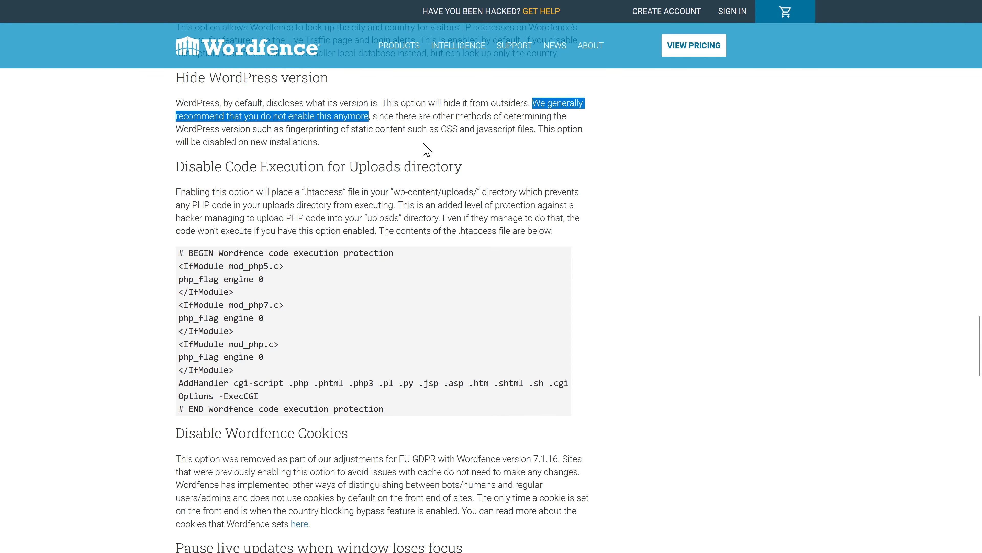
mouse_move(305, 132)
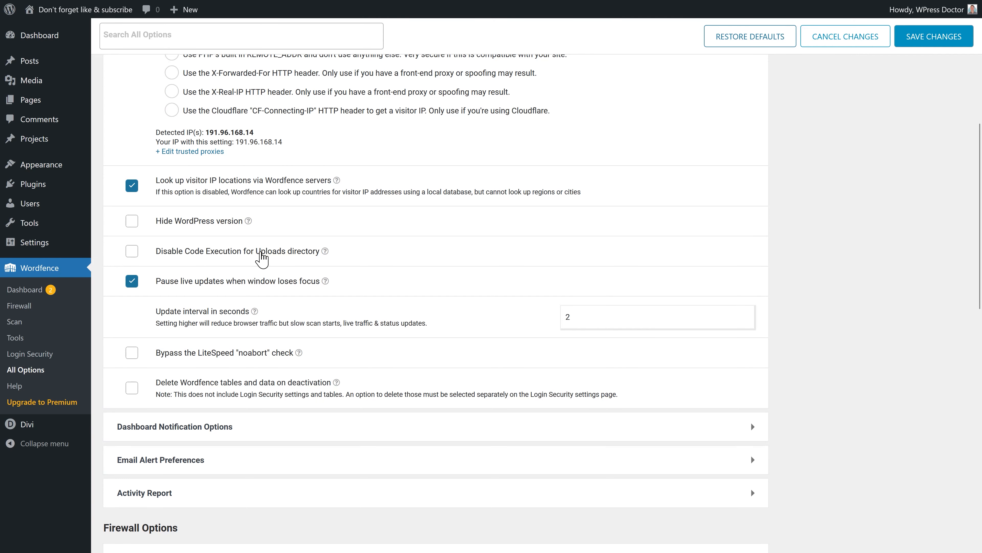
click(131, 250)
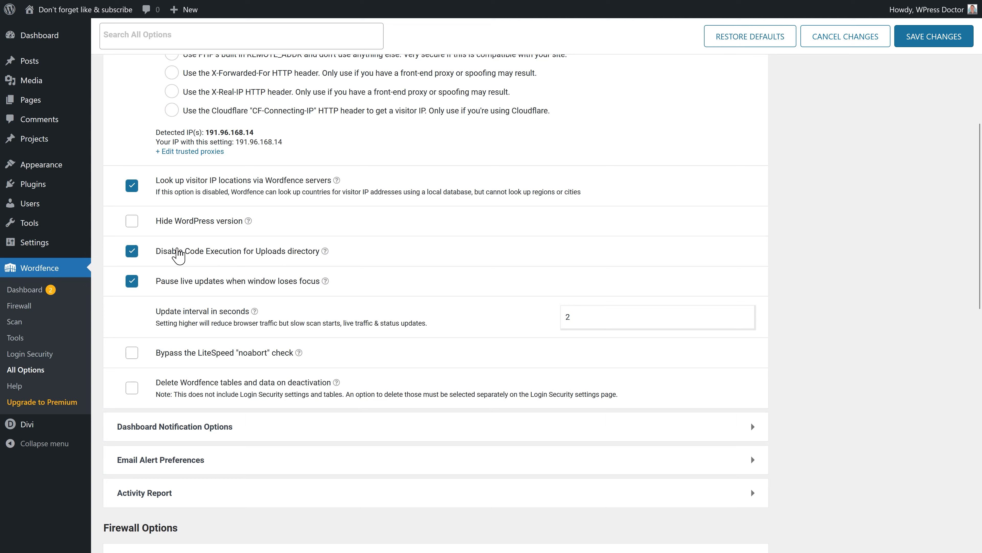
scroll(down, 3)
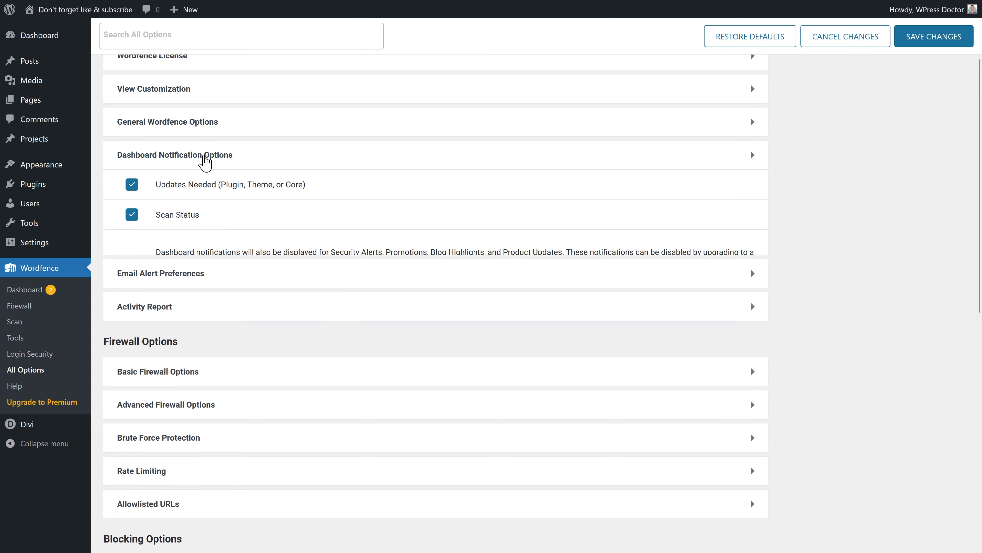
- Expand Dashboard Notification Options showing Updates Needed and Scan Status alerts enabled
click(175, 154)
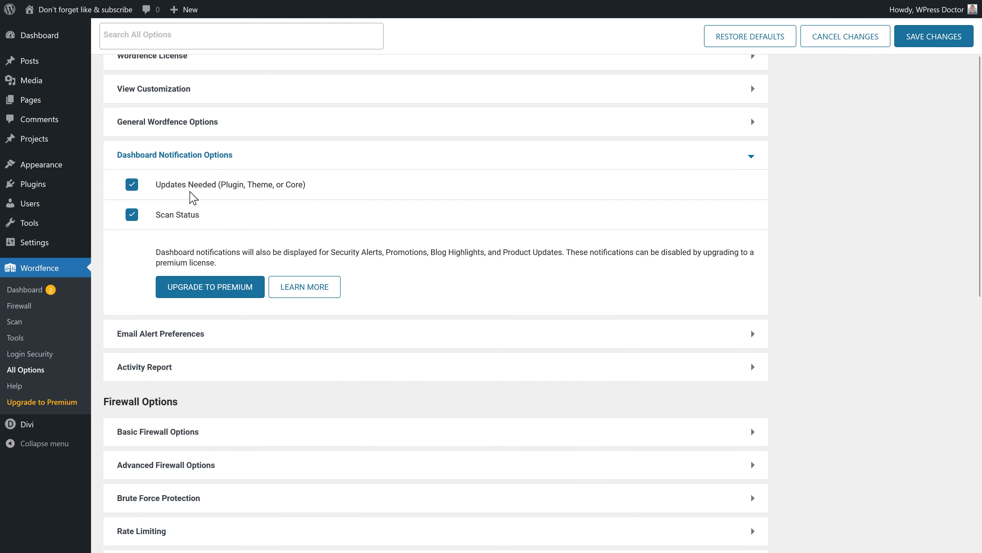
mouse_move(179, 337)
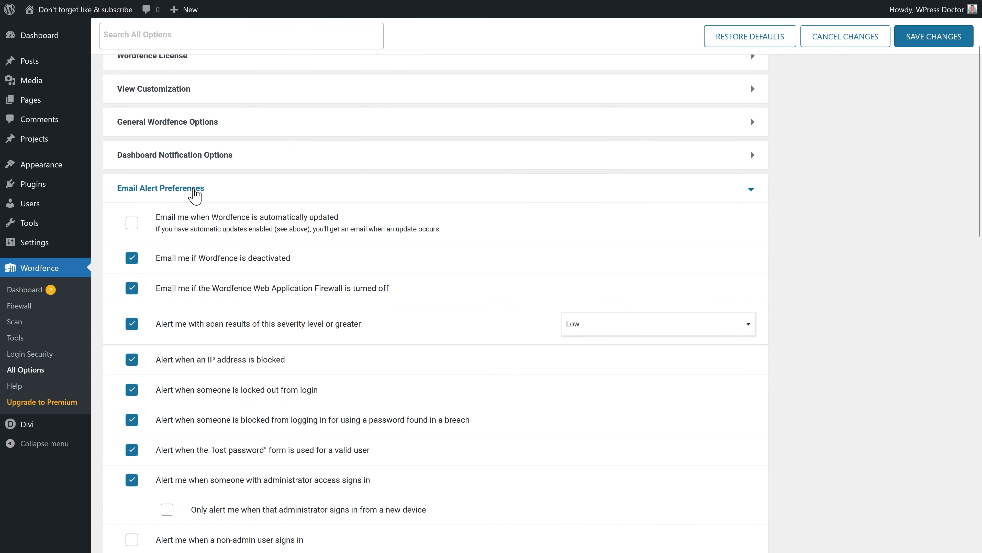
scroll(down, 3)
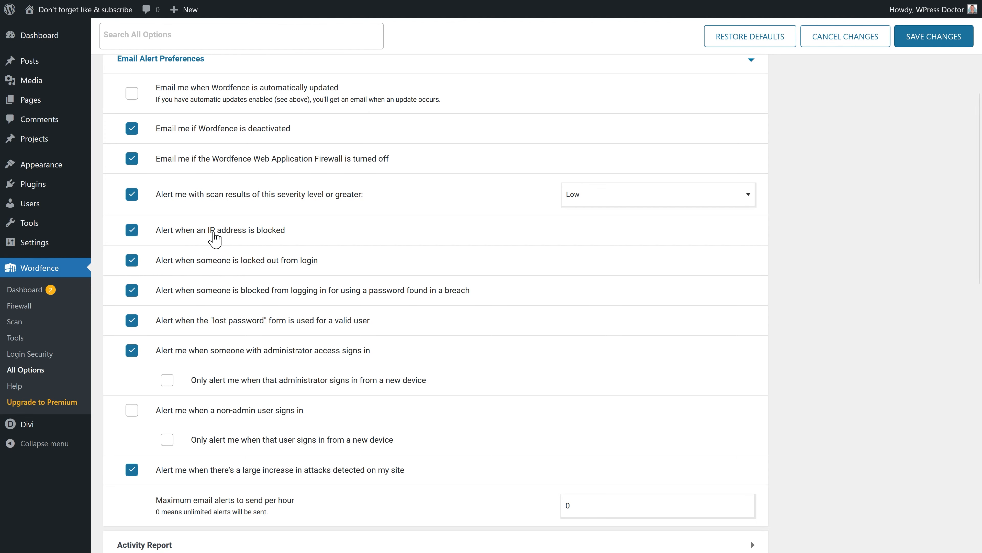
click(131, 230)
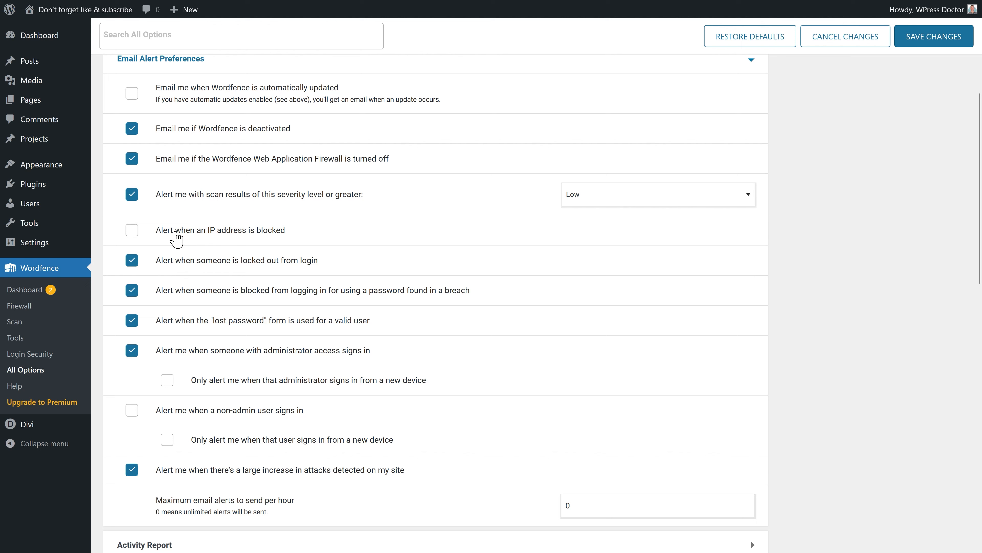
mouse_move(190, 267)
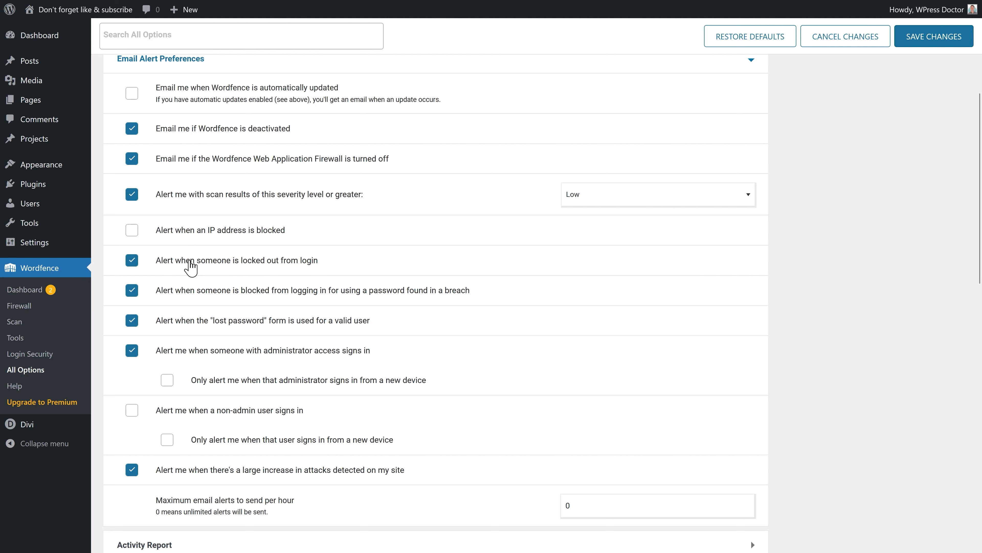
scroll(down, 3)
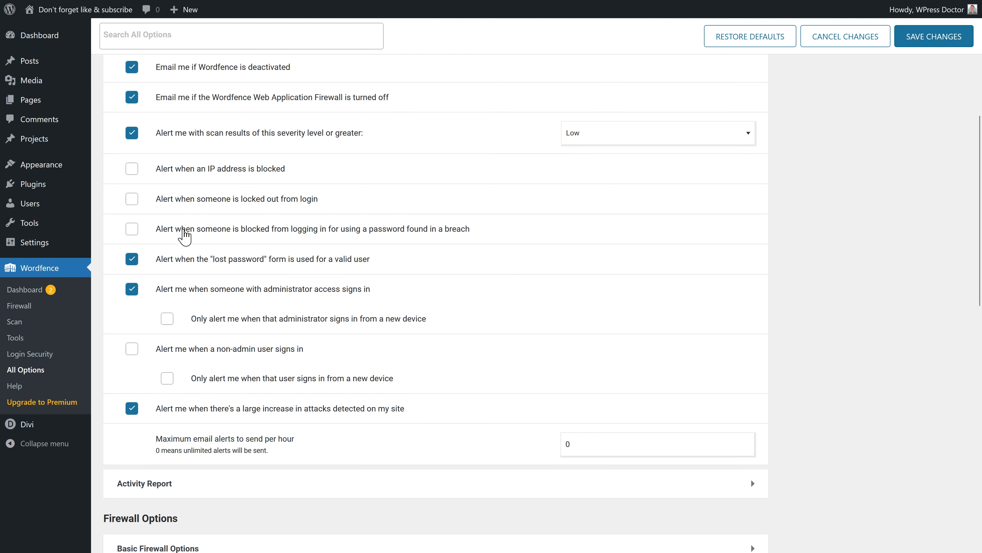
mouse_move(155, 339)
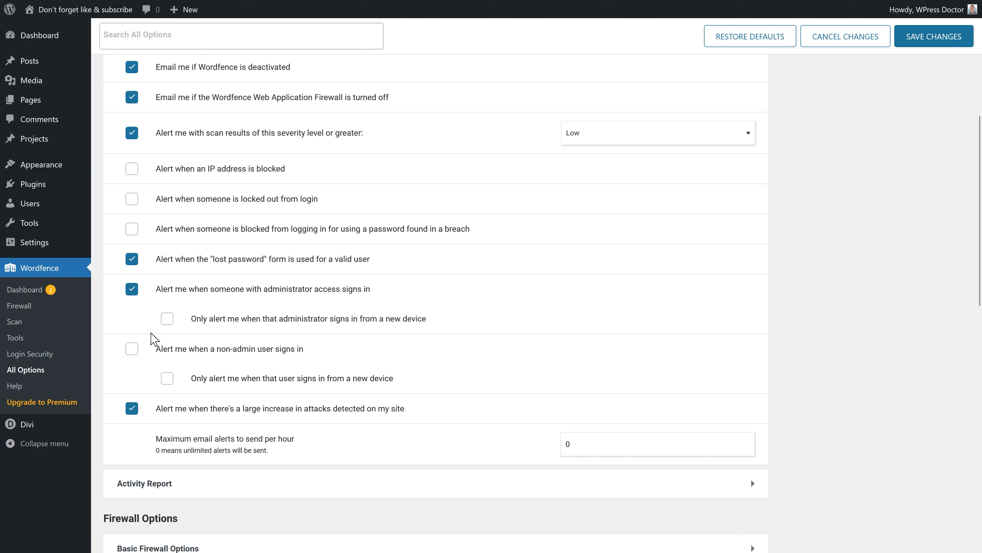
click(167, 318)
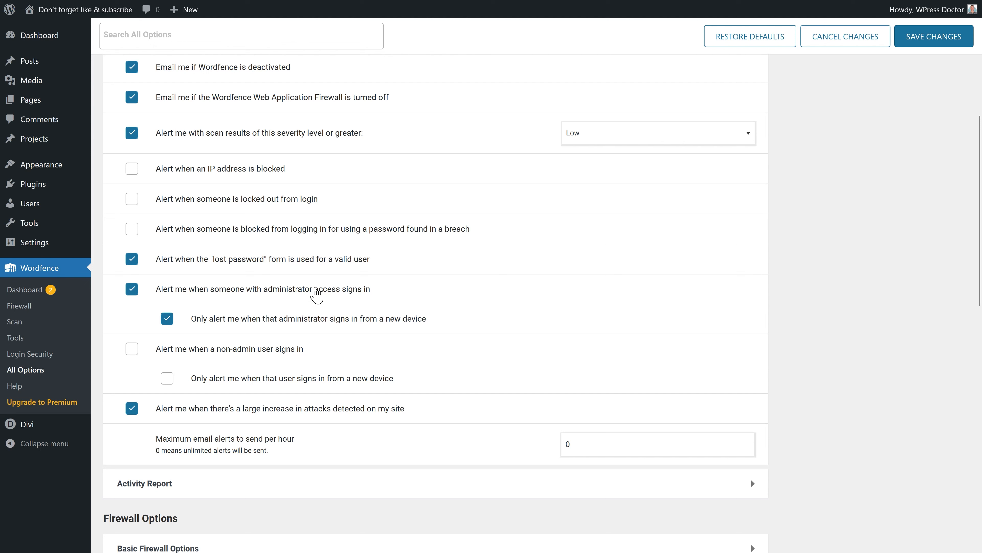
mouse_move(342, 306)
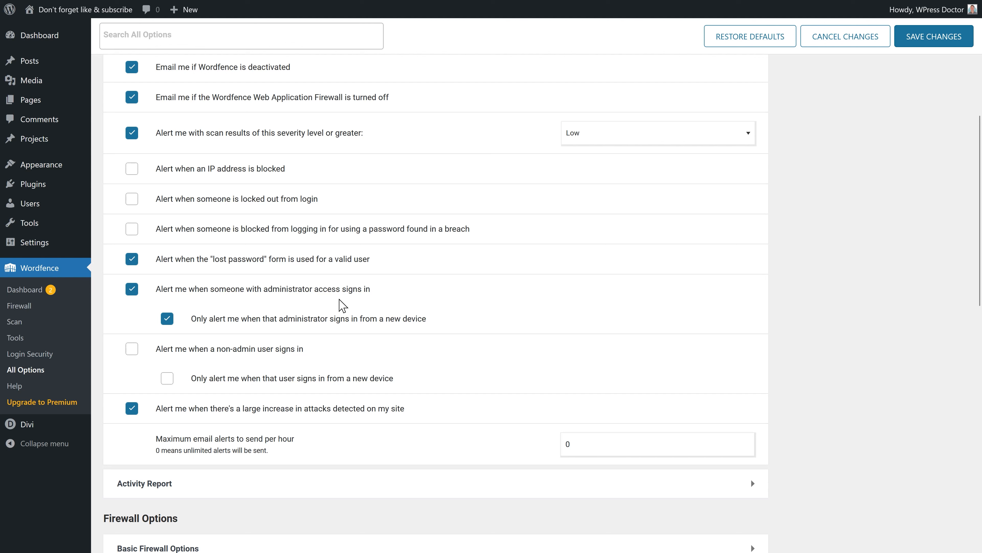
click(131, 288)
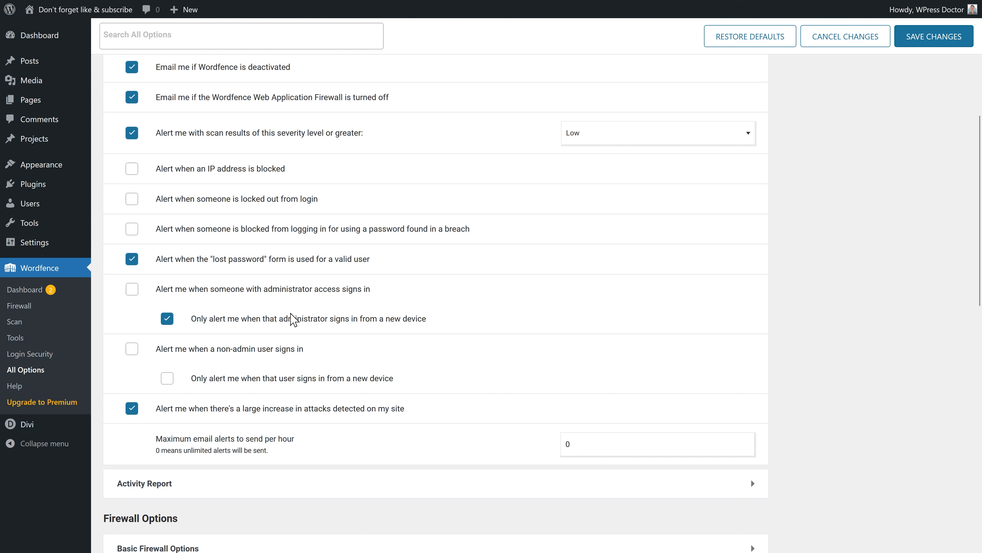
mouse_move(399, 329)
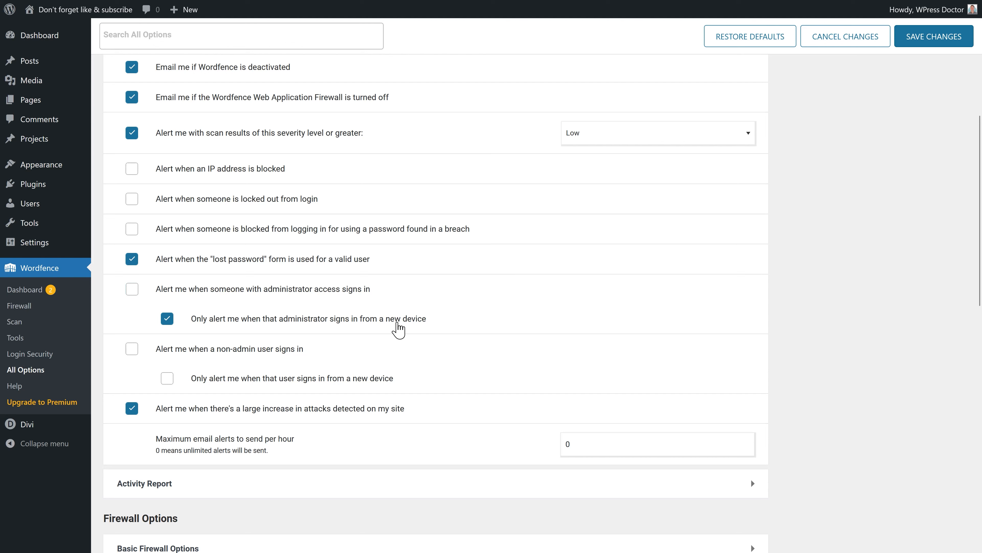
mouse_move(224, 387)
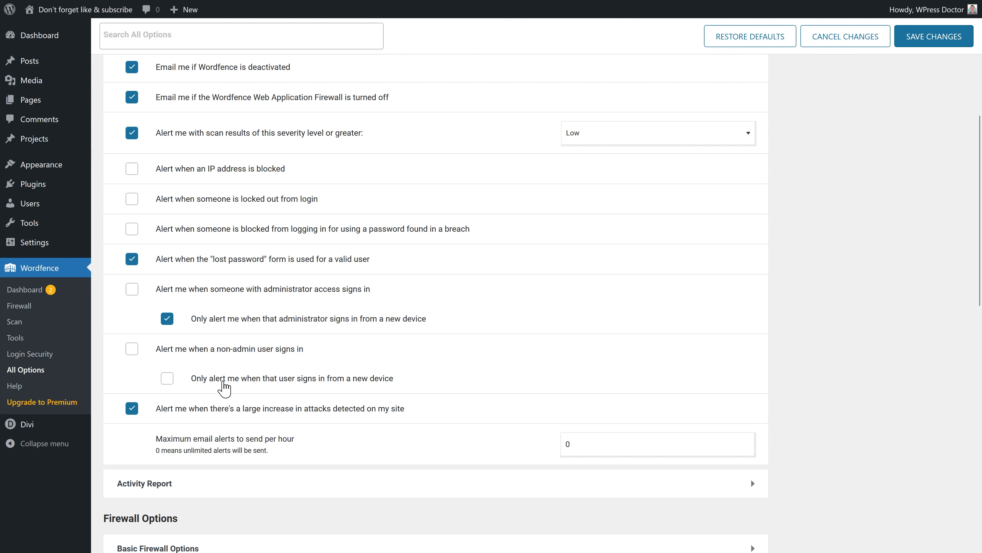
mouse_move(316, 418)
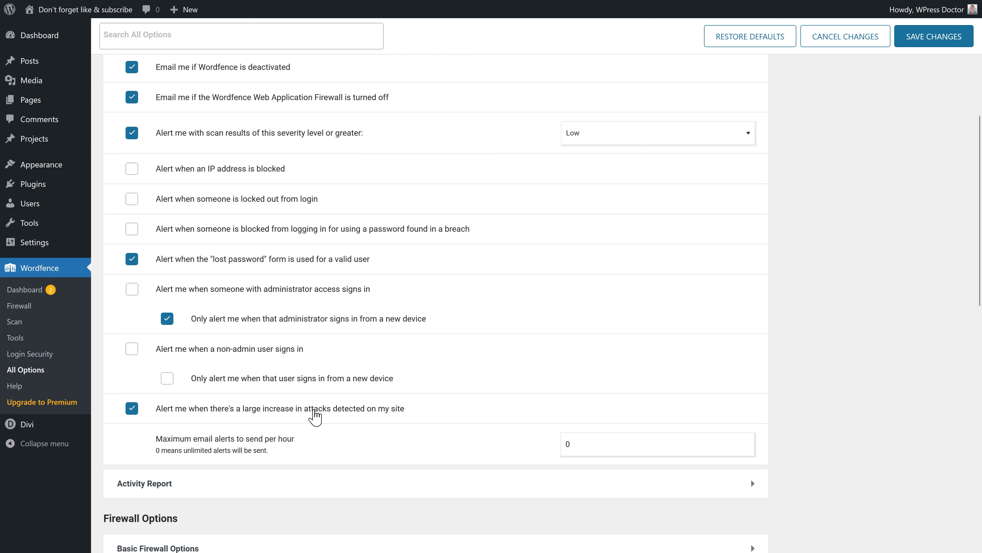
mouse_move(320, 421)
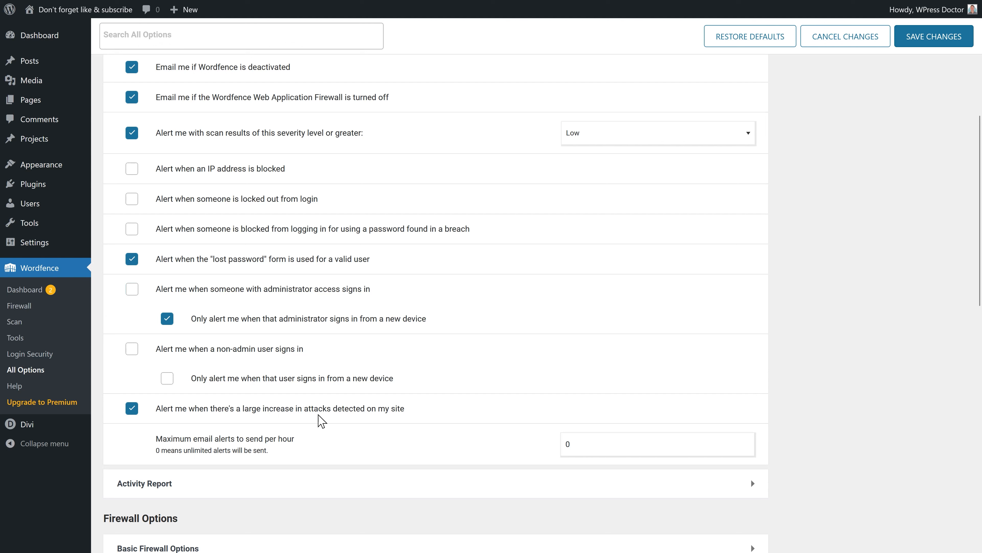
double_click(280, 407)
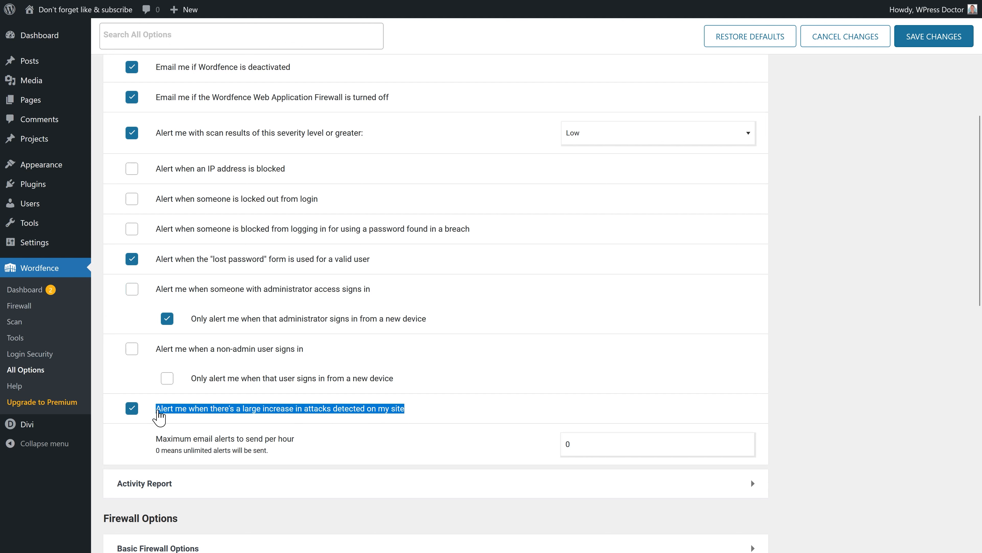
mouse_move(234, 199)
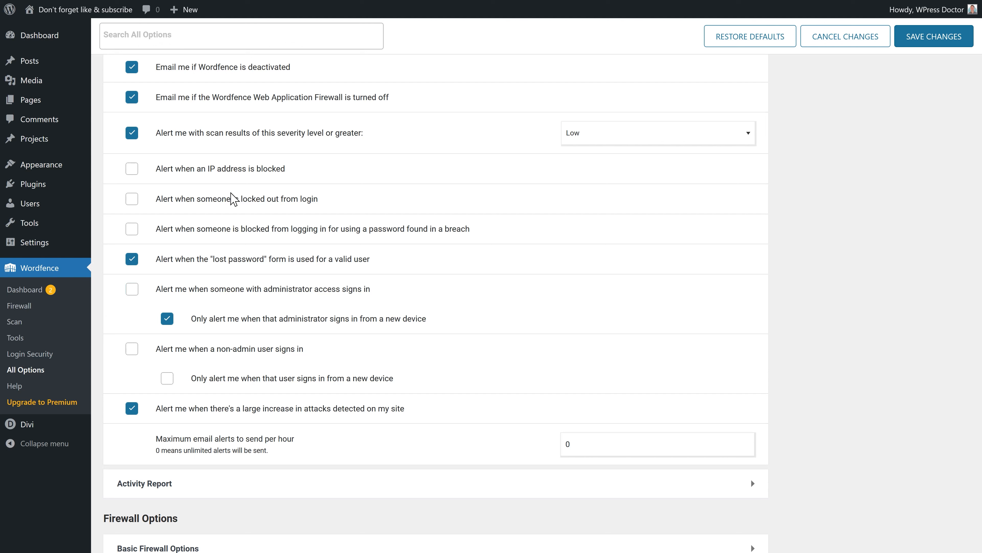
mouse_move(238, 182)
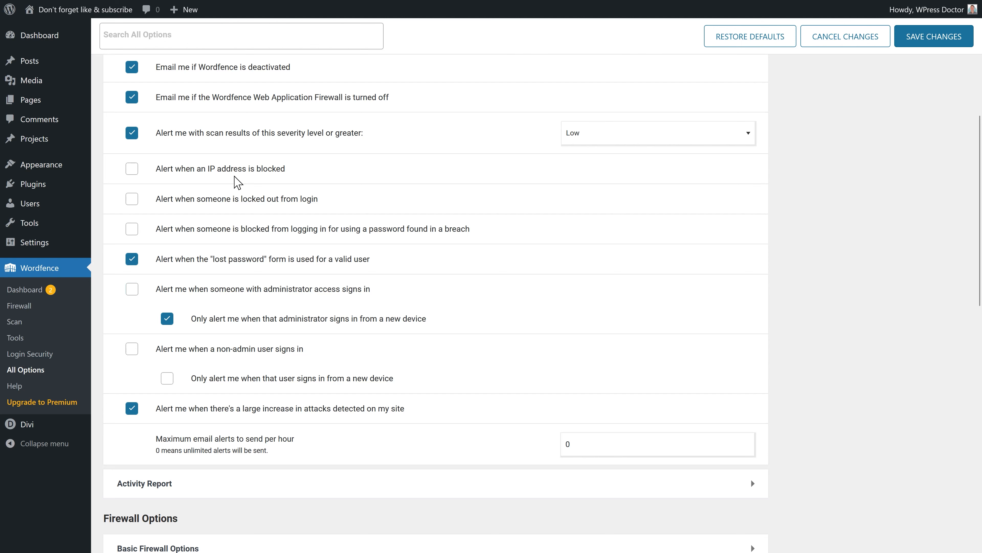
- Switch off the activity report email summary and its WordPress dashboard widget
scroll(up, 3)
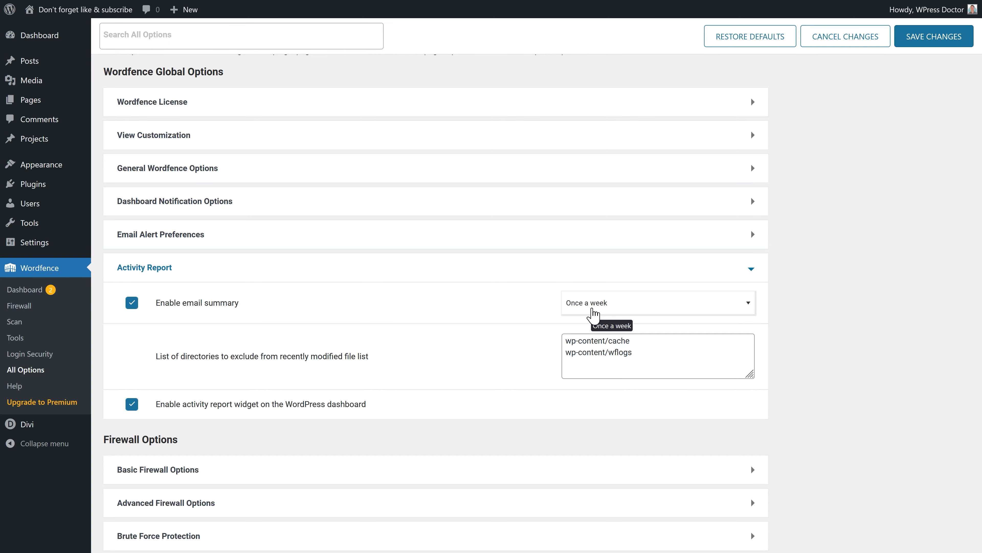
click(132, 303)
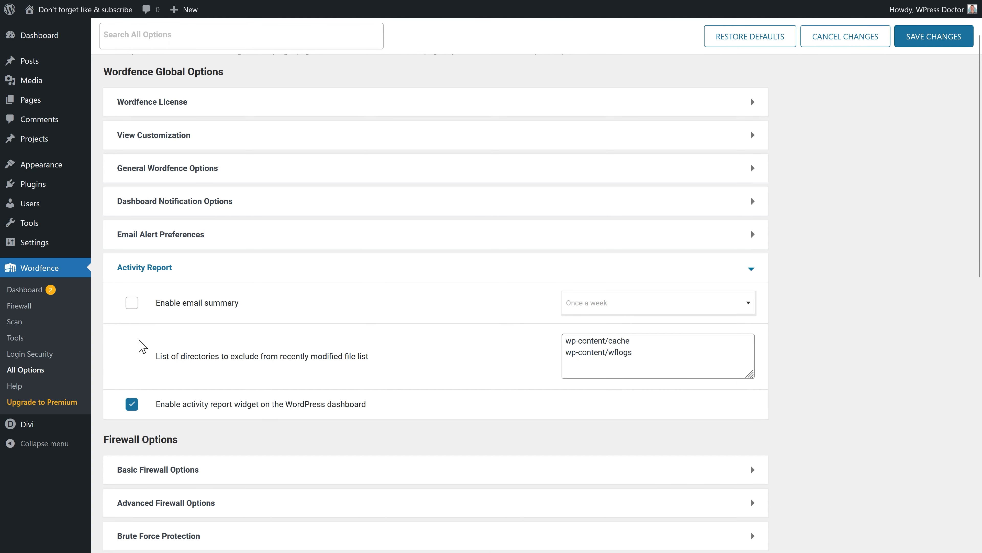
scroll(down, 3)
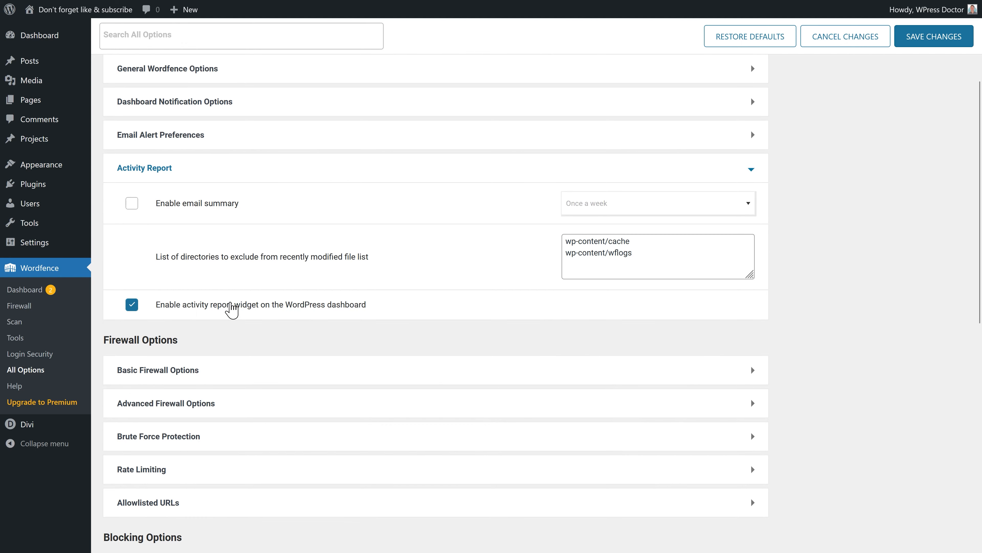
click(41, 35)
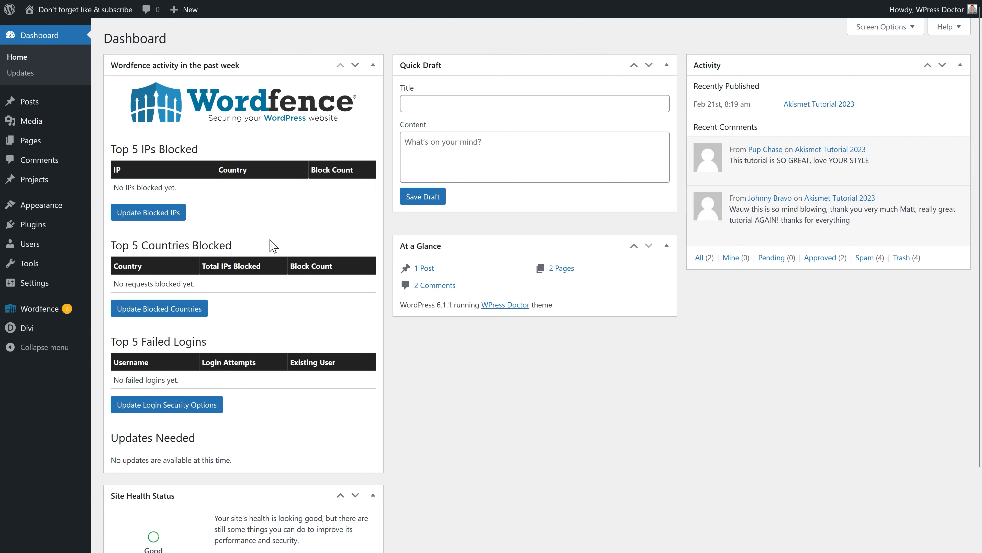
mouse_move(259, 147)
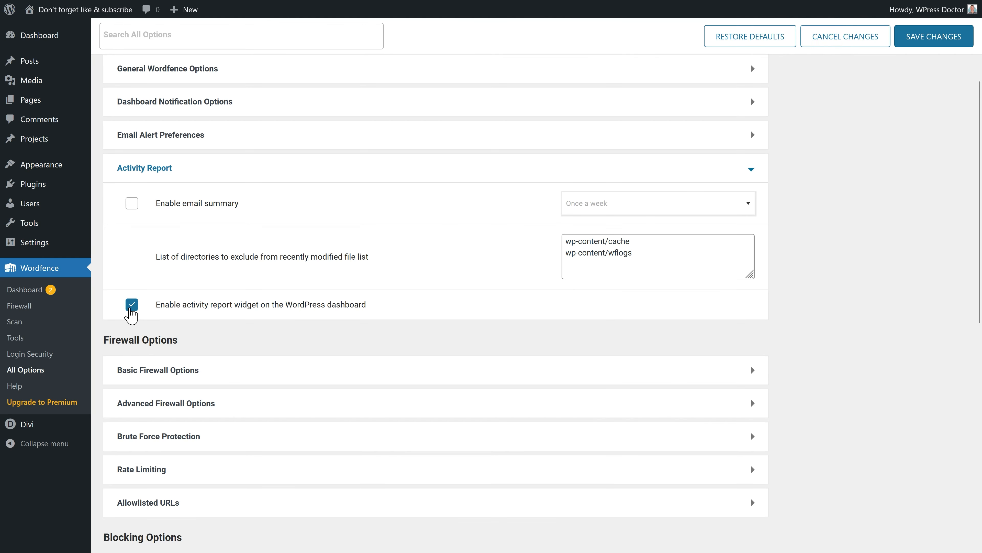
click(132, 304)
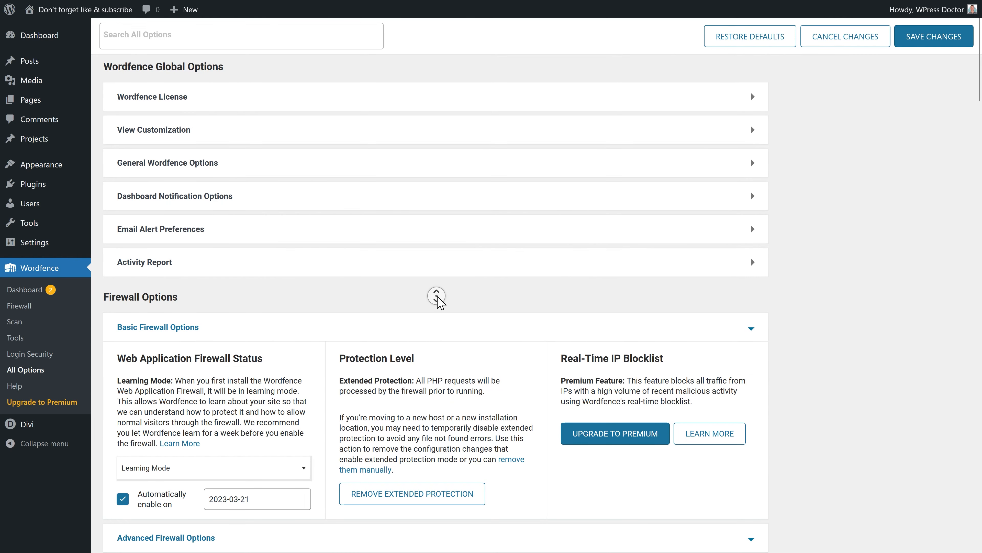
scroll(down, 3)
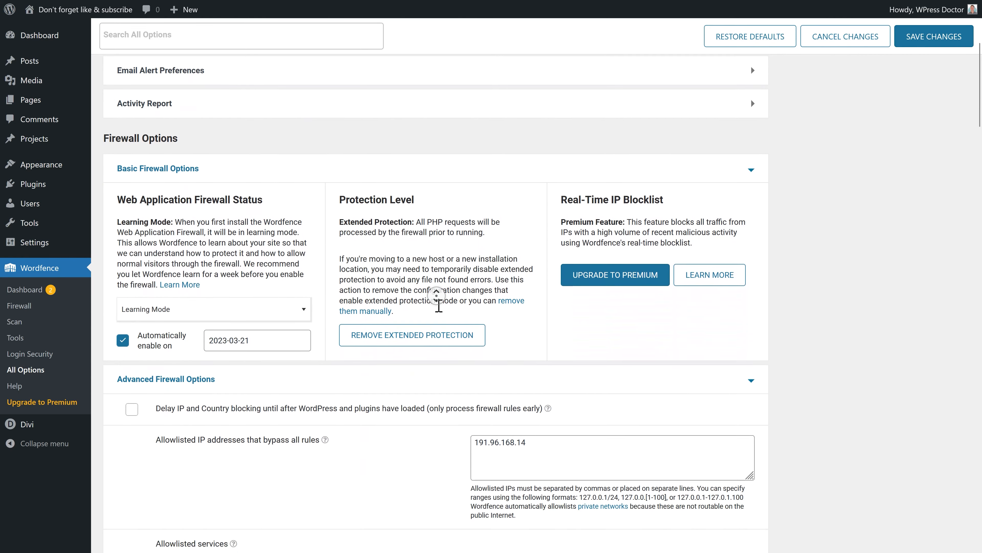
scroll(down, 3)
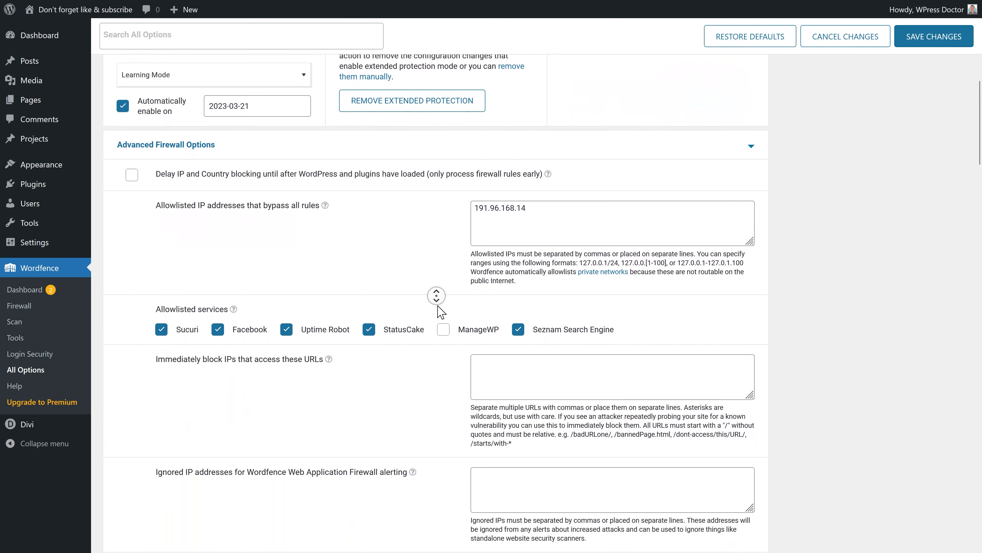
scroll(down, 3)
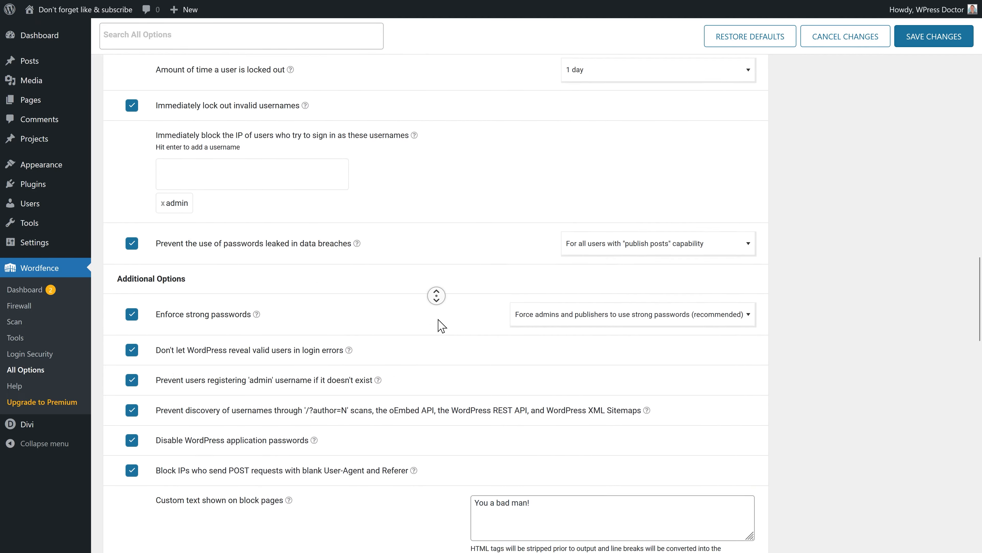
scroll(down, 3)
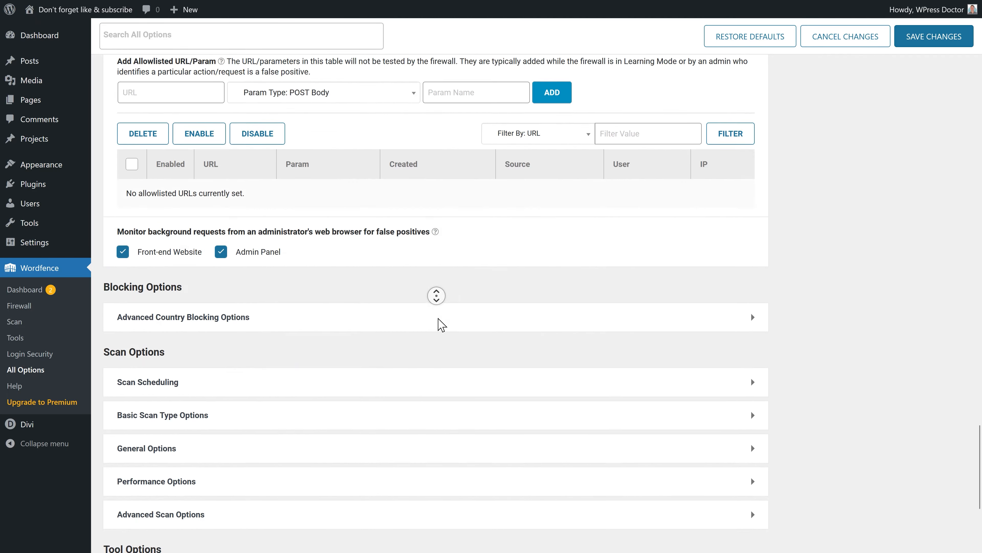
scroll(up, 3)
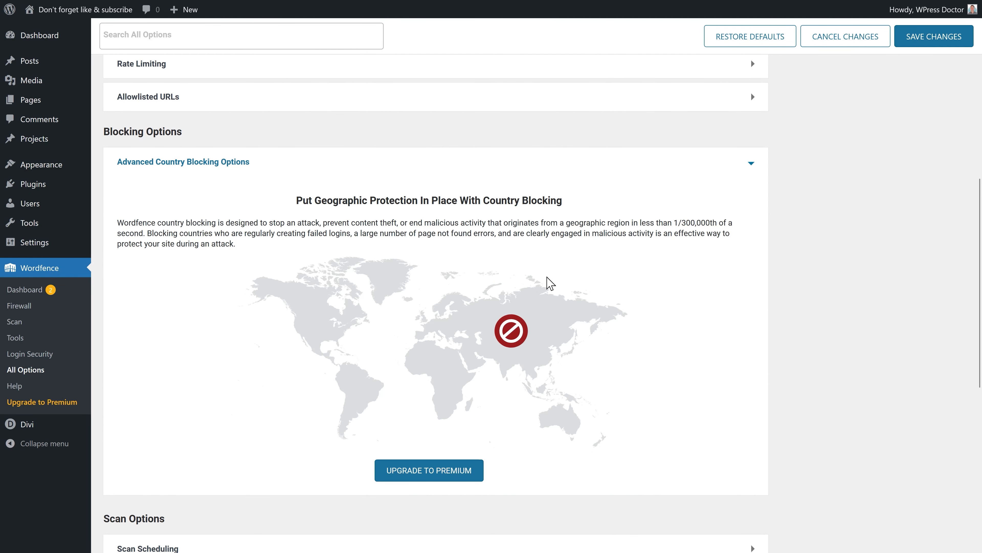
mouse_move(429, 470)
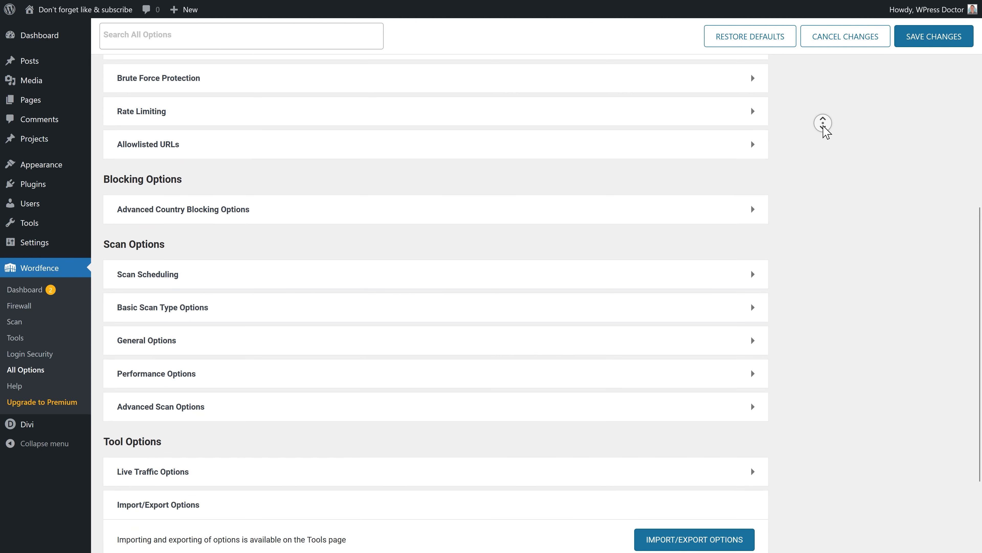
scroll(down, 3)
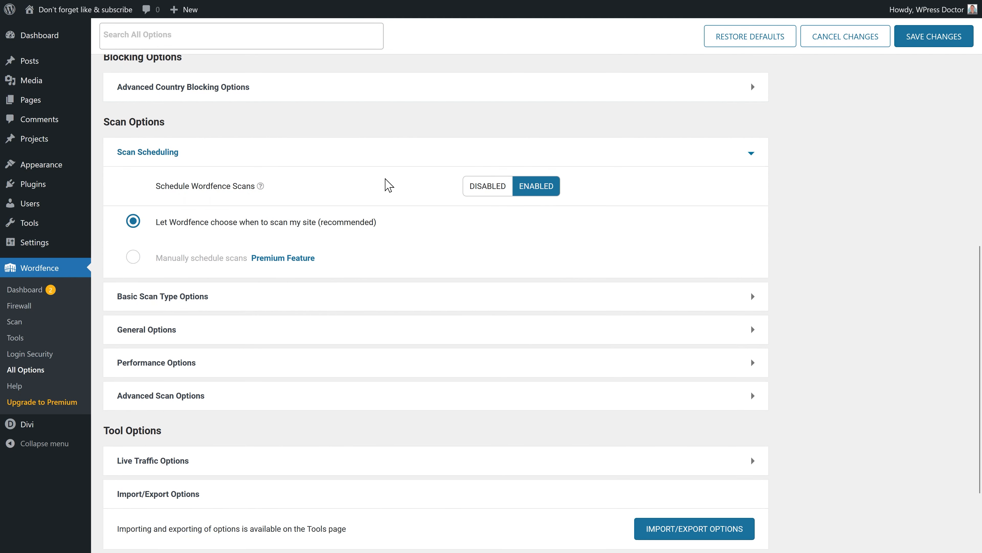
mouse_move(293, 237)
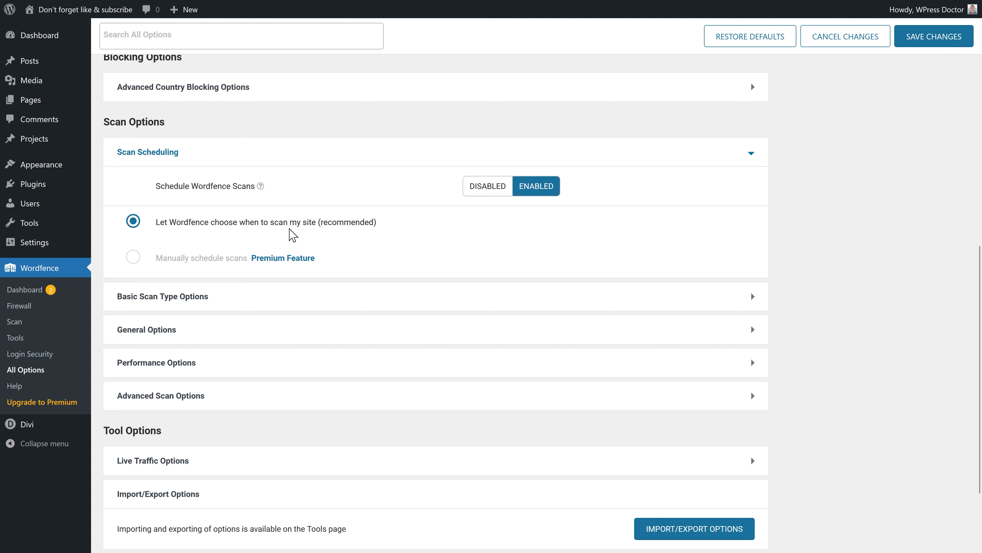
- Expand Scan Scheduling, keeping scheduled scans enabled with Standard Scan
double_click(272, 223)
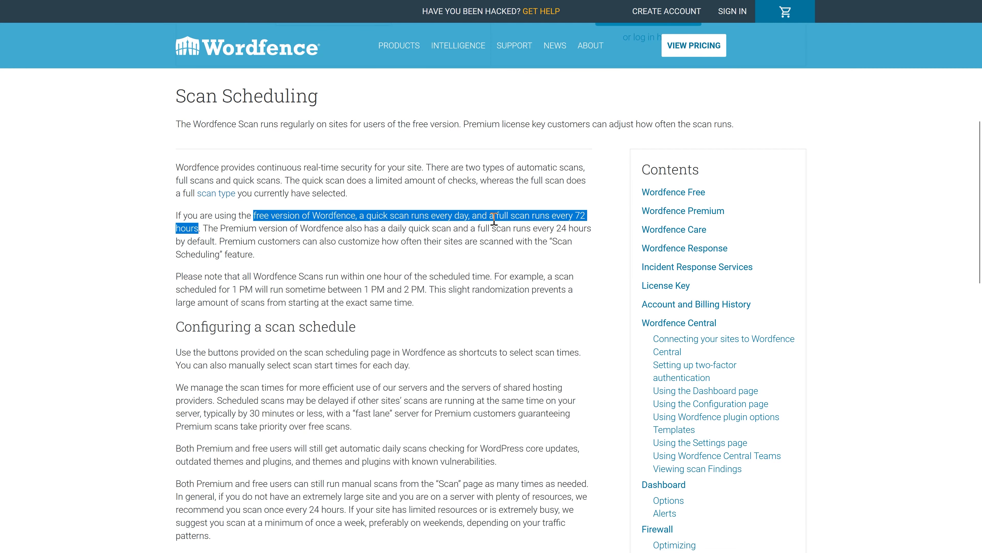
mouse_move(318, 237)
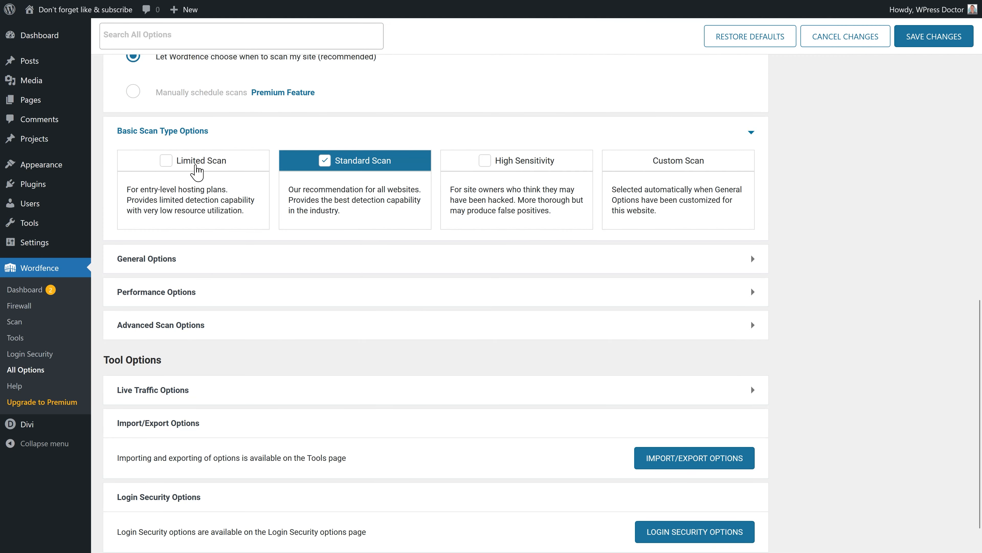
mouse_move(656, 161)
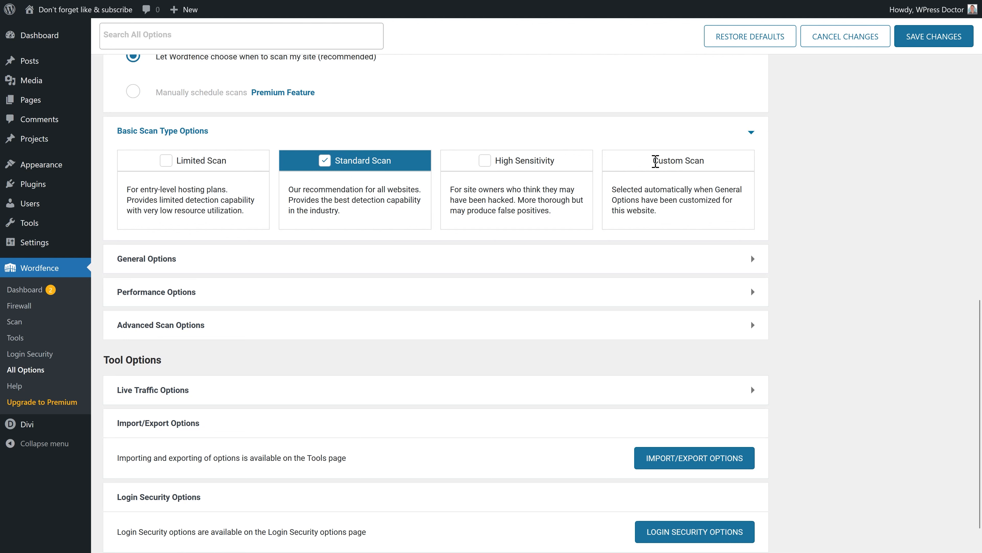
mouse_move(165, 268)
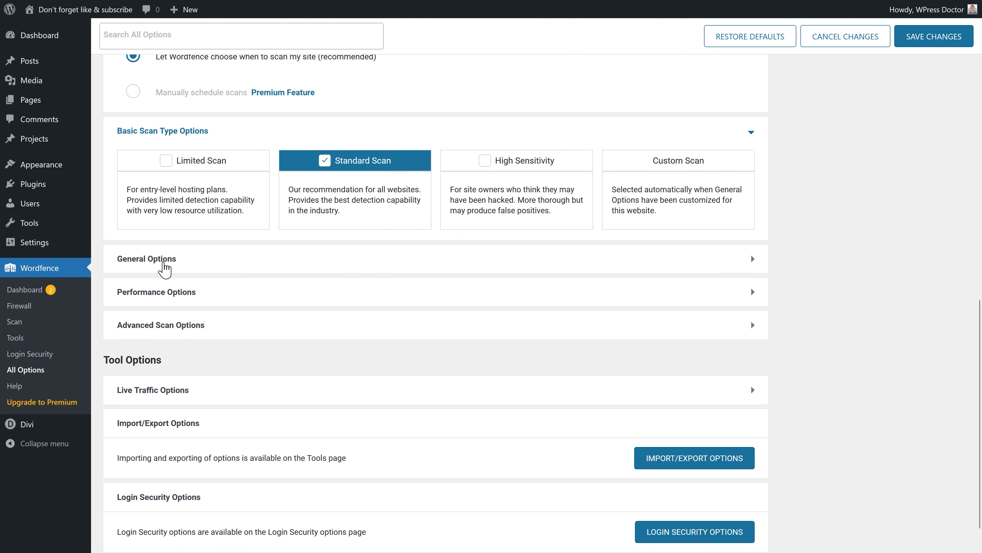
- Enable scanning theme files, plugin files and files outside the WordPress installation
scroll(down, 3)
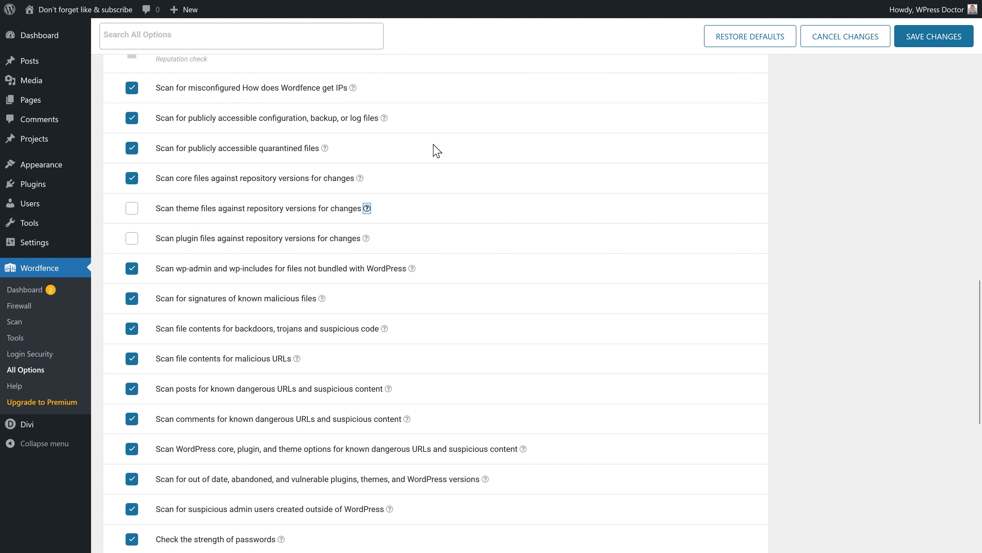
click(131, 208)
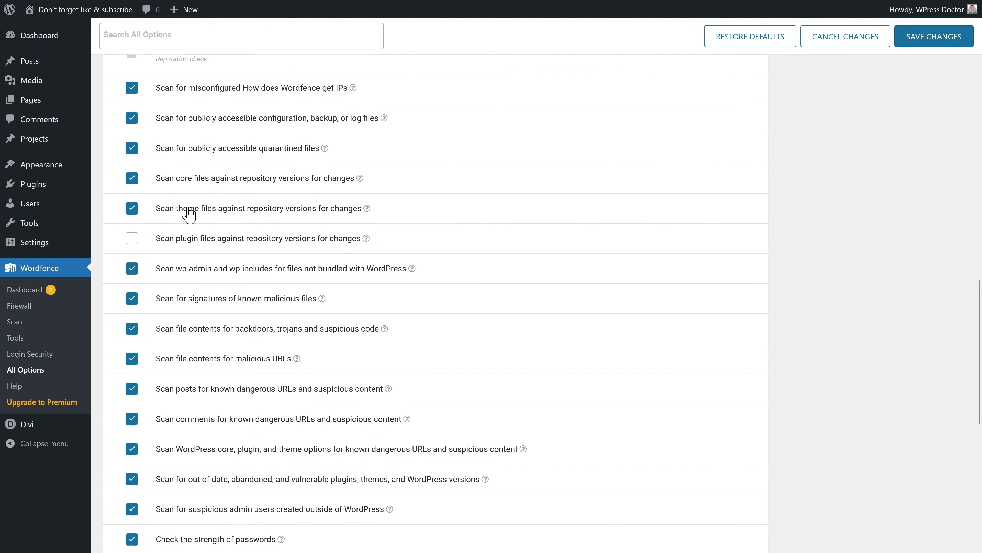
click(132, 238)
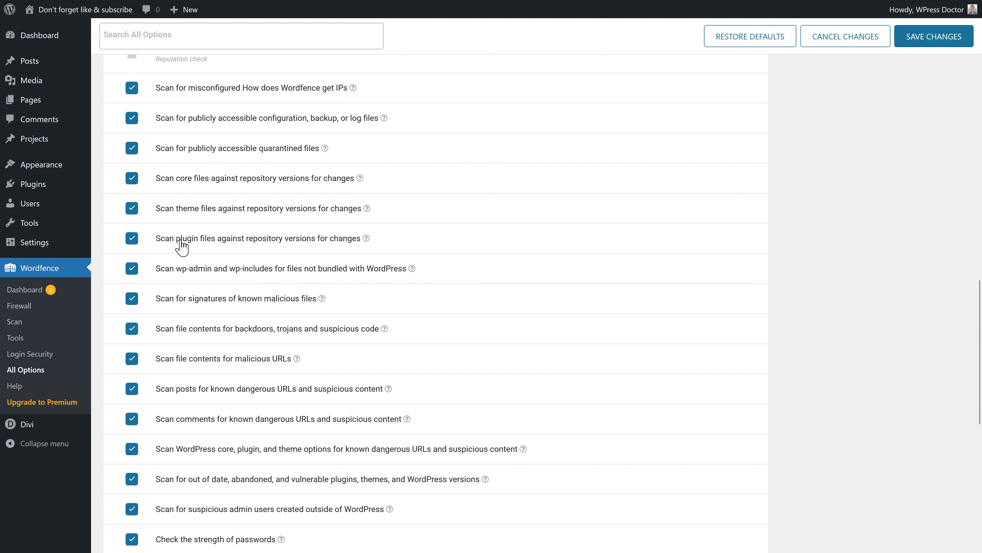
scroll(down, 3)
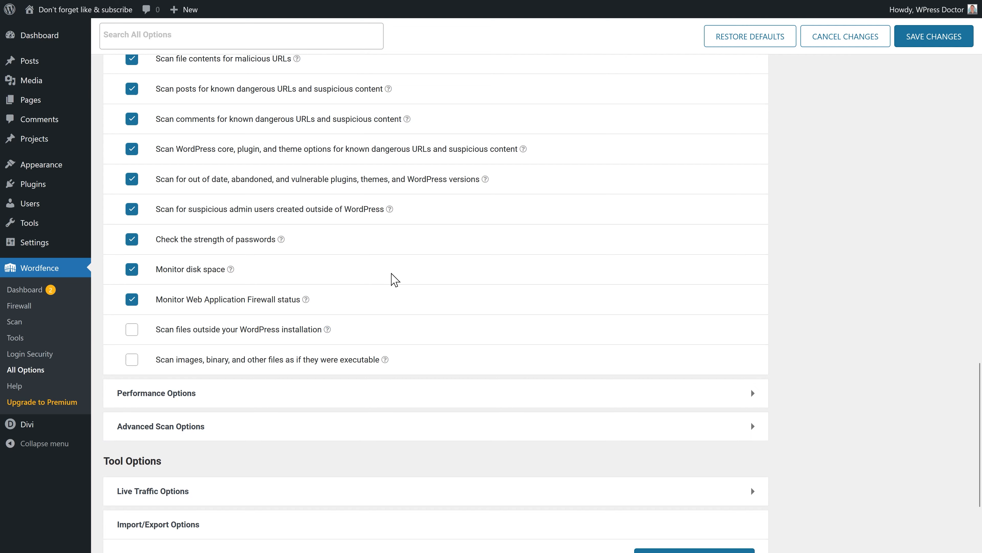
click(131, 329)
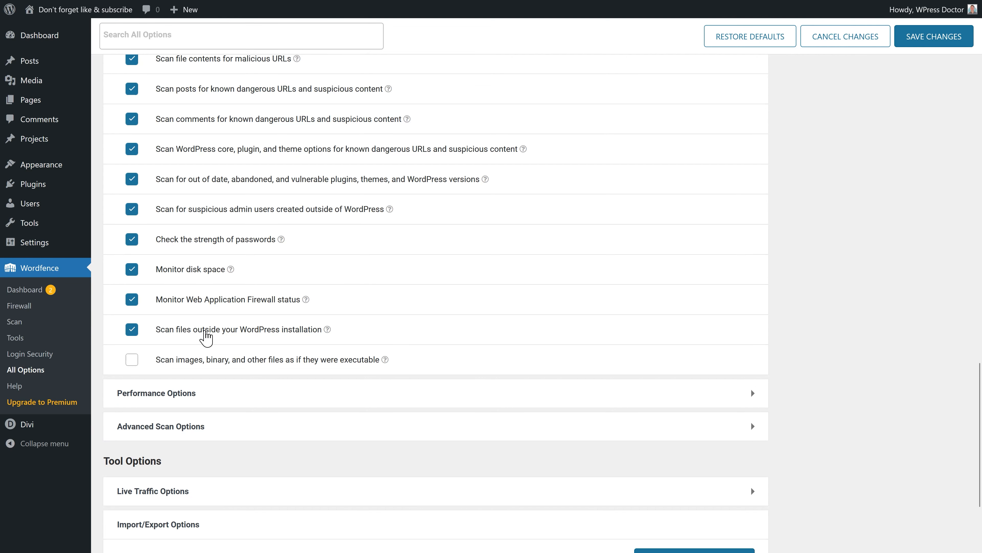
mouse_move(307, 337)
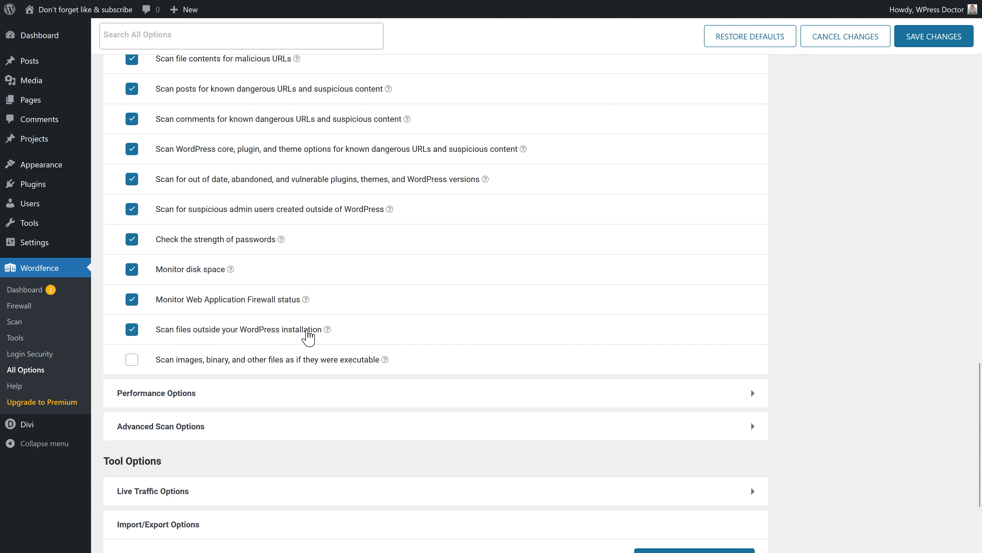
mouse_move(236, 366)
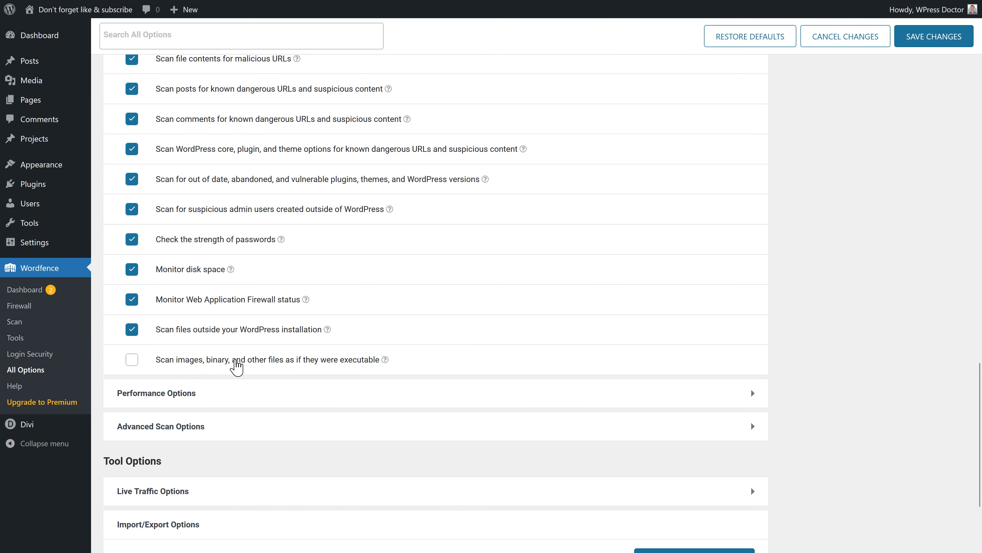
mouse_move(199, 406)
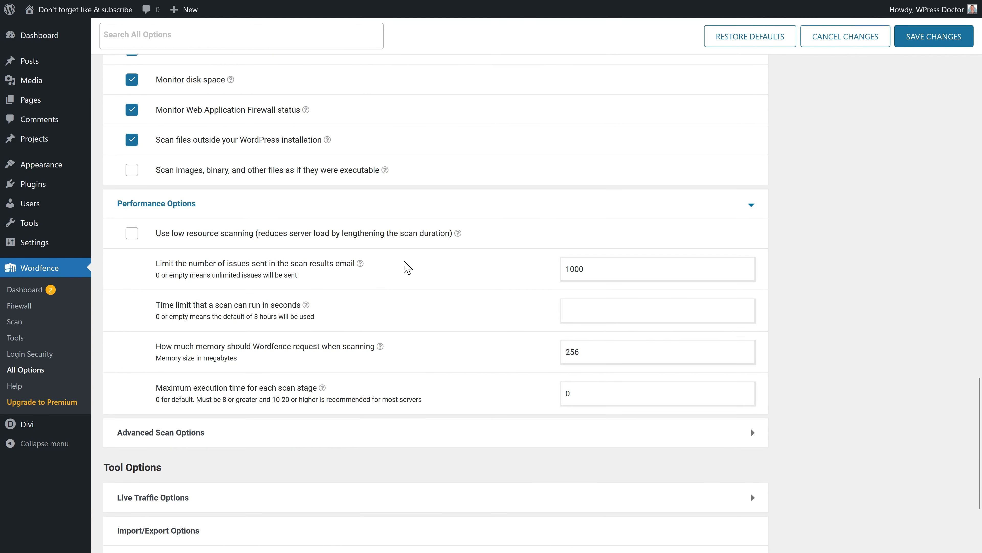
mouse_move(148, 235)
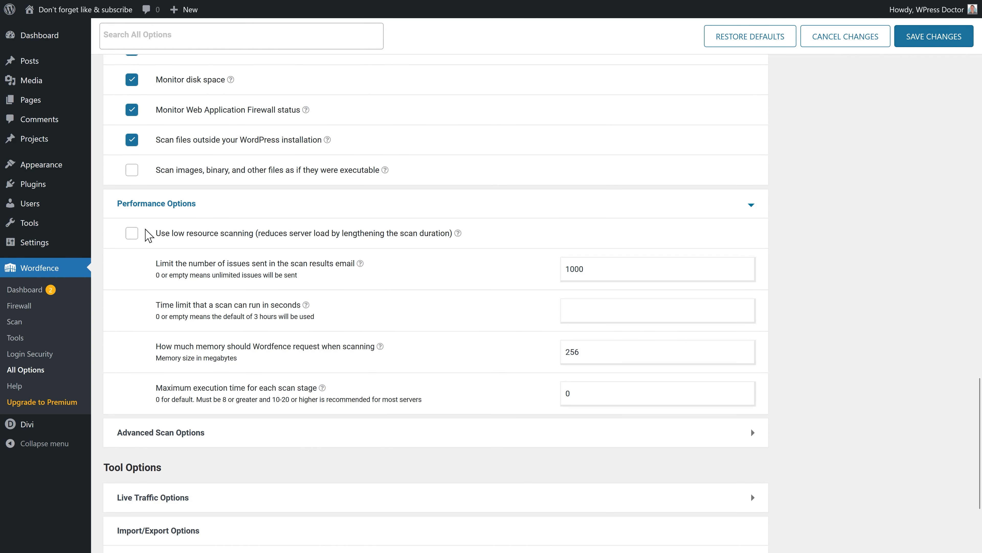
- Toggle low resource scanning on and back off in Performance Options
click(132, 233)
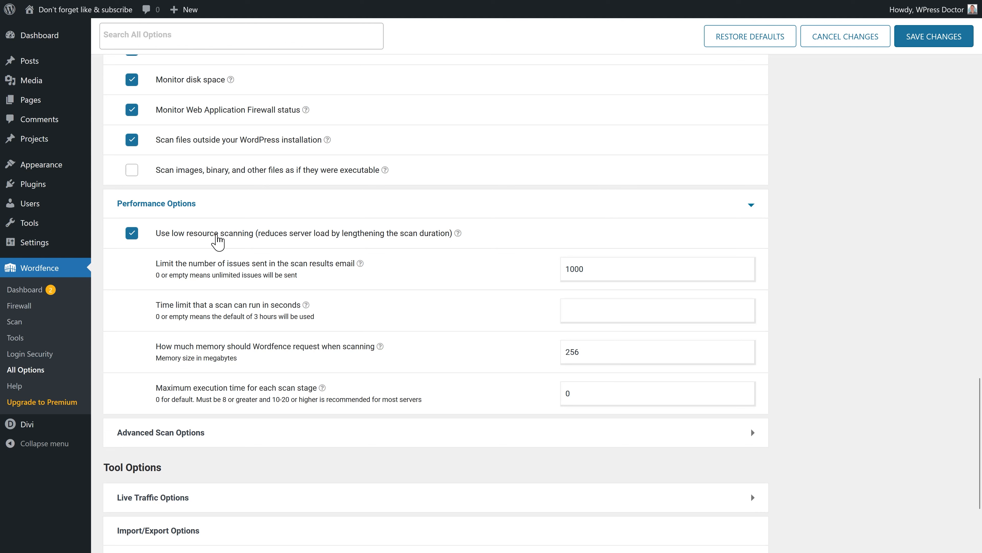
mouse_move(441, 242)
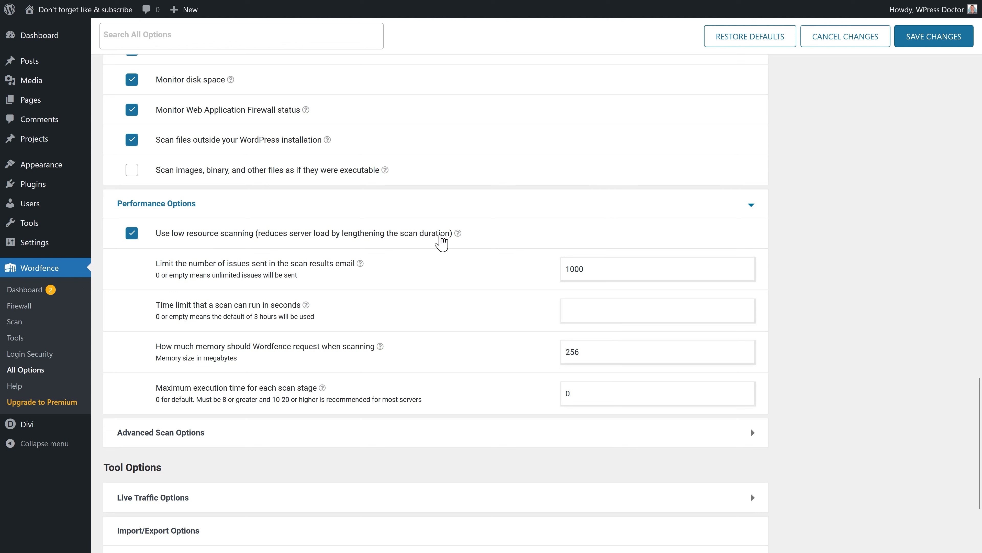
mouse_move(233, 142)
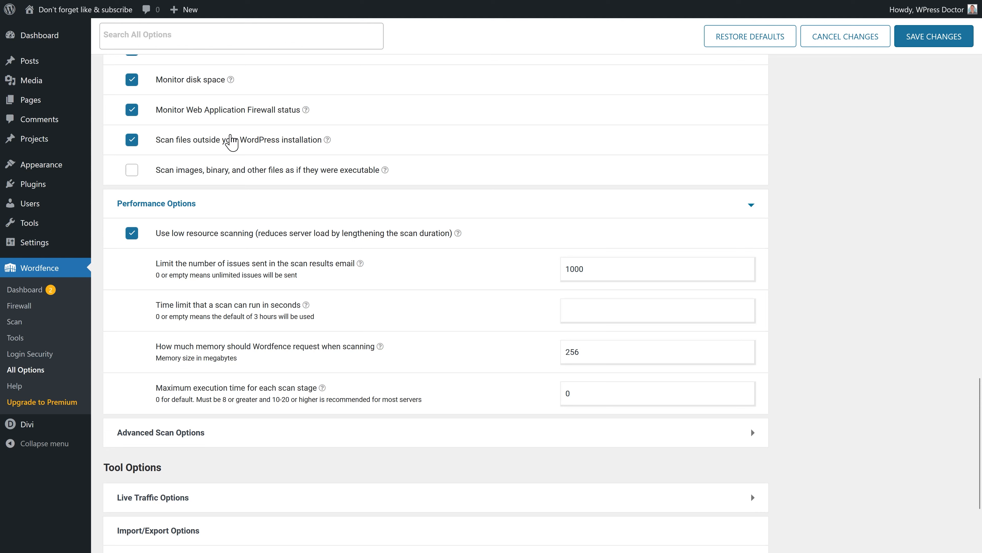
mouse_move(263, 181)
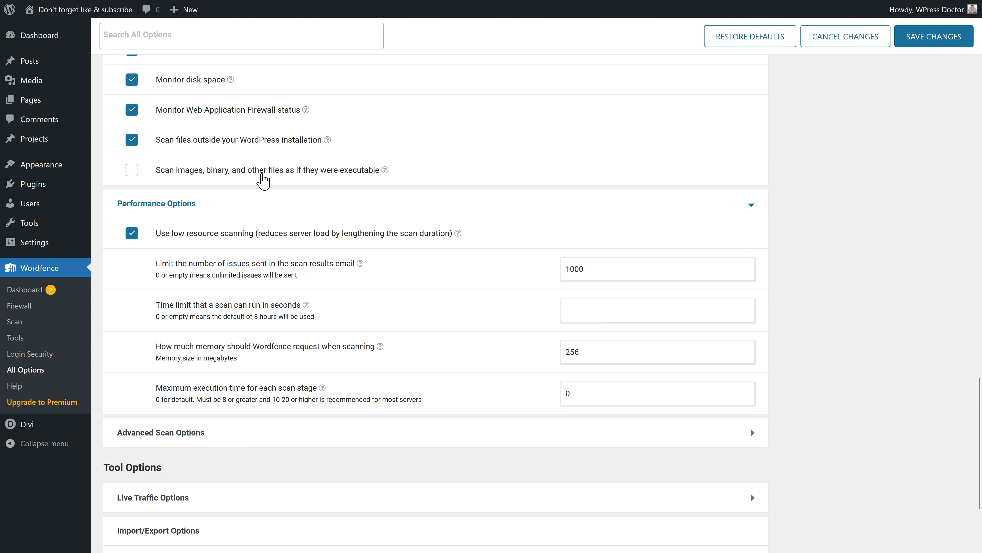
click(131, 232)
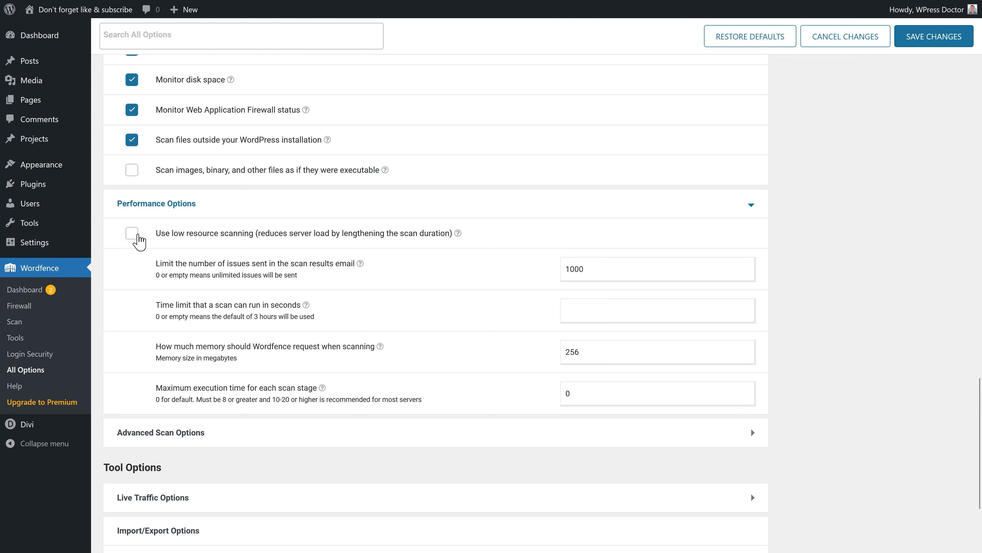
mouse_move(172, 238)
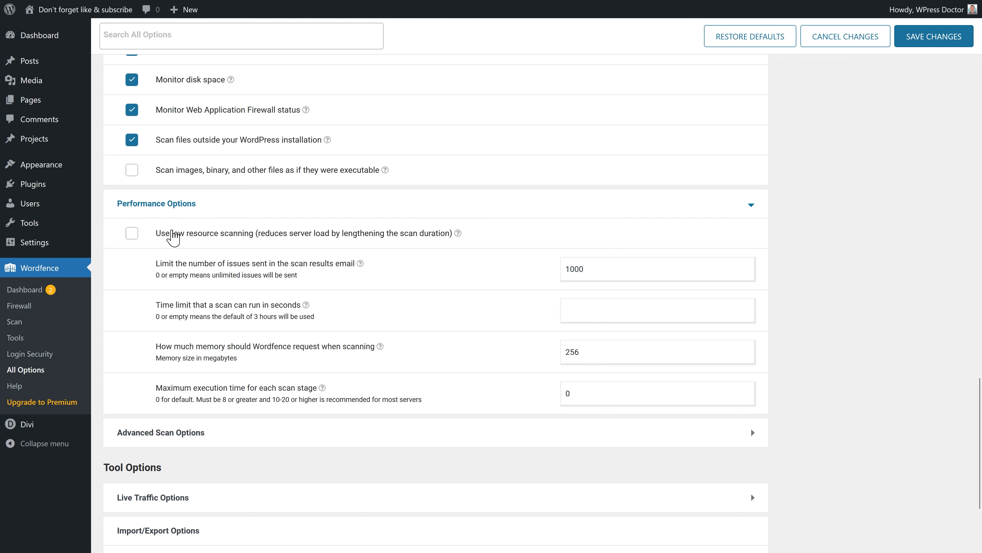
scroll(down, 3)
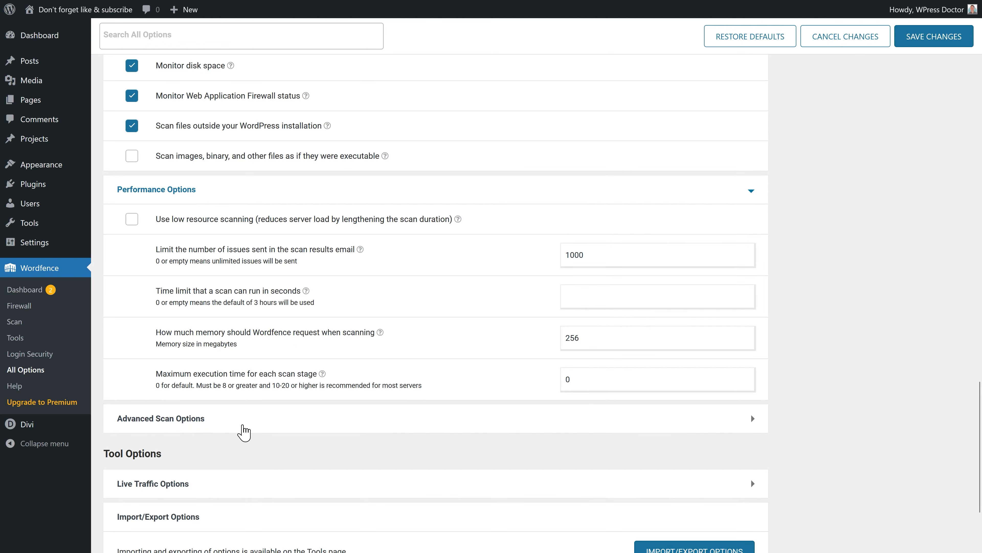
- Add wp-content/updraft/* to the 'Exclude files from scan' list in Advanced Scan Options
click(160, 418)
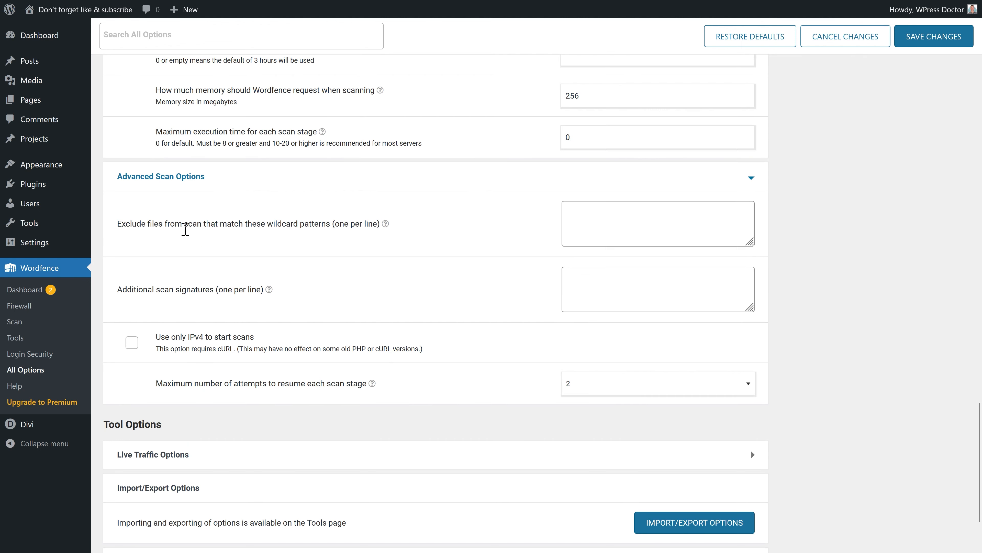
mouse_move(279, 246)
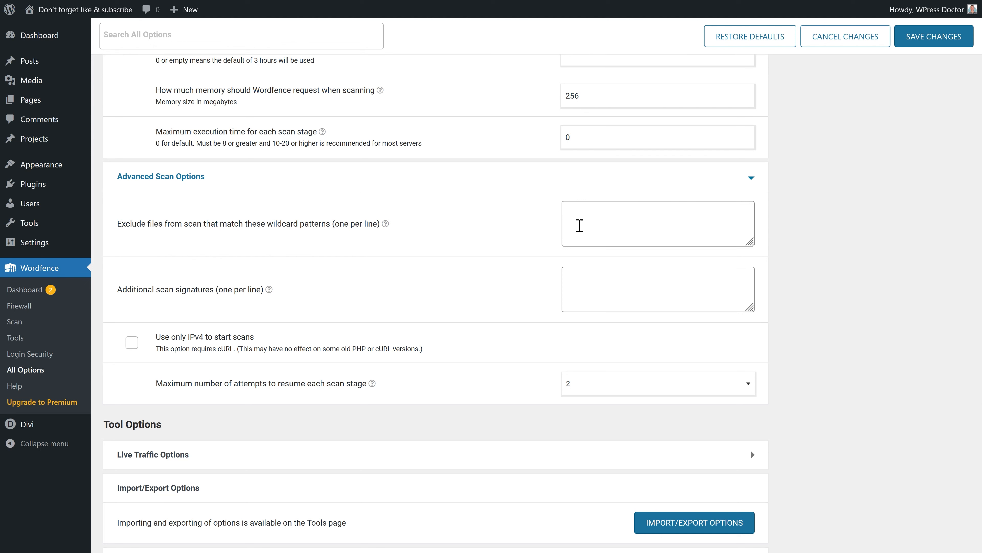
text(wp-content/updraft/*)
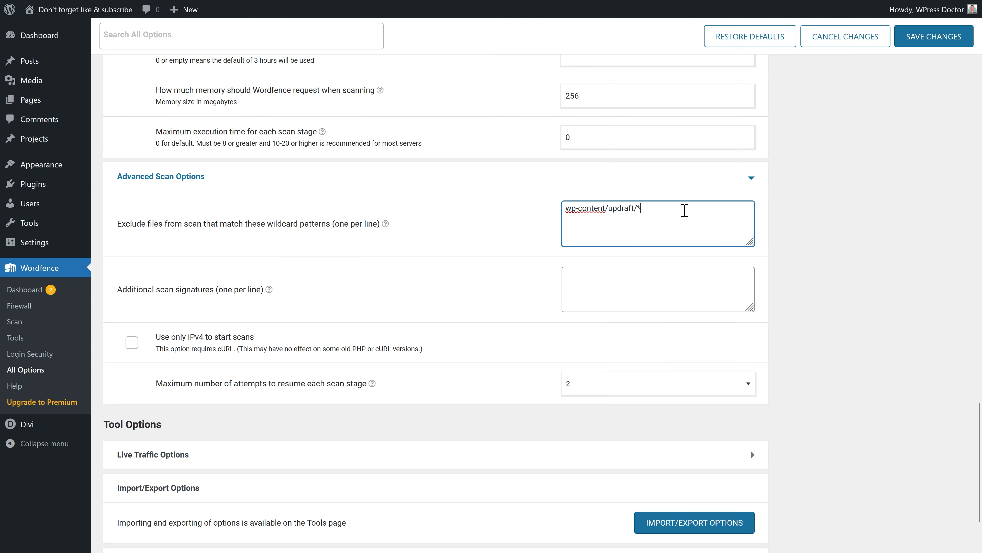
scroll(down, 3)
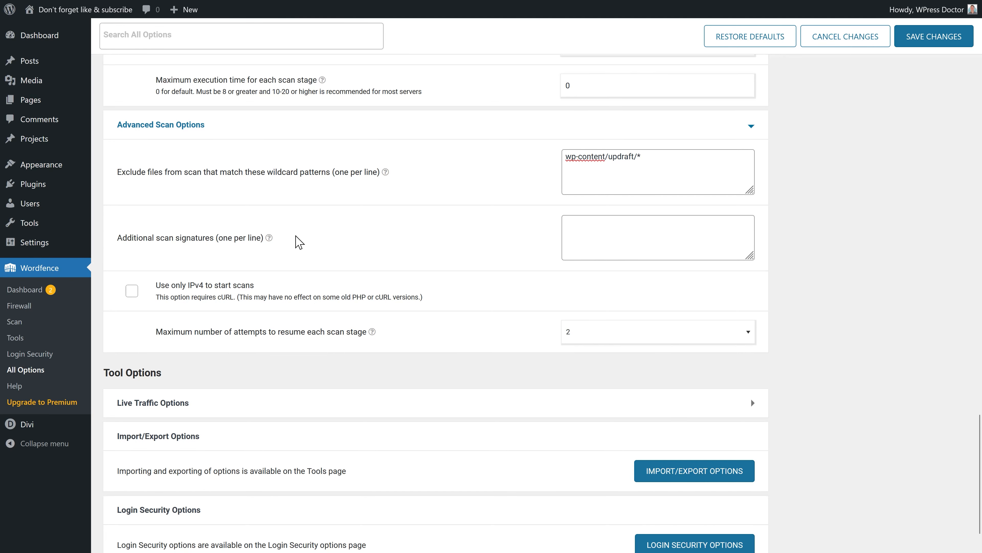
scroll(up, 3)
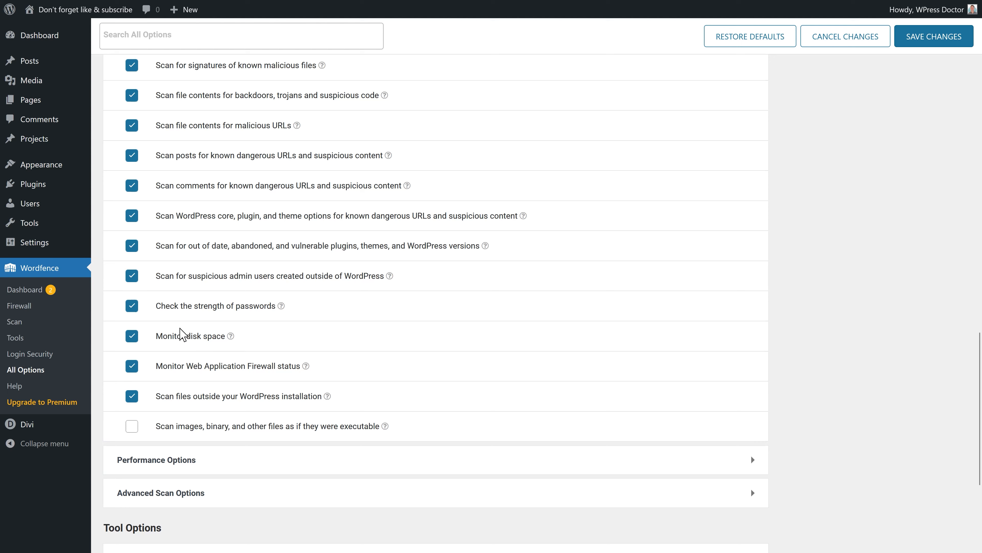
scroll(up, 3)
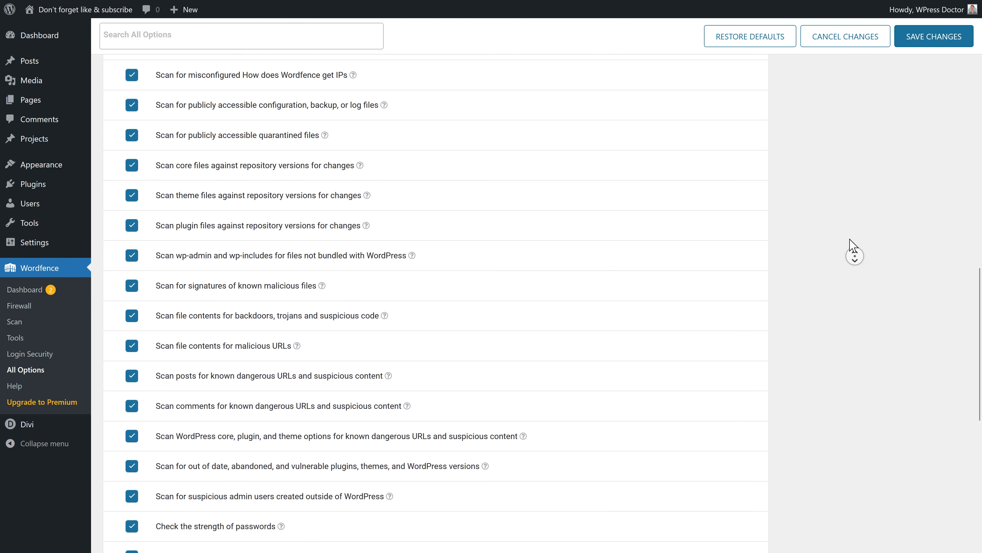
scroll(up, 3)
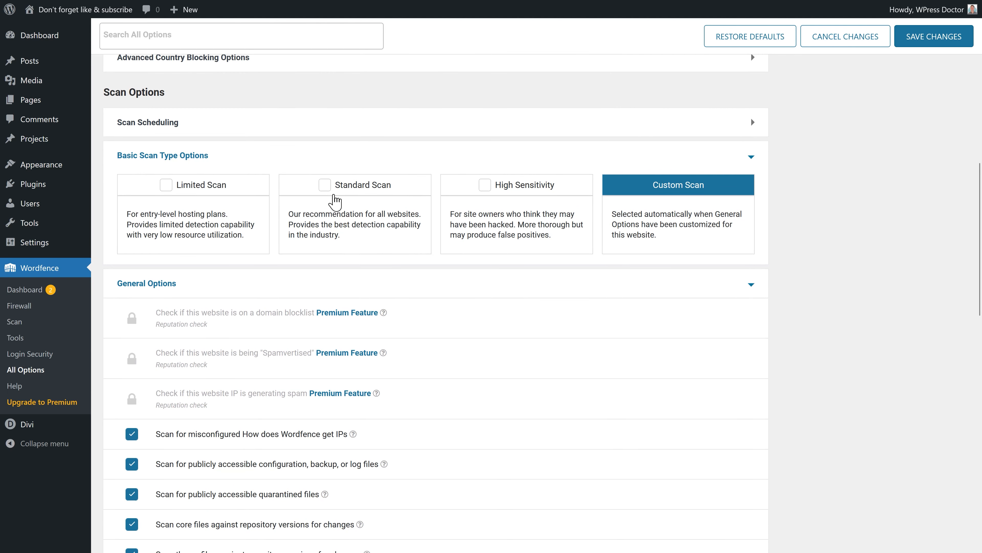
mouse_move(663, 209)
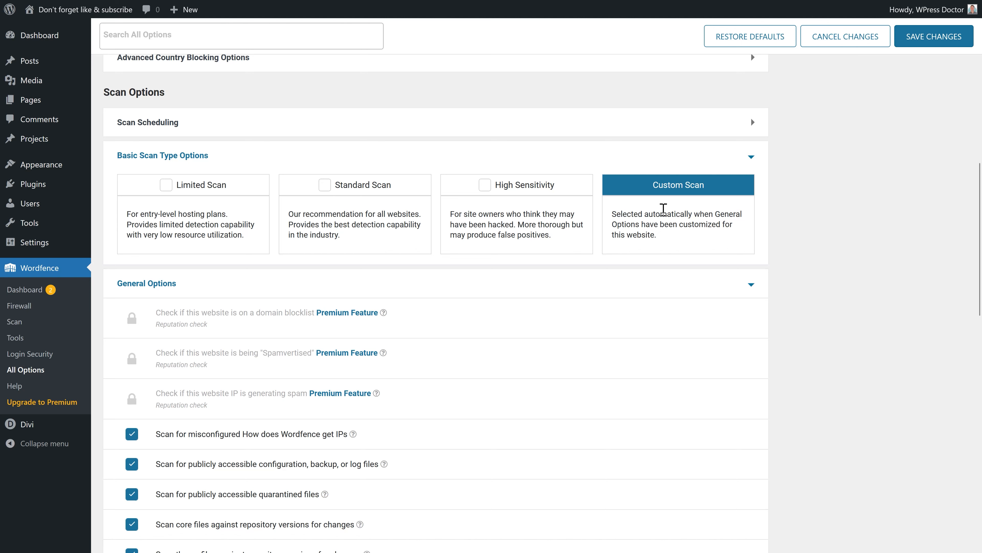
mouse_move(702, 226)
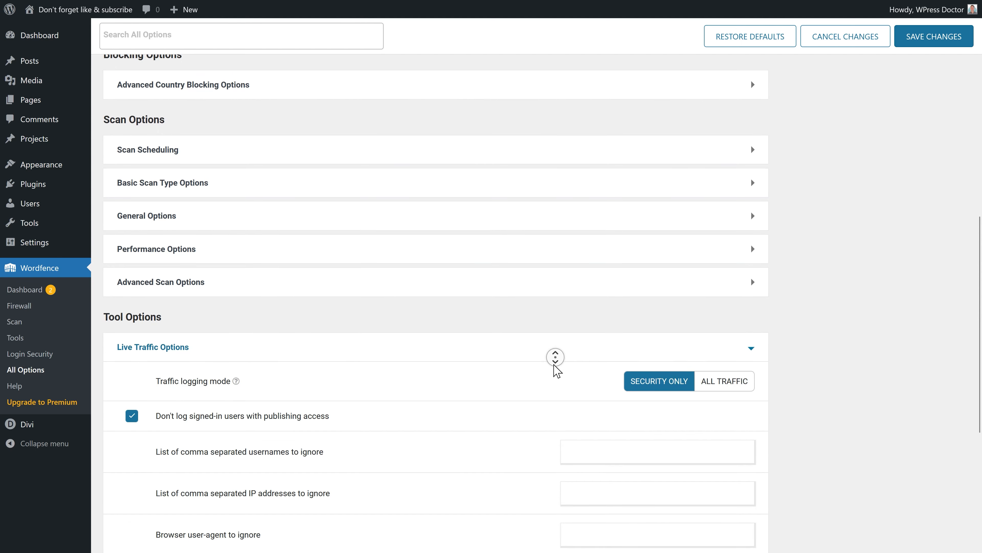
- Scroll to the end of Tool Options with the sections collapsed
scroll(down, 3)
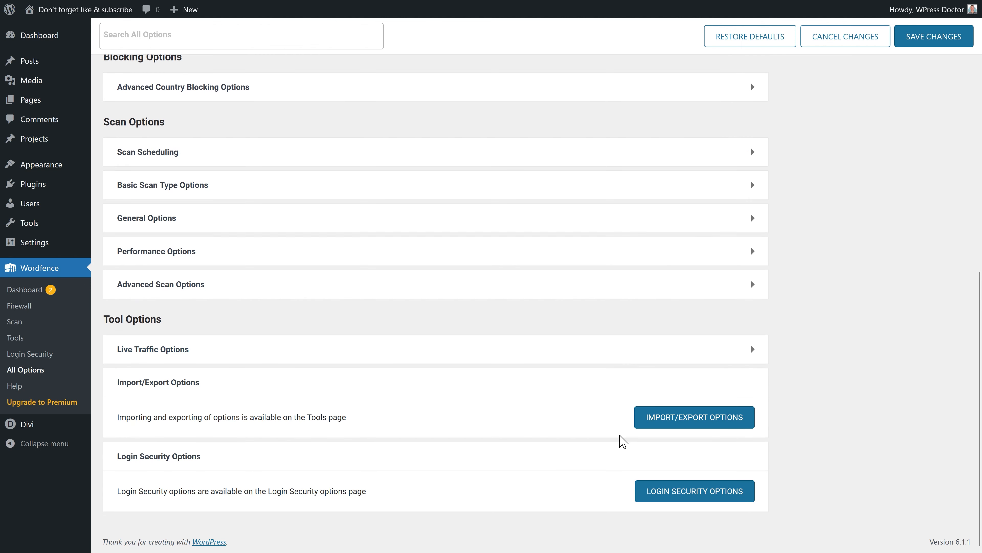
mouse_move(871, 226)
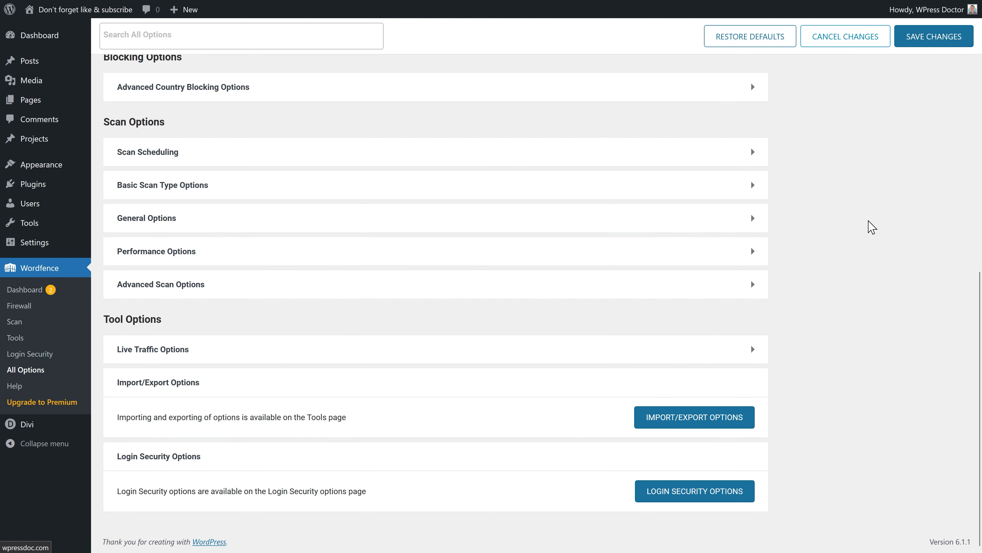